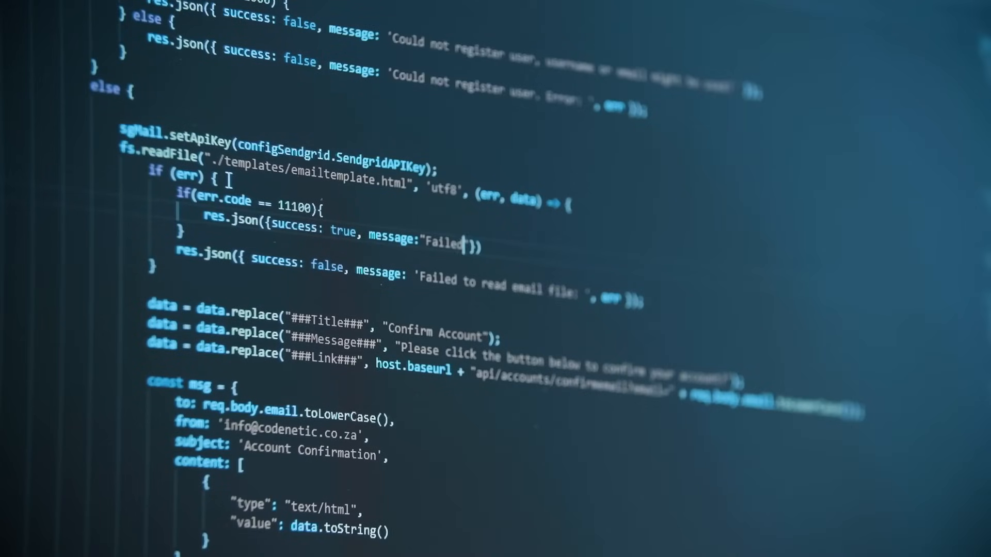
# Step: Bring the hardwin82 YouTube channel home page into view in Brave
pyautogui.write('with c')
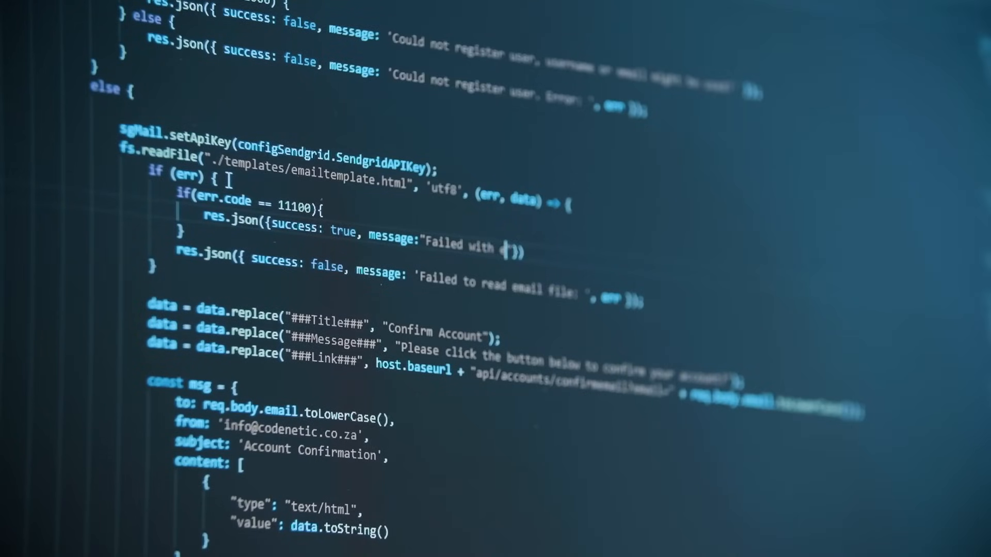
pyautogui.write('error code')
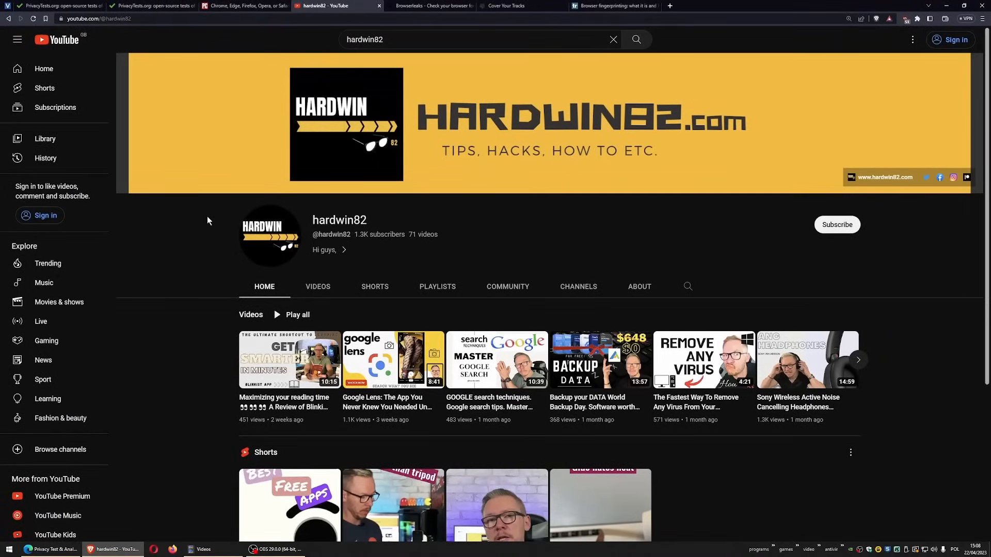
pyautogui.moveTo(205, 246)
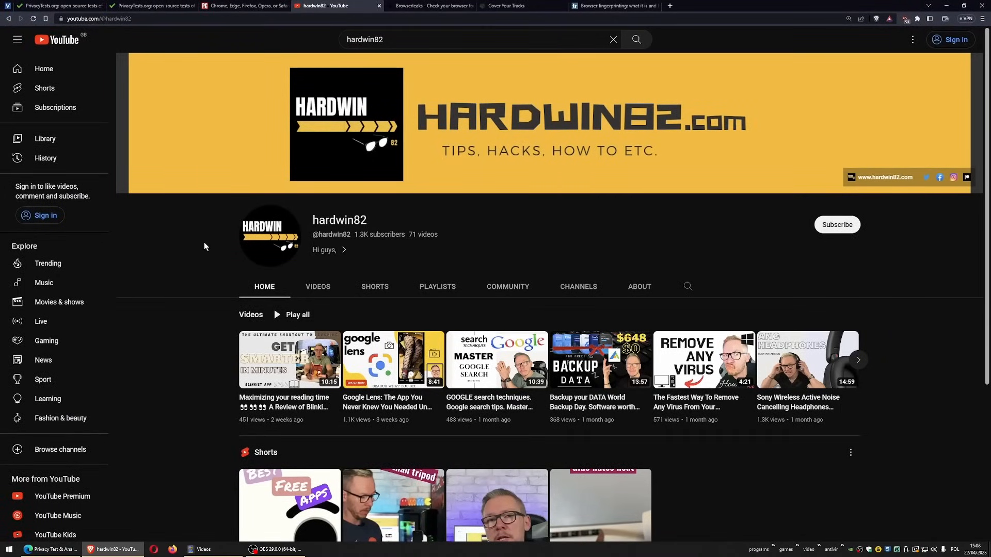
# Step: Scroll the PCMag comparison article to the Google Chrome section and select its heading
pyautogui.click(243, 5)
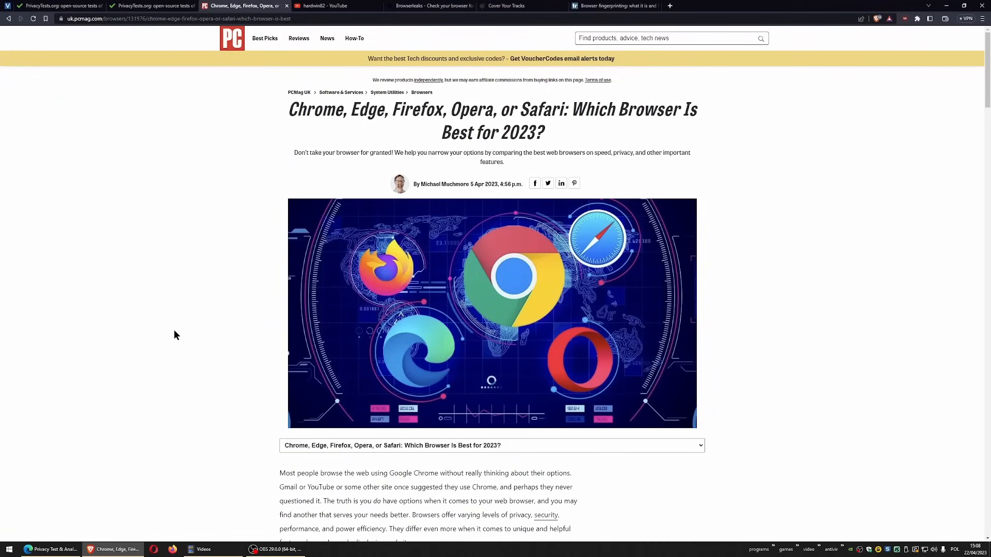
pyautogui.moveTo(195, 325)
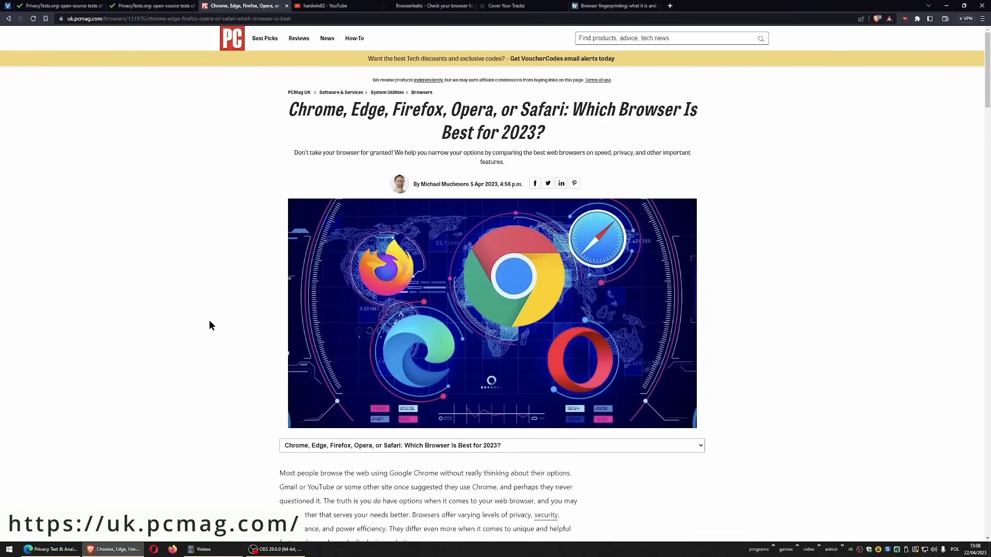
pyautogui.moveTo(249, 248)
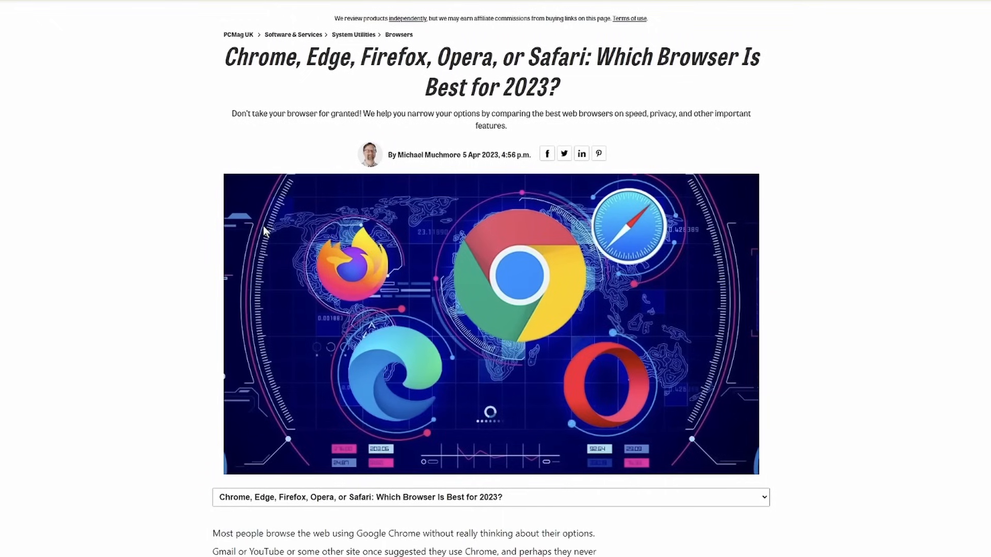
pyautogui.scroll(-3)
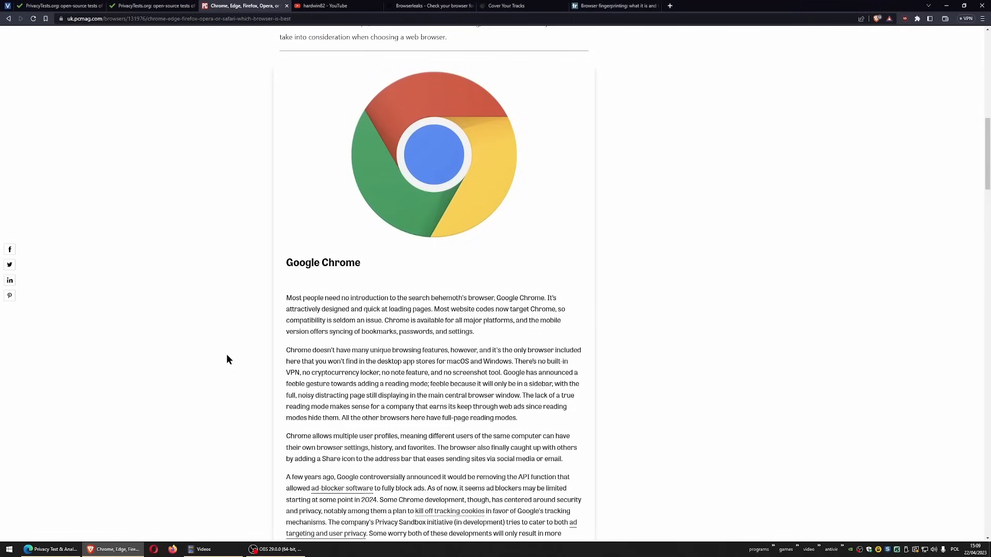
pyautogui.moveTo(240, 351)
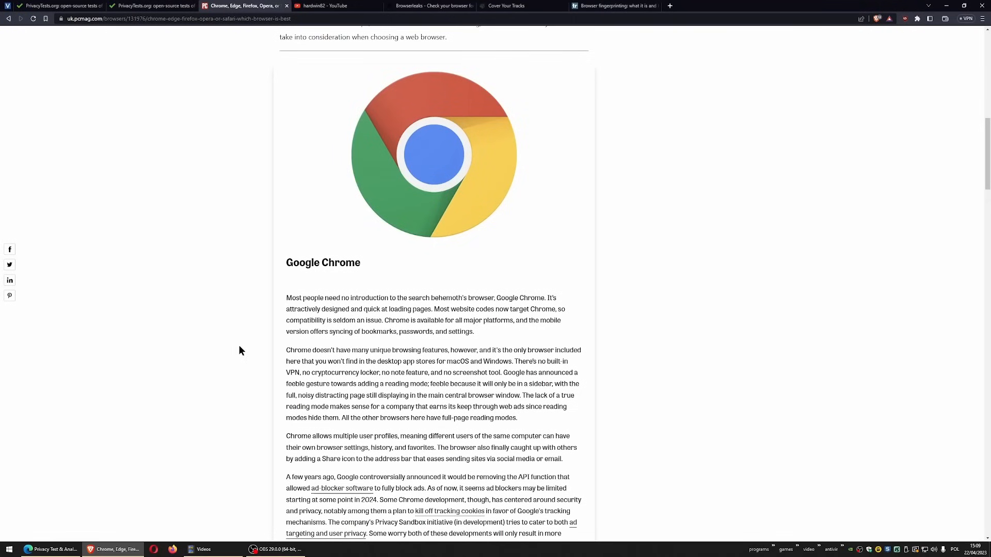
pyautogui.doubleClick(323, 262)
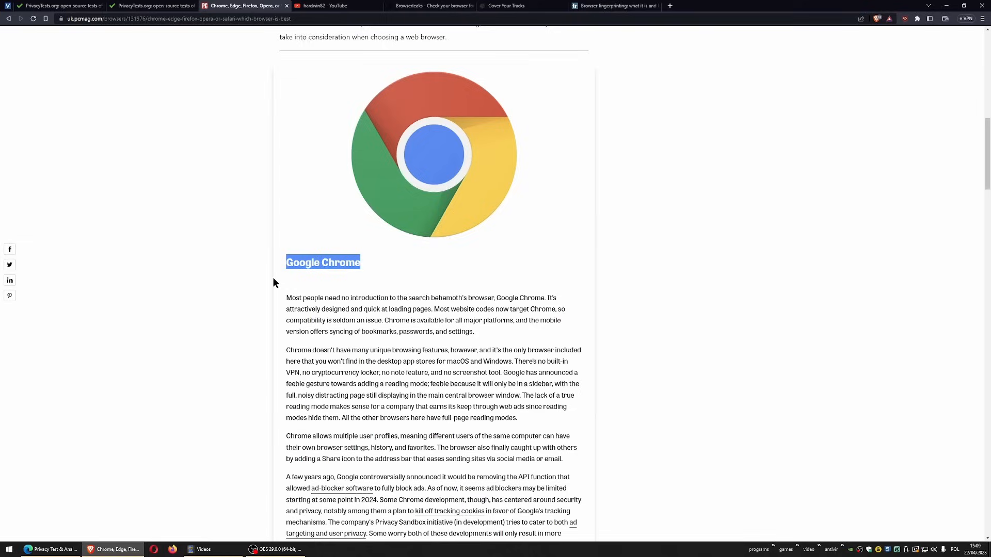
pyautogui.moveTo(232, 361)
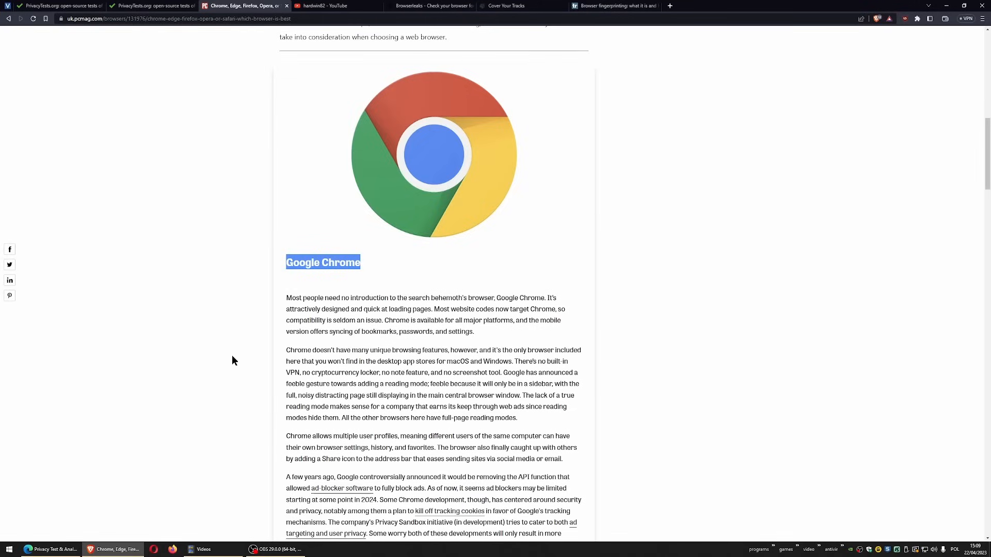
pyautogui.moveTo(326, 347)
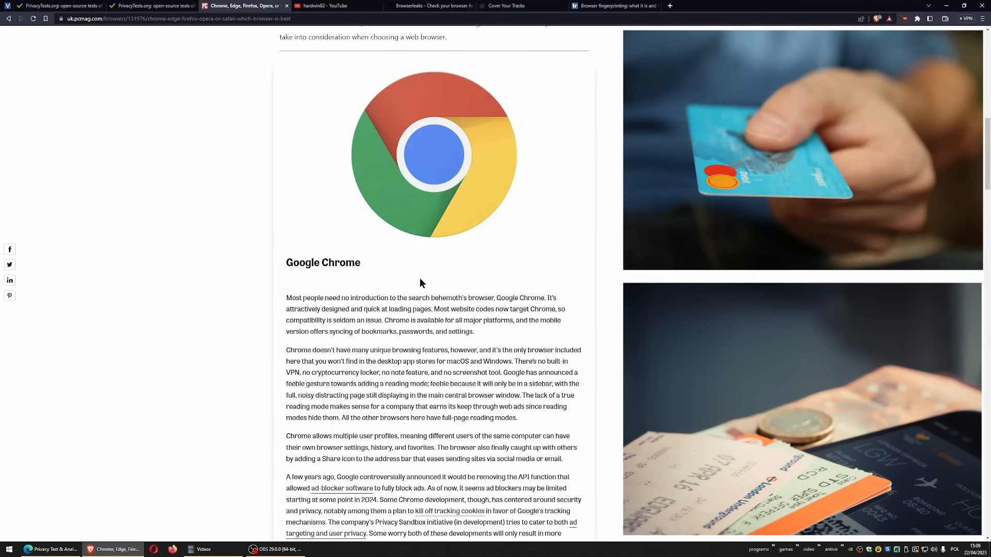
pyautogui.doubleClick(323, 262)
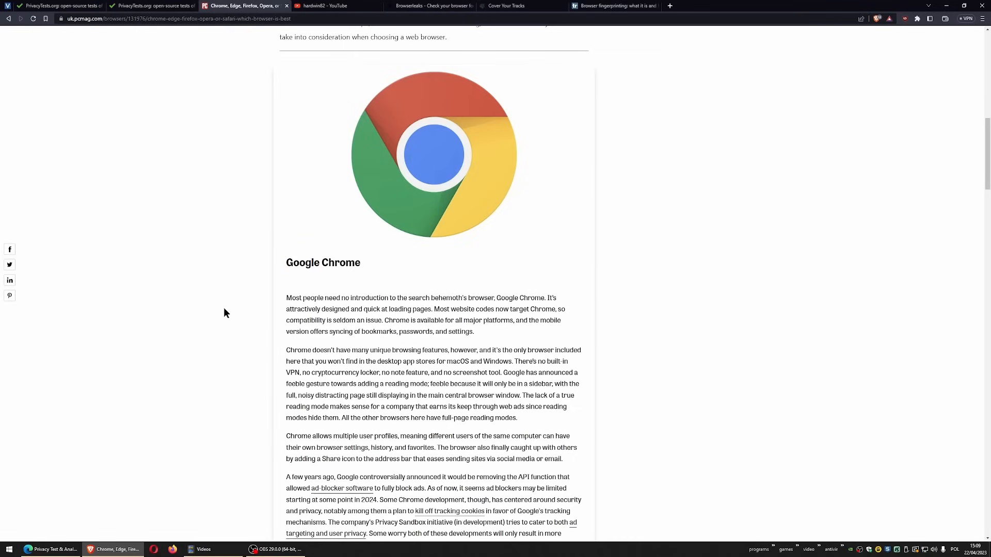
pyautogui.moveTo(309, 331)
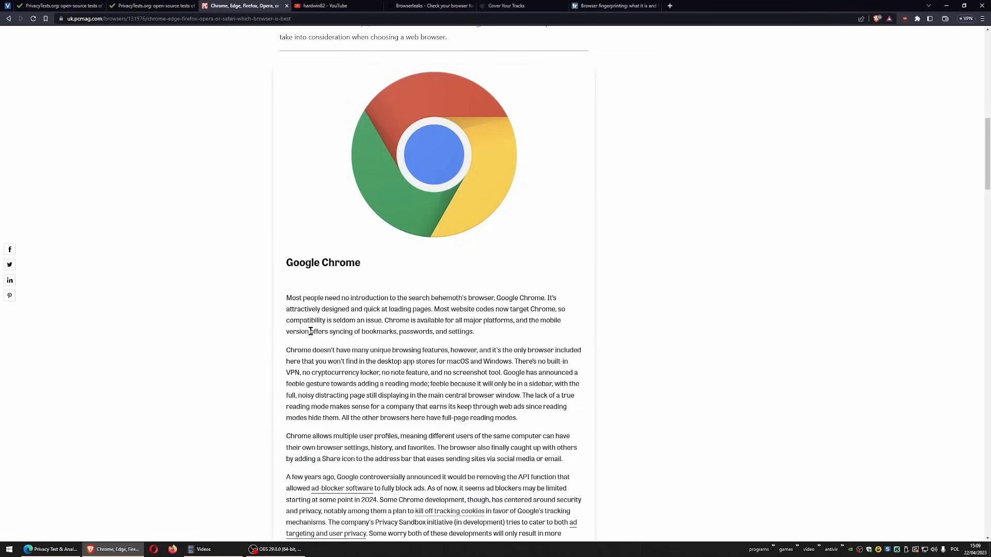
pyautogui.scroll(-3)
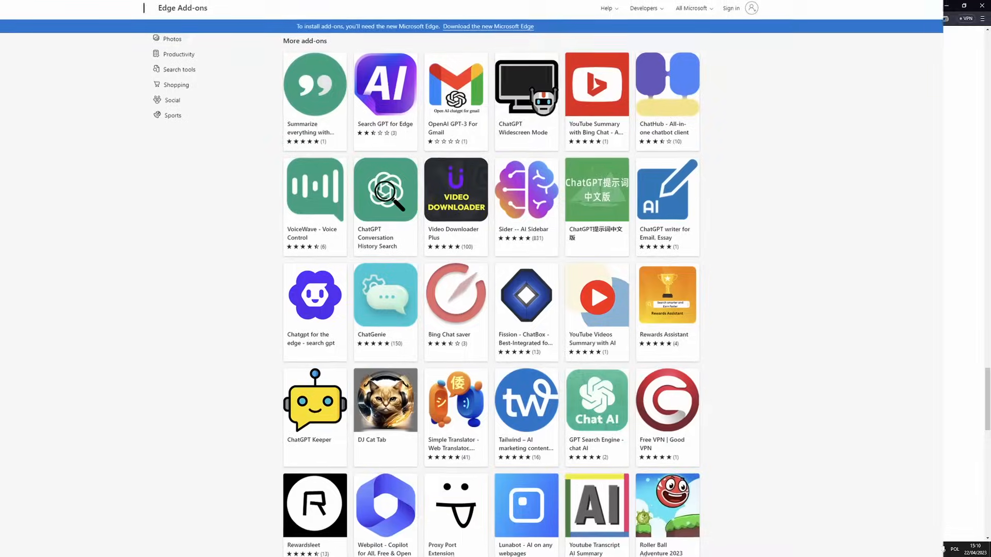
# Step: Scroll down through the More add-ons grid in the Edge Add-ons store
pyautogui.scroll(-3)
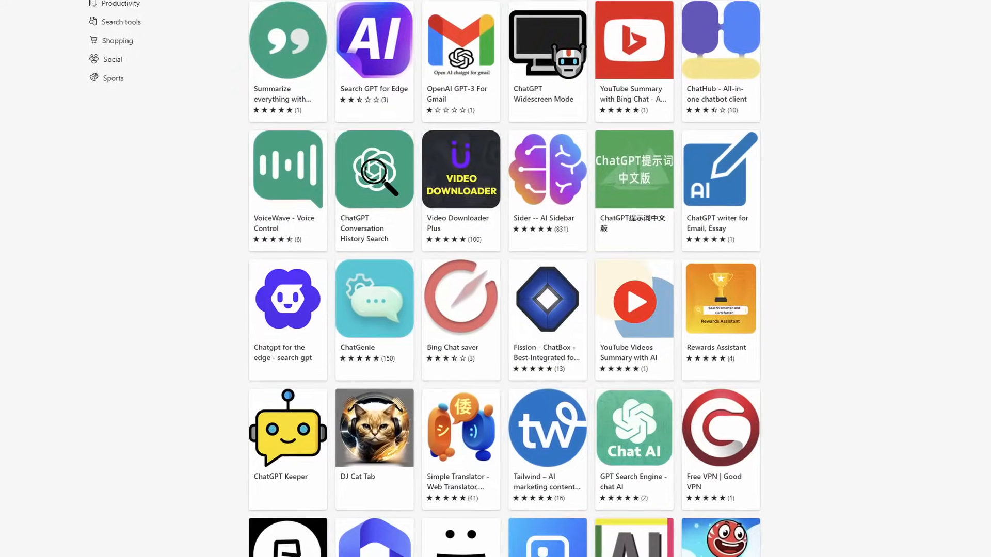
pyautogui.scroll(-3)
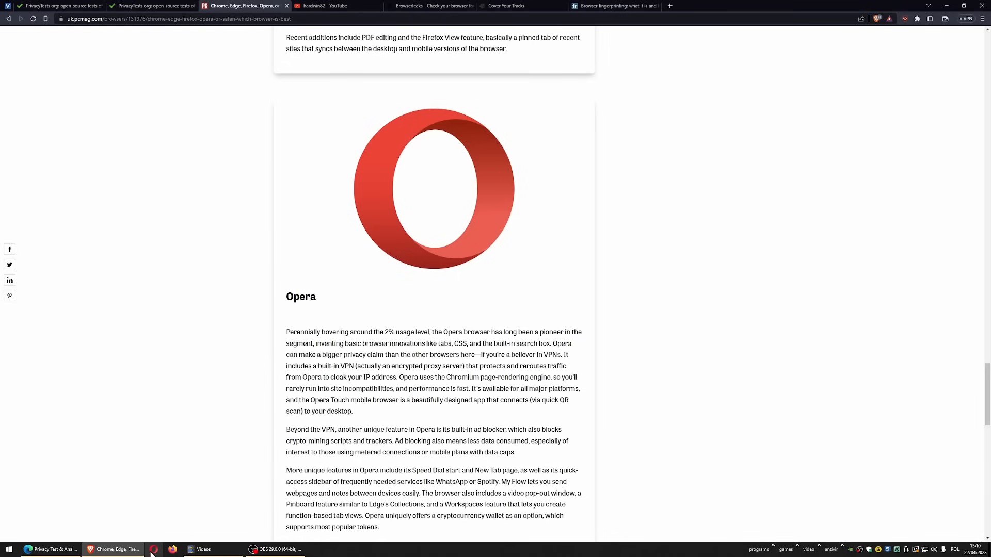
pyautogui.moveTo(164, 380)
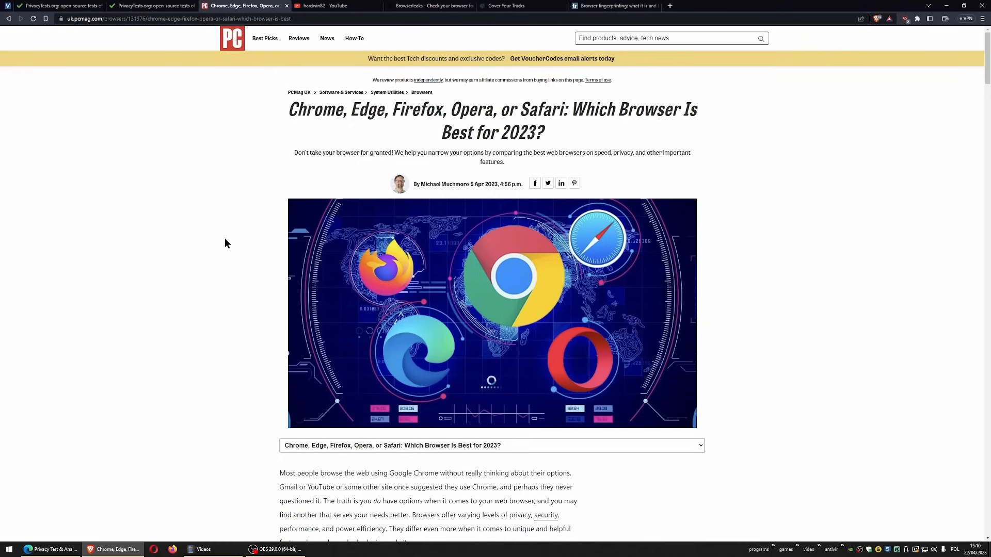
pyautogui.moveTo(296, 229)
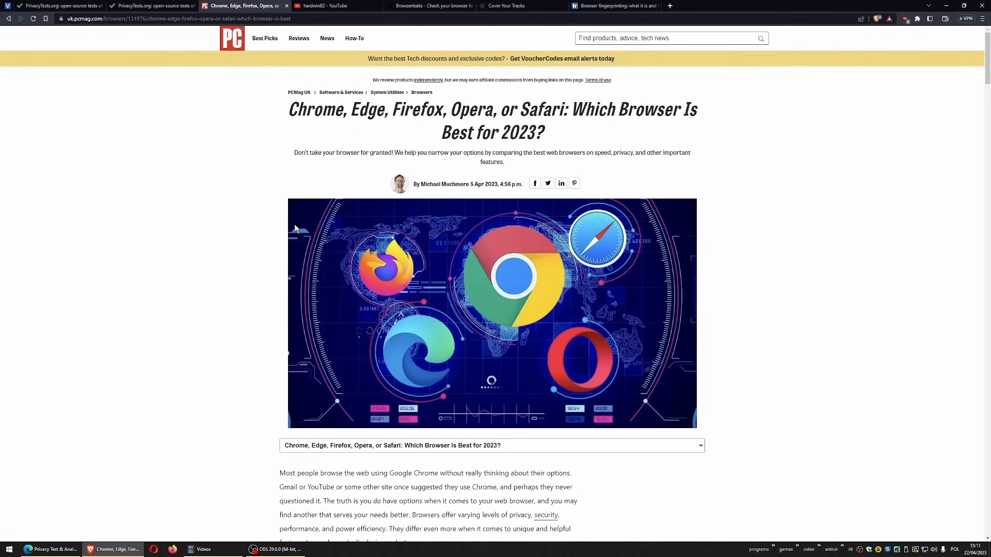
pyautogui.moveTo(565, 53)
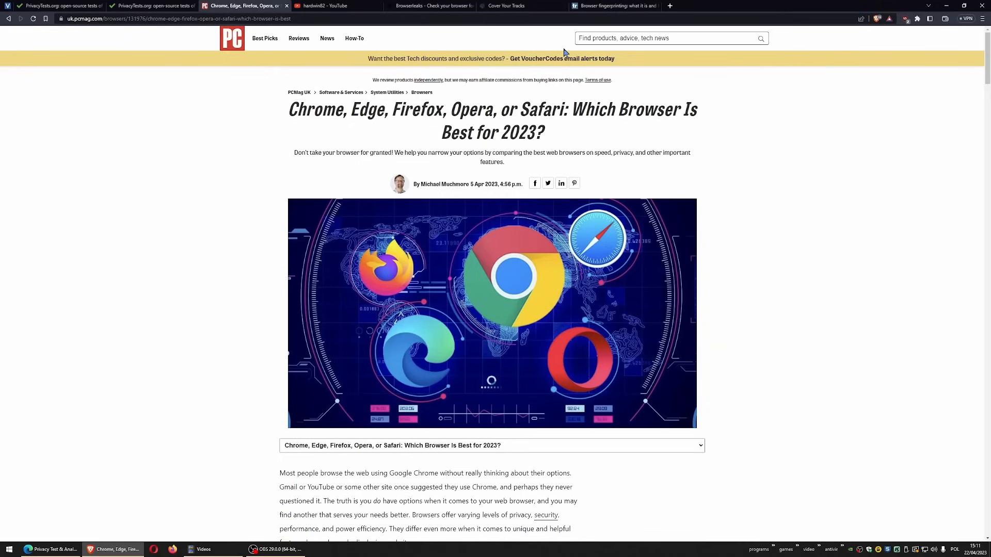
# Step: Switch to the TechRadar 'Browser fingerprinting: what it is and how to protect yourself' tab
pyautogui.click(613, 5)
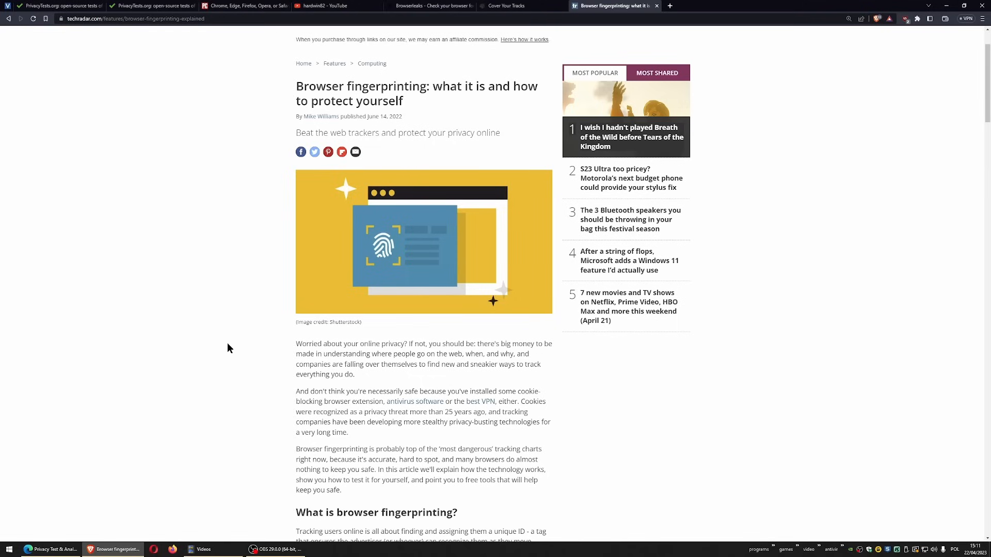
pyautogui.scroll(-3)
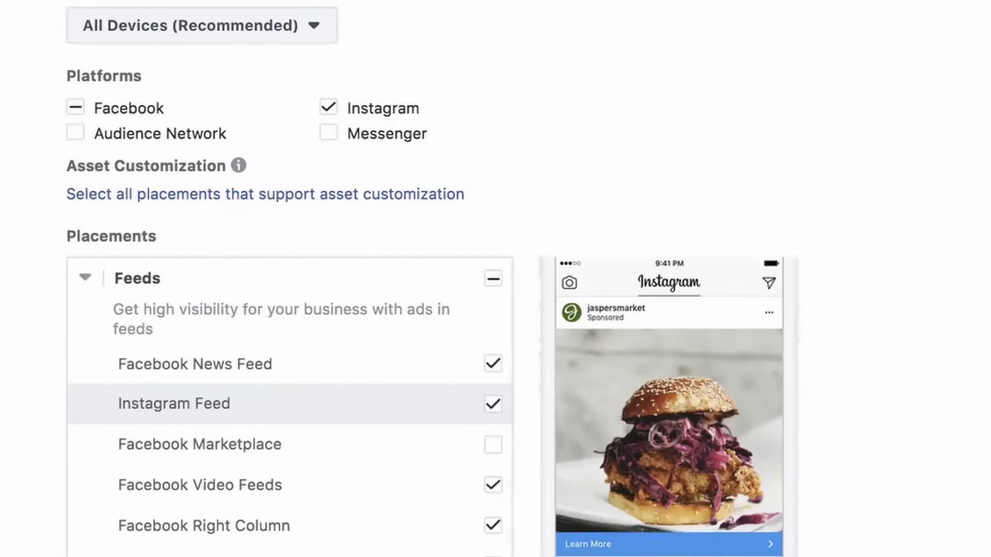
# Step: Scroll through the Platforms and Feeds placement checkboxes in Ads Manager
pyautogui.scroll(-3)
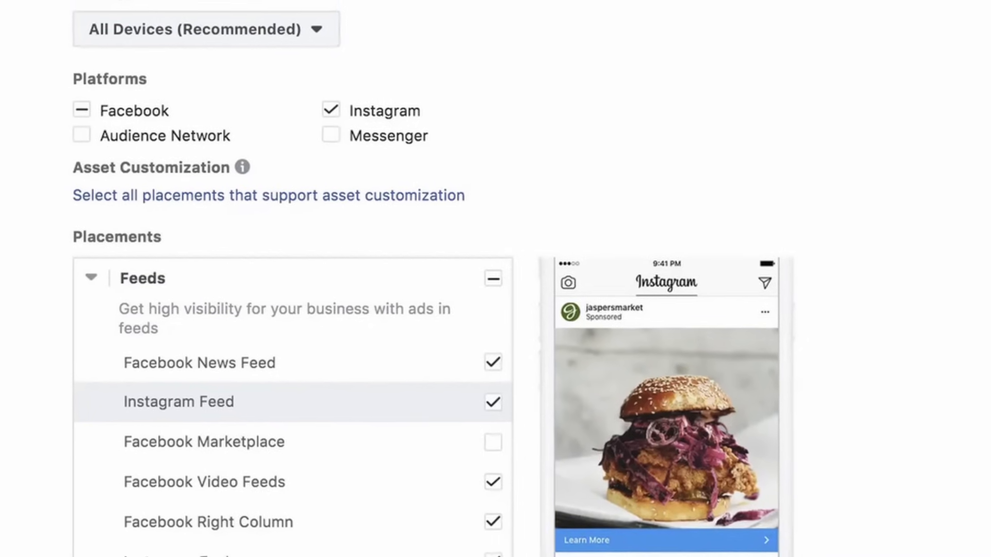
pyautogui.scroll(-3)
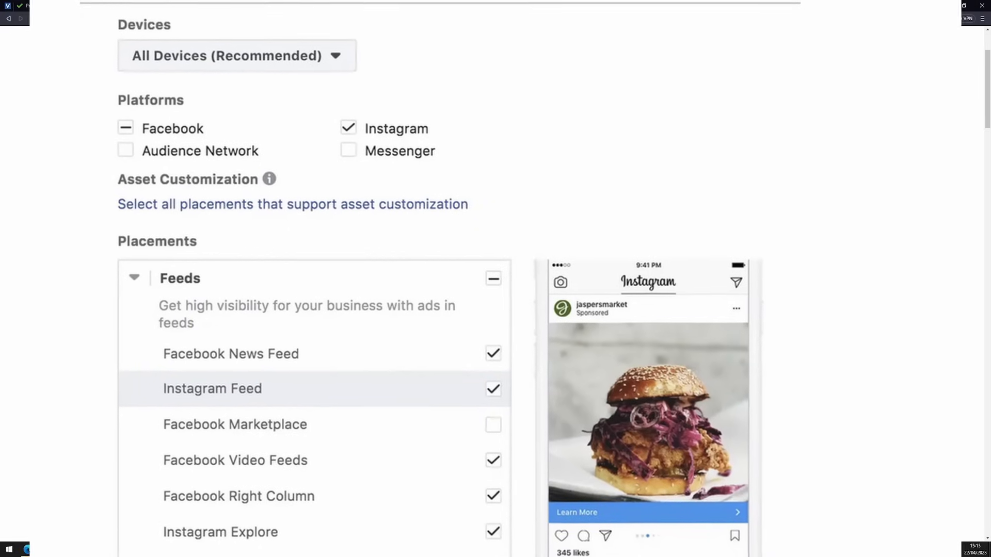
pyautogui.scroll(-3)
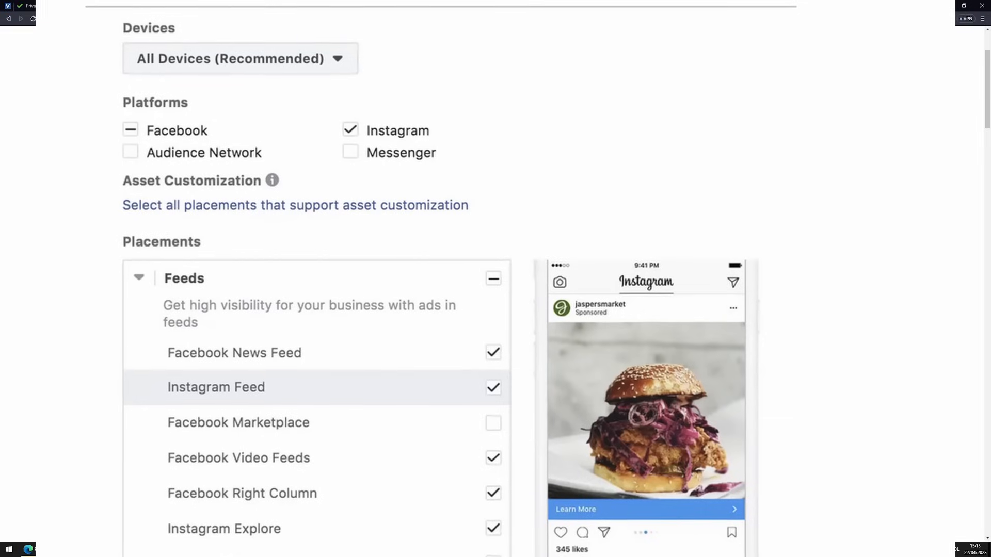
pyautogui.scroll(-3)
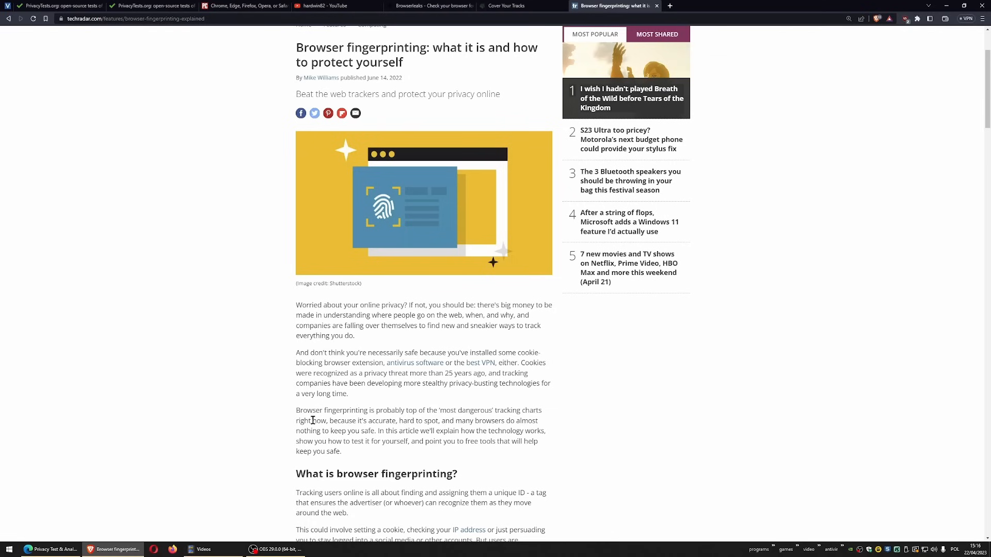
pyautogui.moveTo(408, 347)
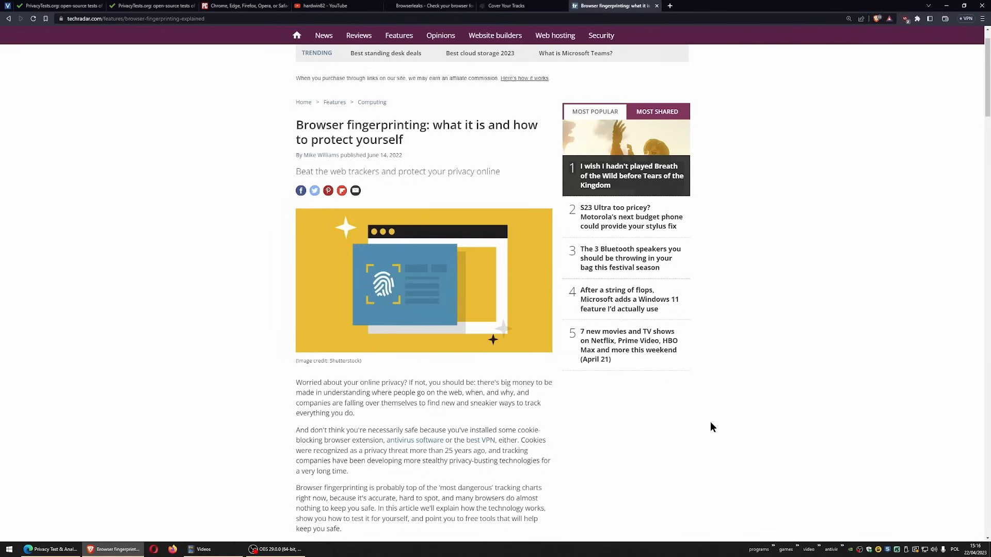
pyautogui.moveTo(93, 222)
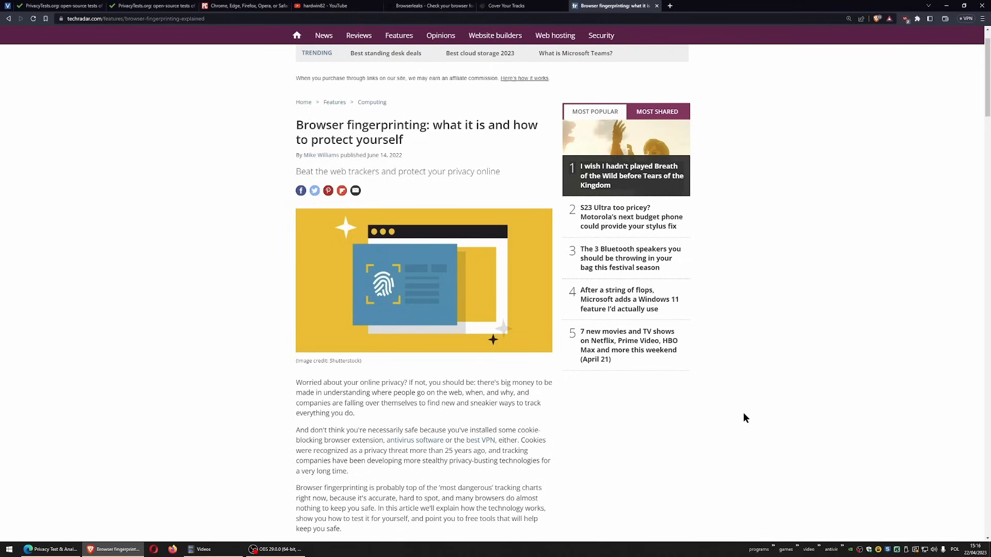
pyautogui.moveTo(879, 550)
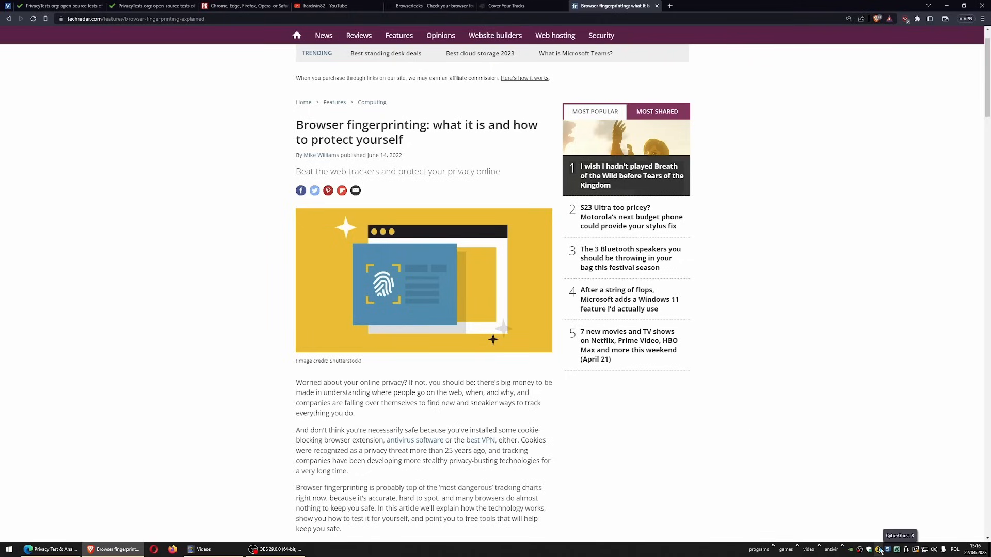
pyautogui.moveTo(845, 513)
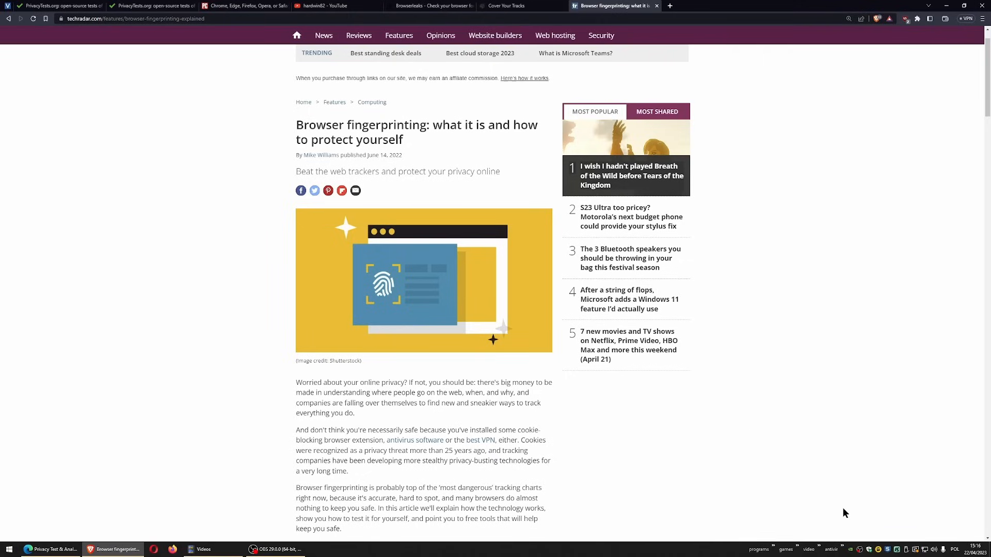
pyautogui.moveTo(769, 422)
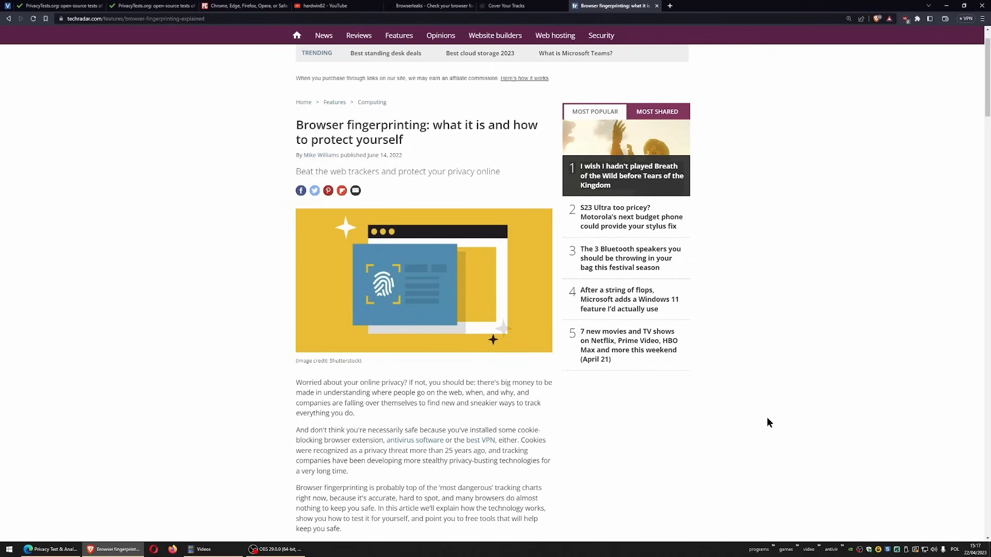
pyautogui.moveTo(797, 394)
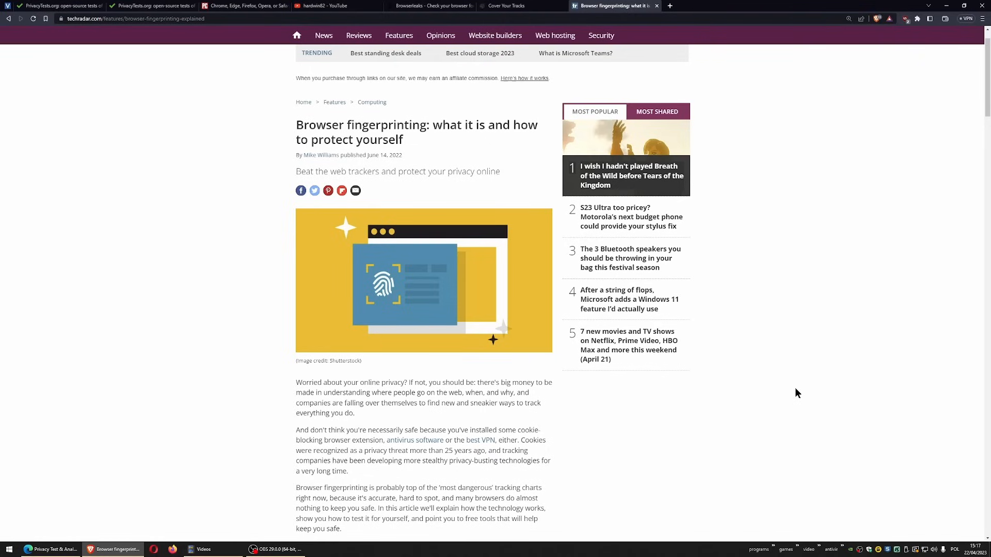
pyautogui.moveTo(234, 349)
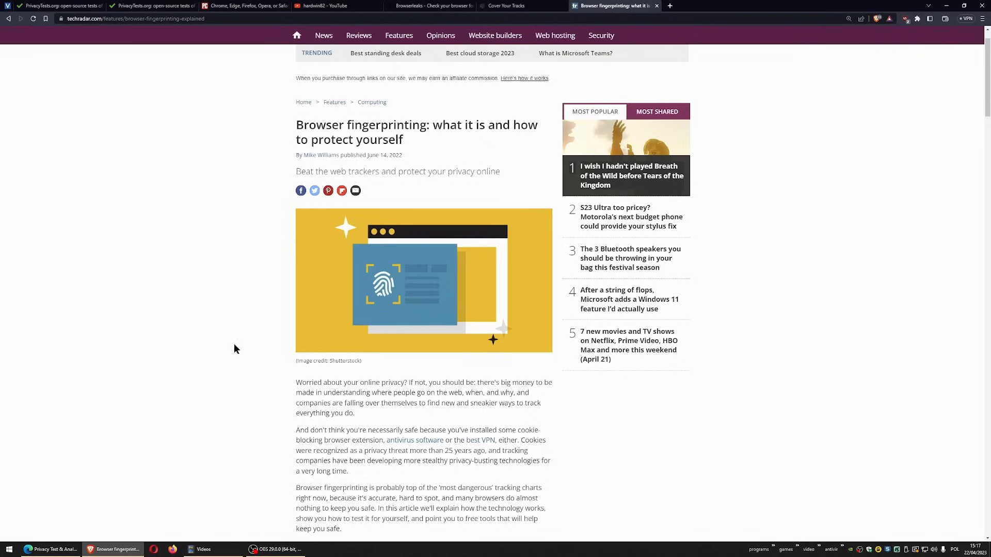
pyautogui.moveTo(172, 360)
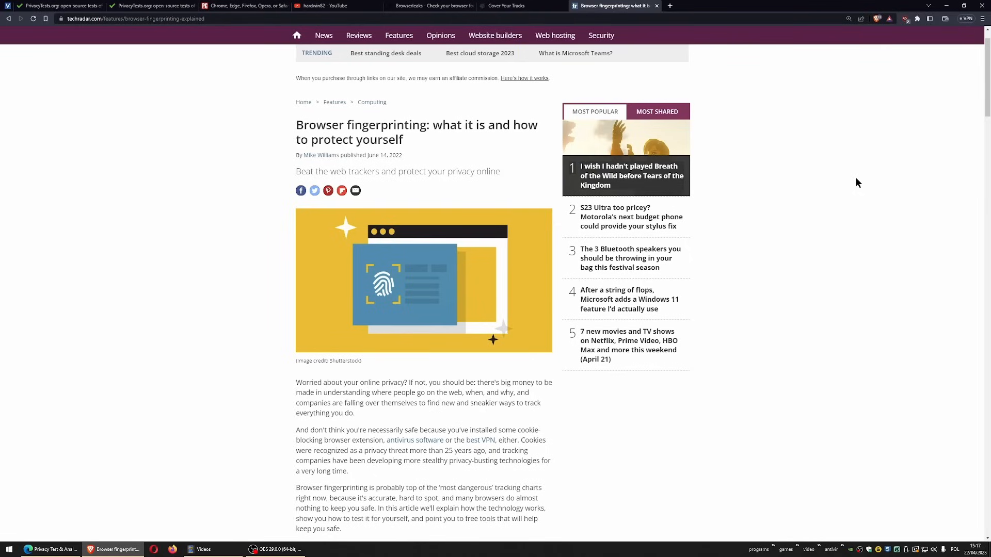
pyautogui.moveTo(480, 92)
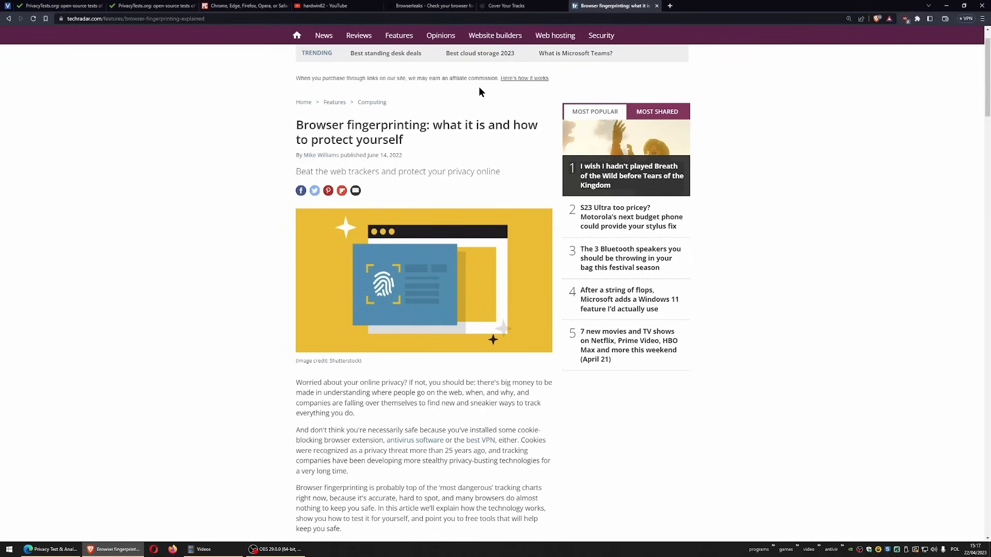
# Step: Switch to PrivacyTests.org and scroll into the Desktop browsers State Partitioning table
pyautogui.click(152, 6)
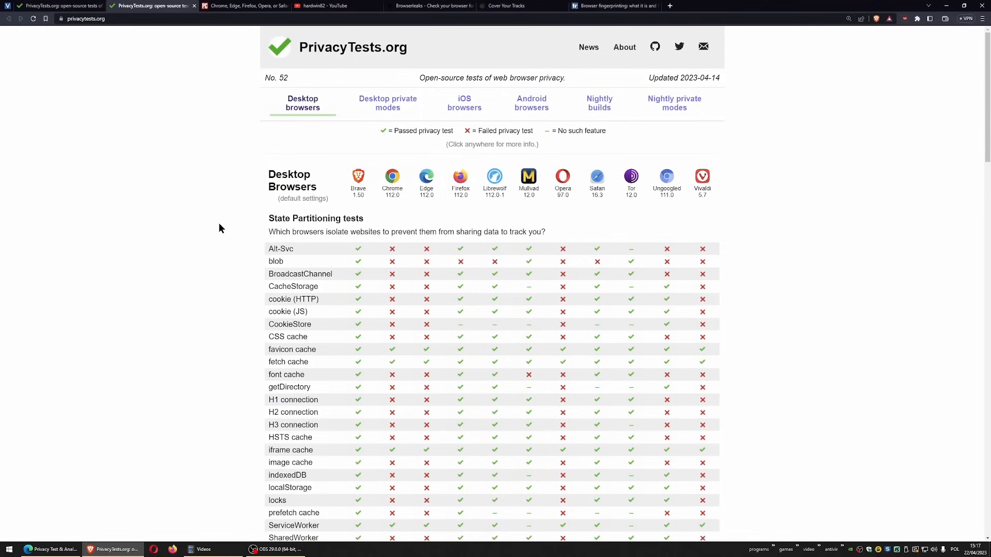
pyautogui.moveTo(226, 217)
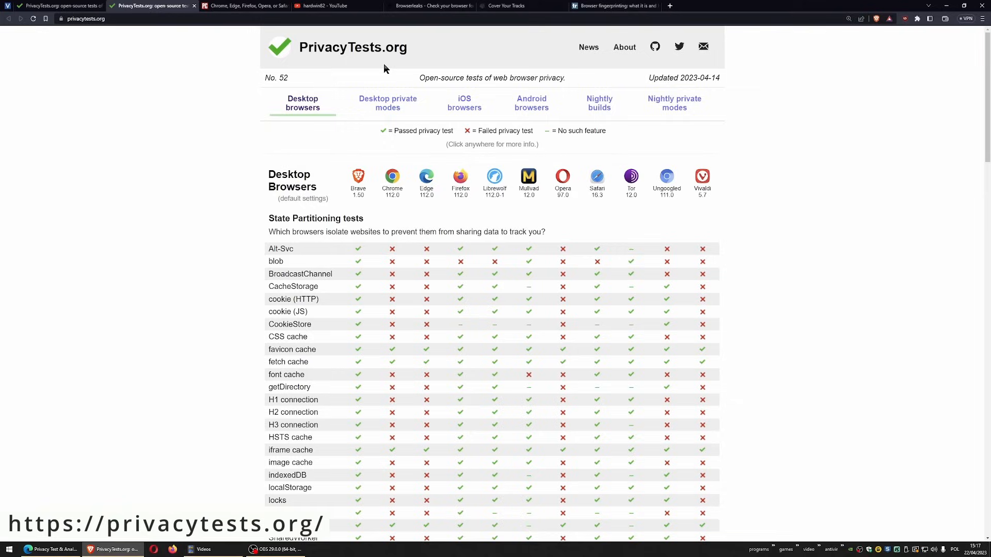
pyautogui.moveTo(138, 324)
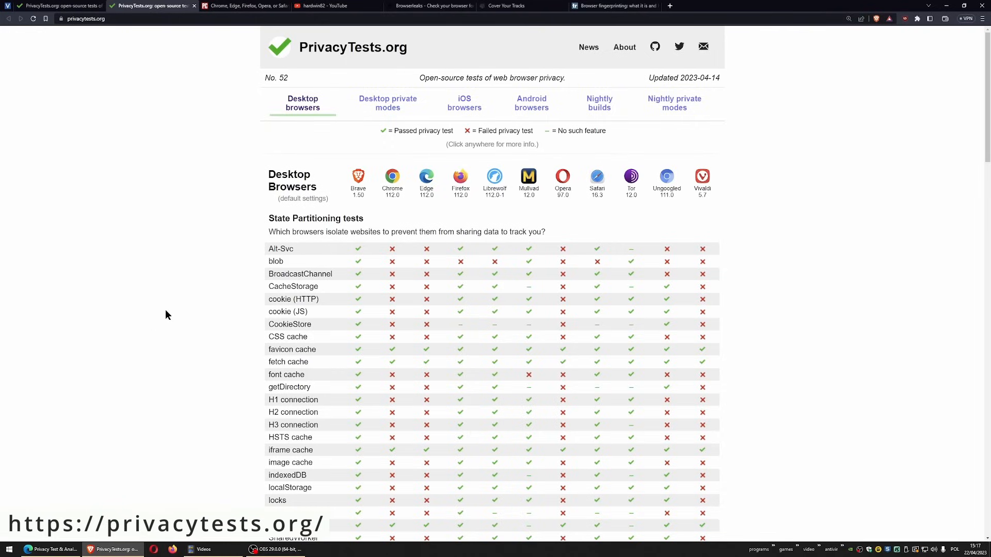
pyautogui.scroll(-3)
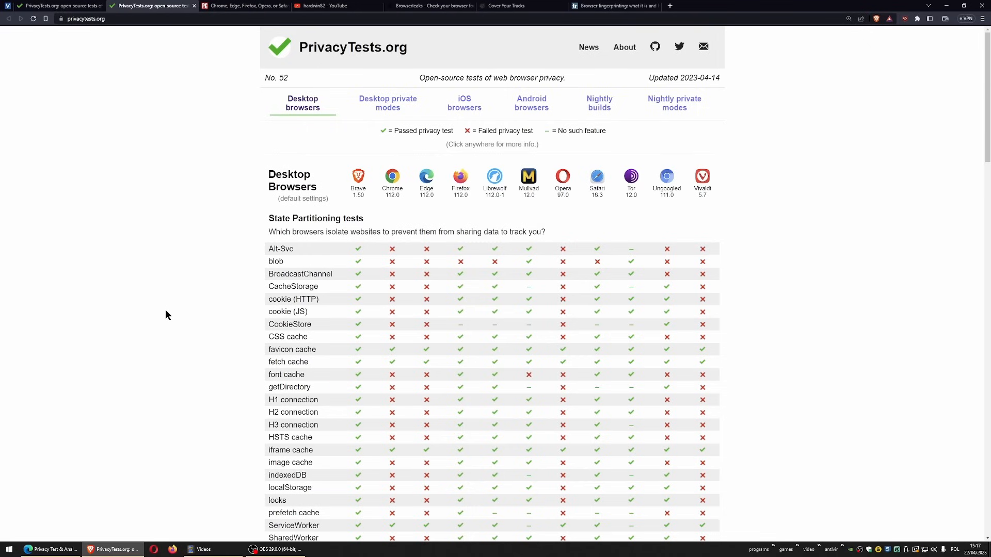
pyautogui.scroll(-3)
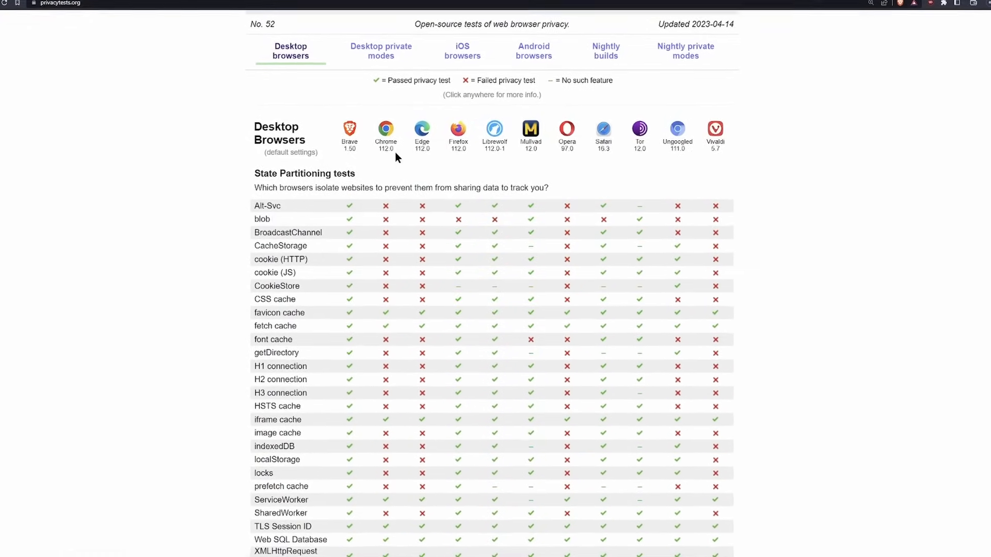
pyautogui.scroll(-3)
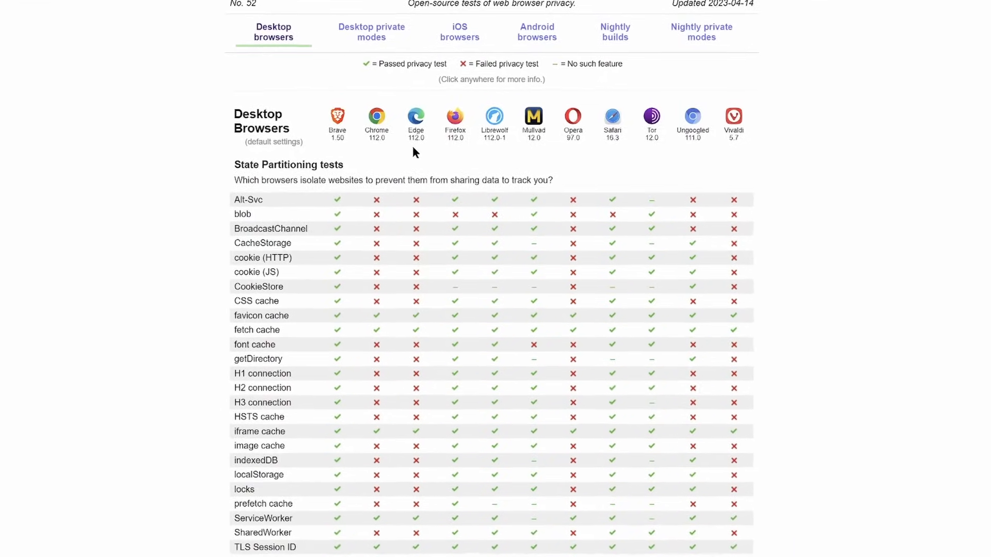
pyautogui.scroll(-3)
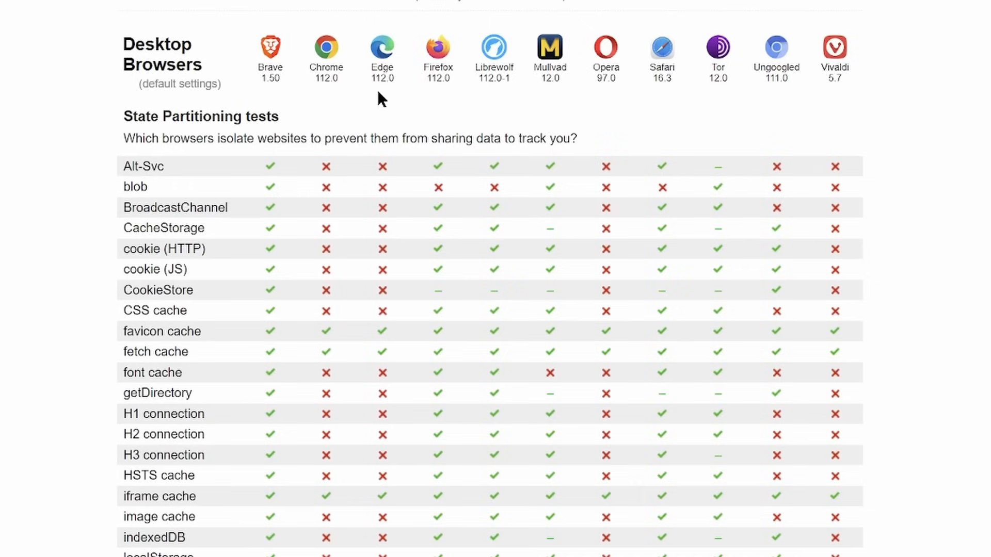
pyautogui.moveTo(329, 465)
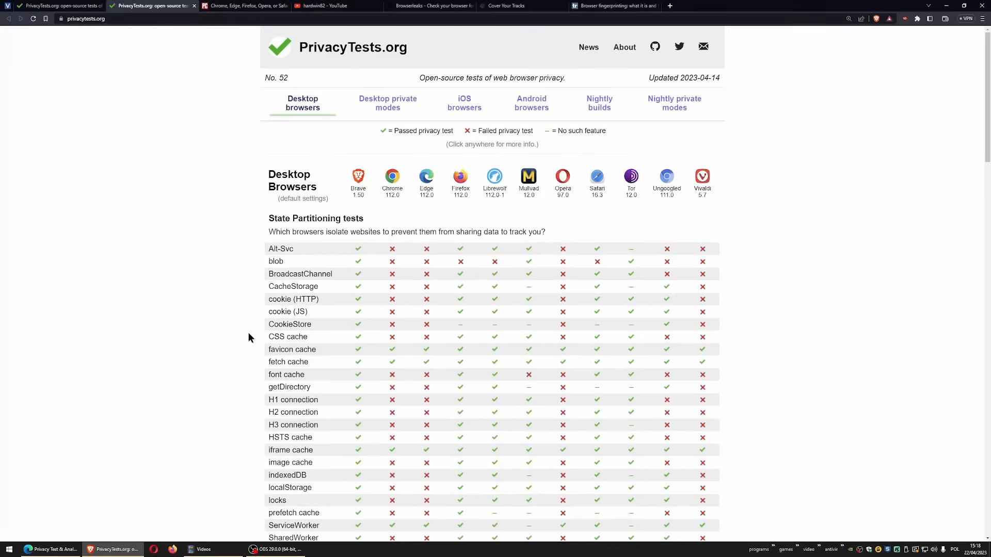
pyautogui.scroll(-3)
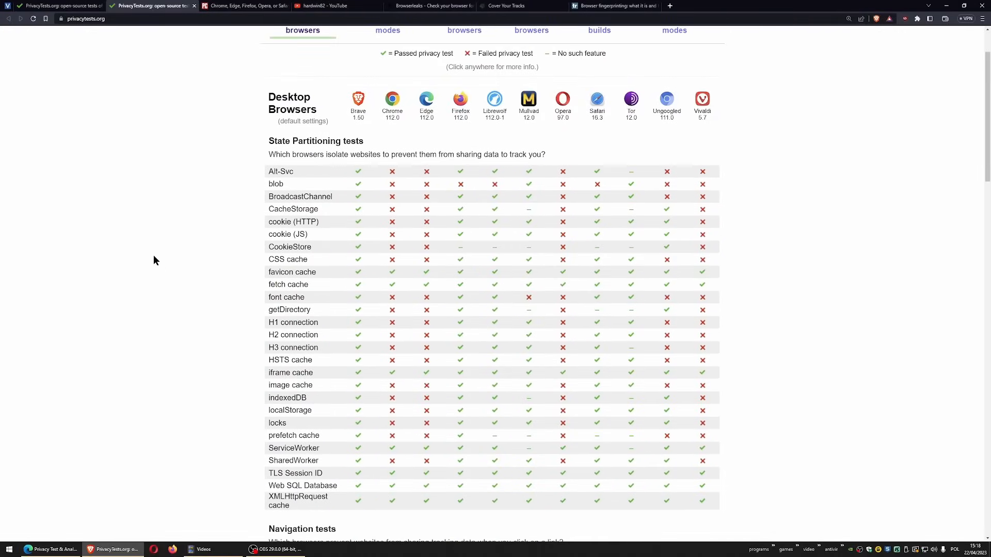
pyautogui.scroll(-3)
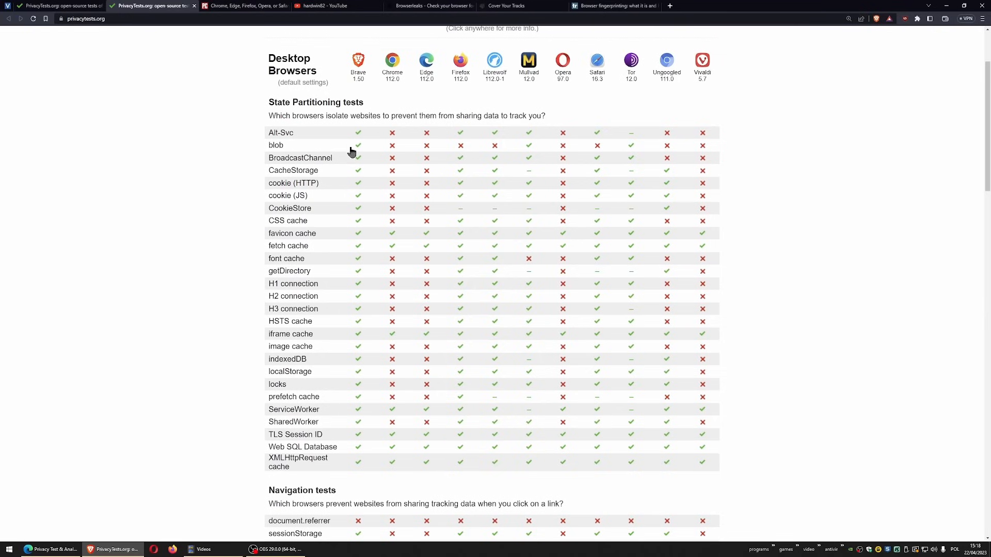
pyautogui.moveTo(308, 166)
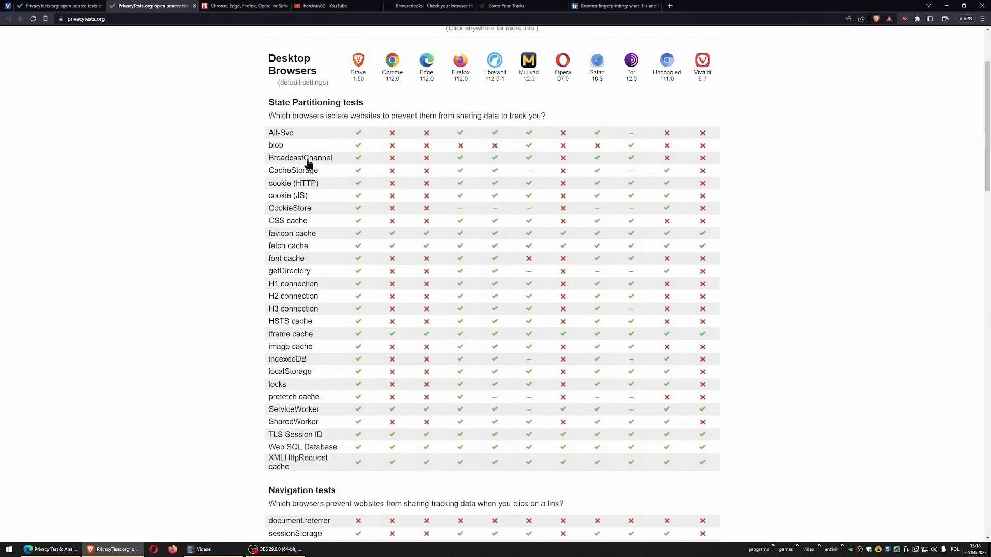
pyautogui.moveTo(230, 384)
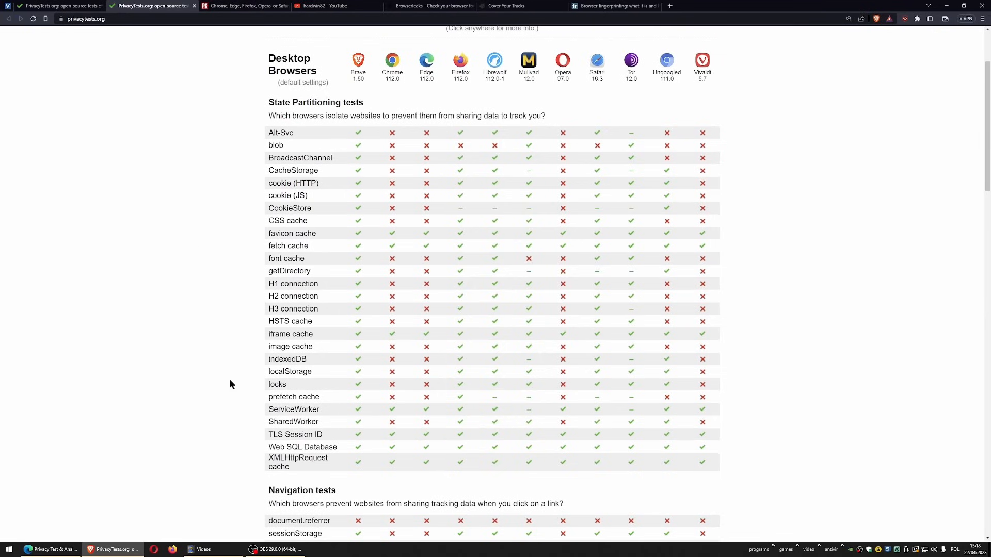
# Step: Scroll through the remaining State Partitioning results, then switch to BrowserLeaks
pyautogui.scroll(-3)
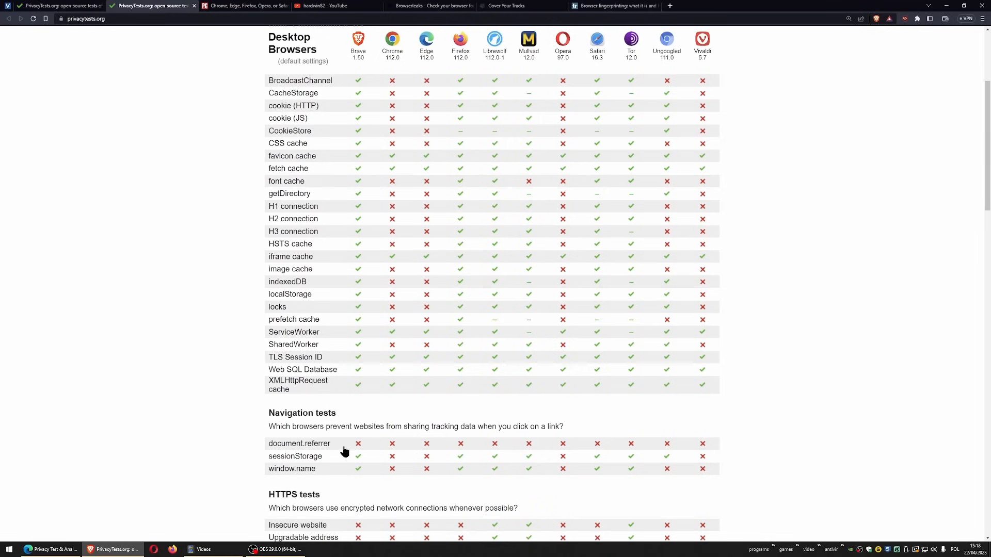
pyautogui.scroll(-3)
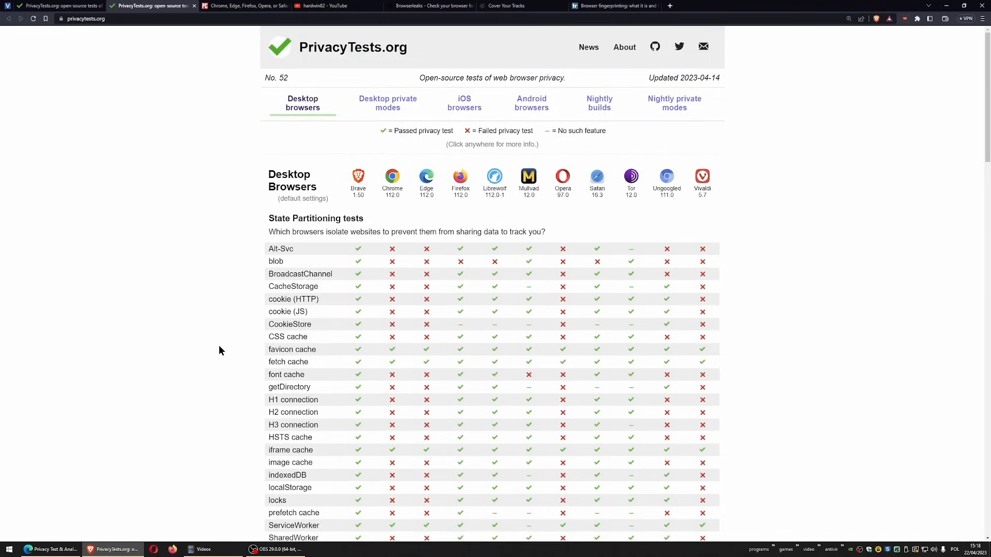
pyautogui.scroll(-3)
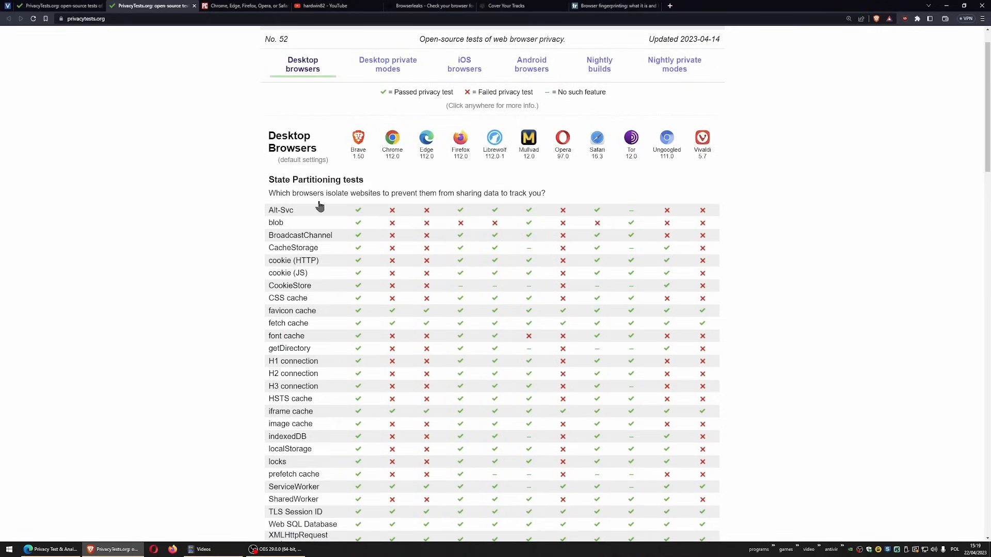
pyautogui.moveTo(225, 271)
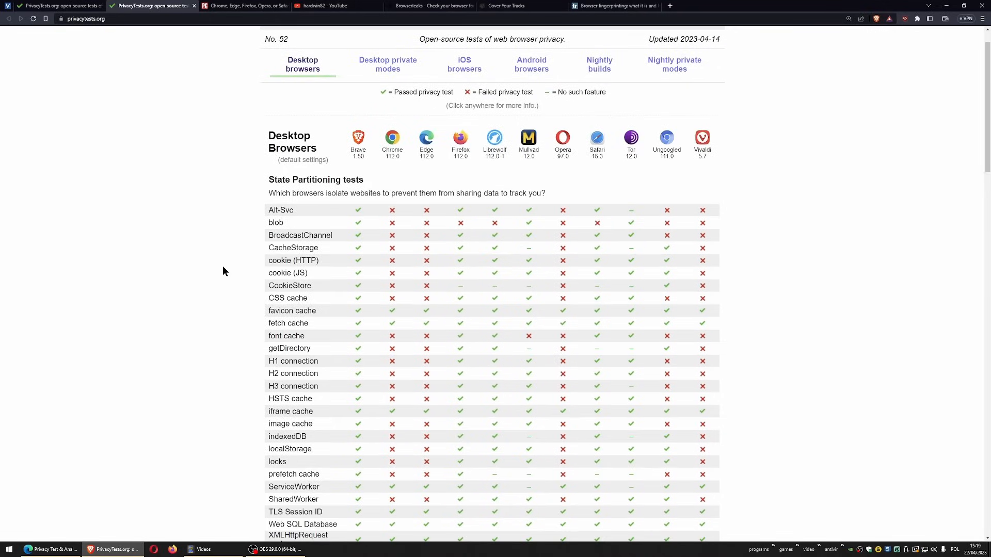
pyautogui.scroll(-3)
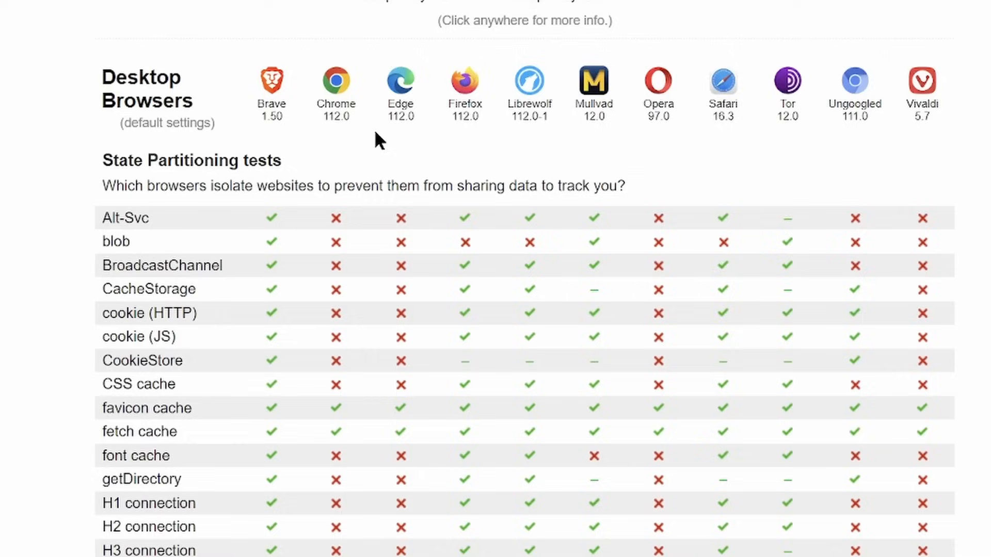
pyautogui.moveTo(357, 153)
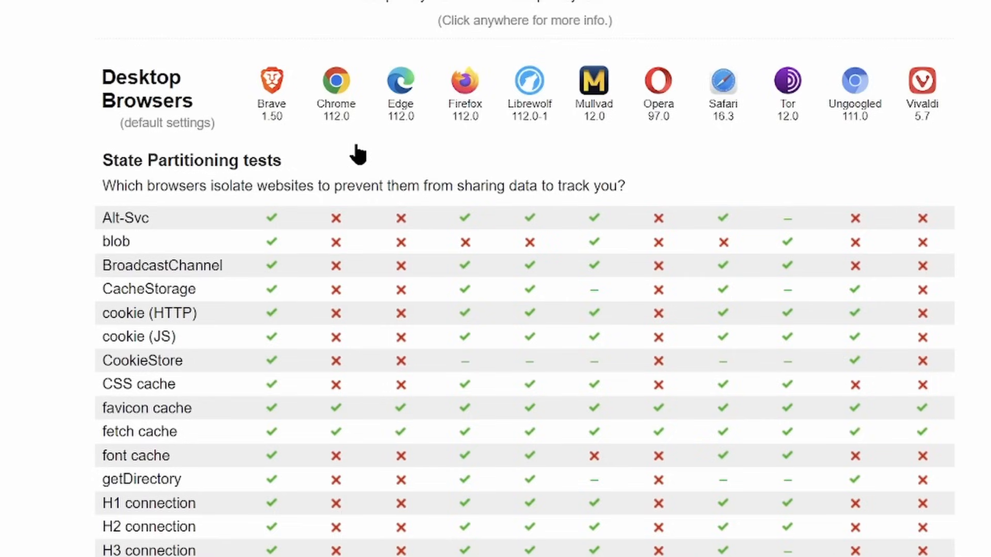
pyautogui.moveTo(687, 178)
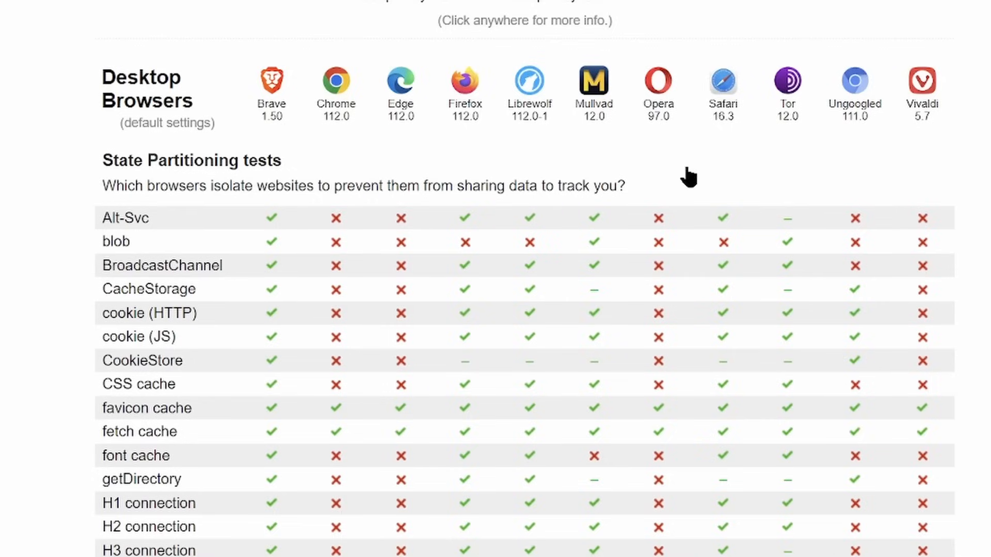
pyautogui.moveTo(664, 214)
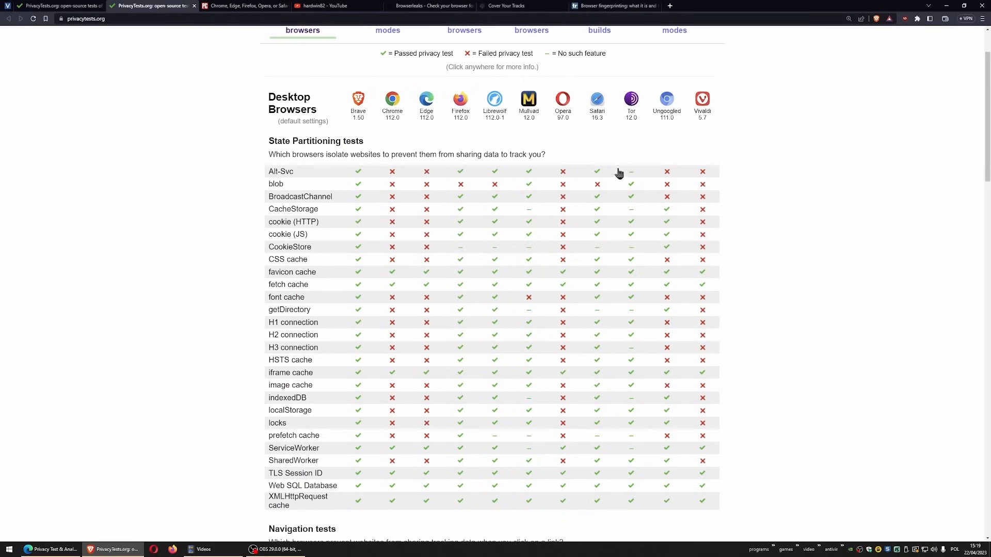
pyautogui.moveTo(574, 152)
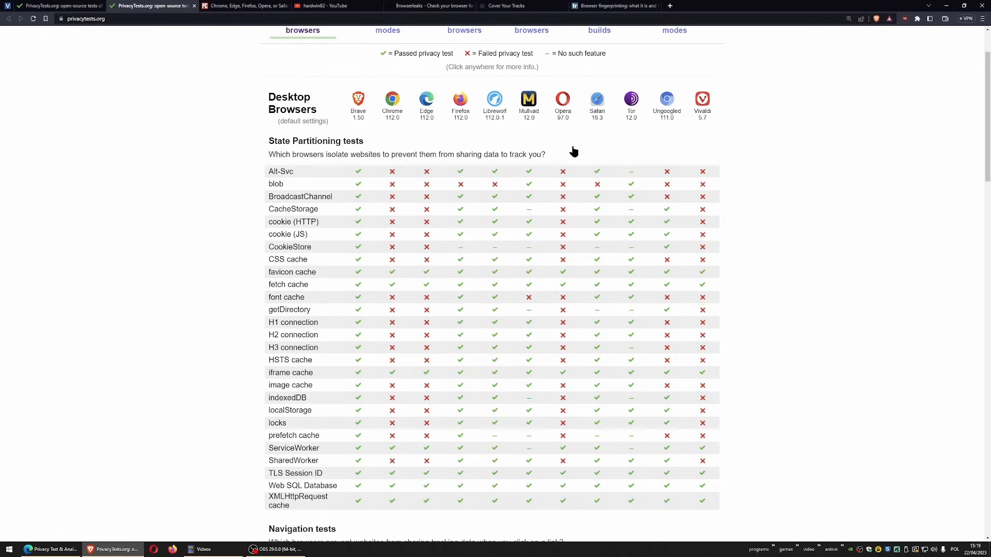
pyautogui.moveTo(206, 156)
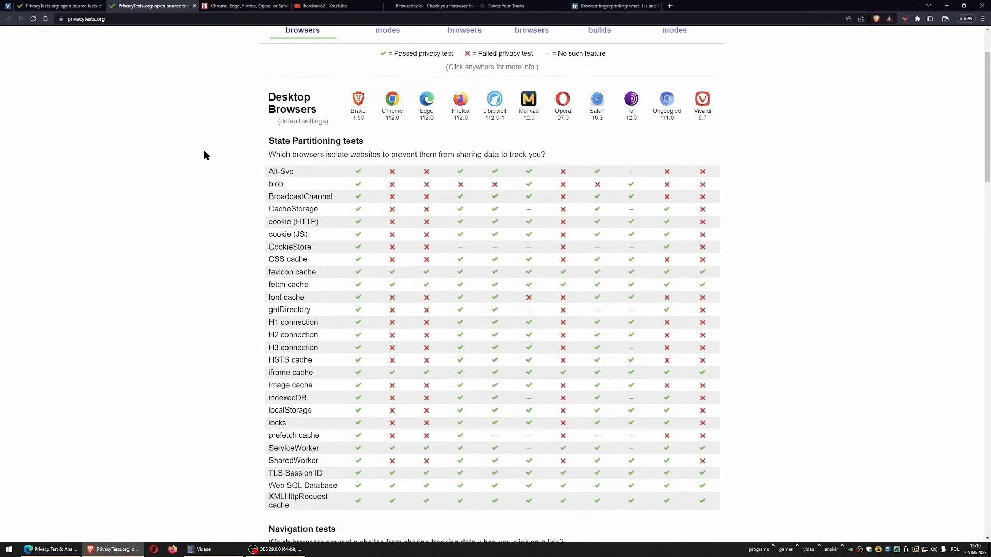
pyautogui.moveTo(209, 132)
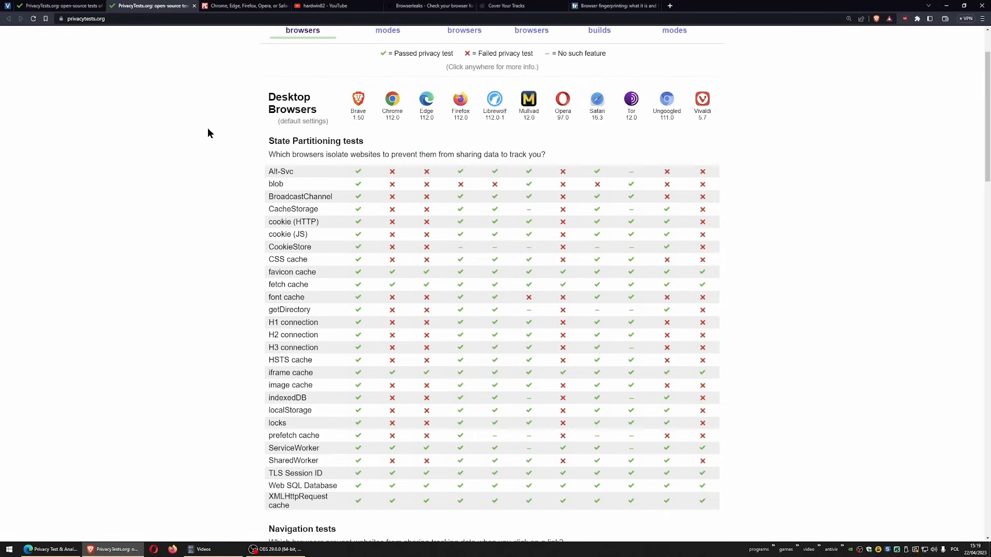
pyautogui.moveTo(219, 126)
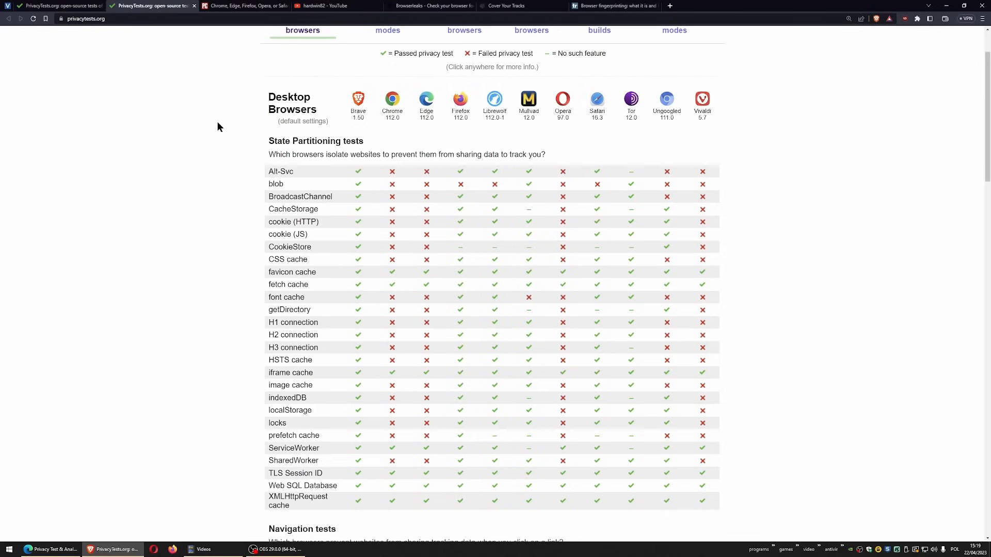
pyautogui.click(432, 5)
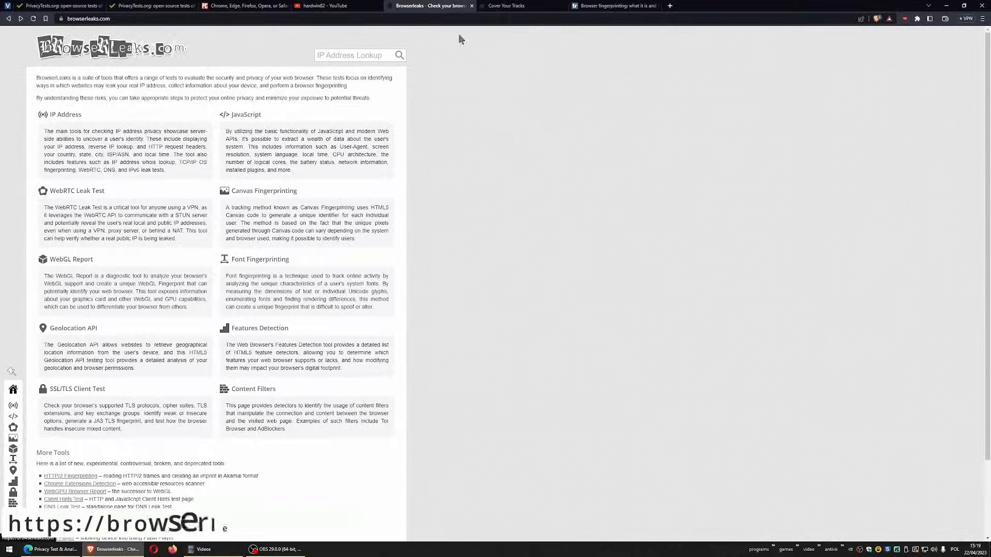
# Step: Run TEST YOUR BROWSER on Cover Your Tracks, check uBlock Origin, and view results
pyautogui.click(505, 5)
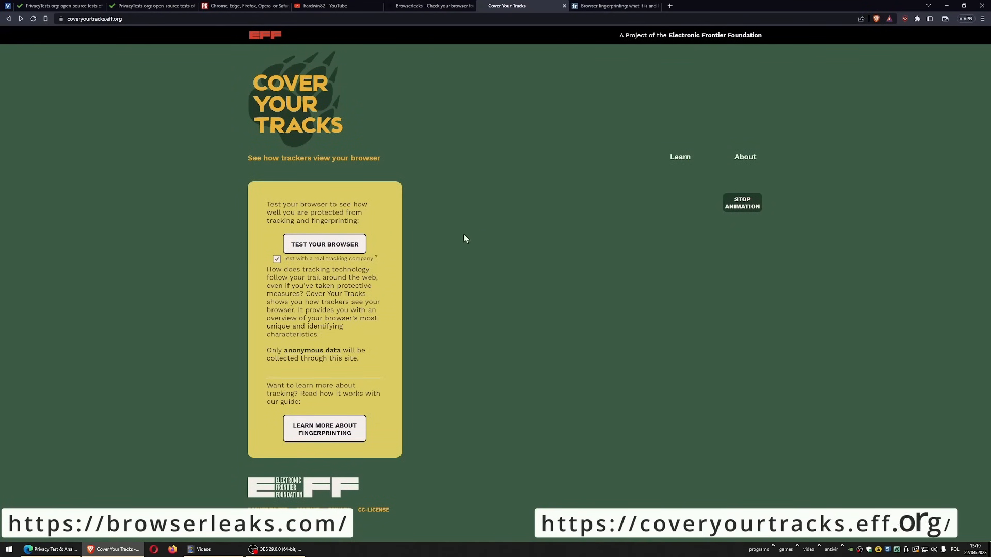
pyautogui.click(324, 244)
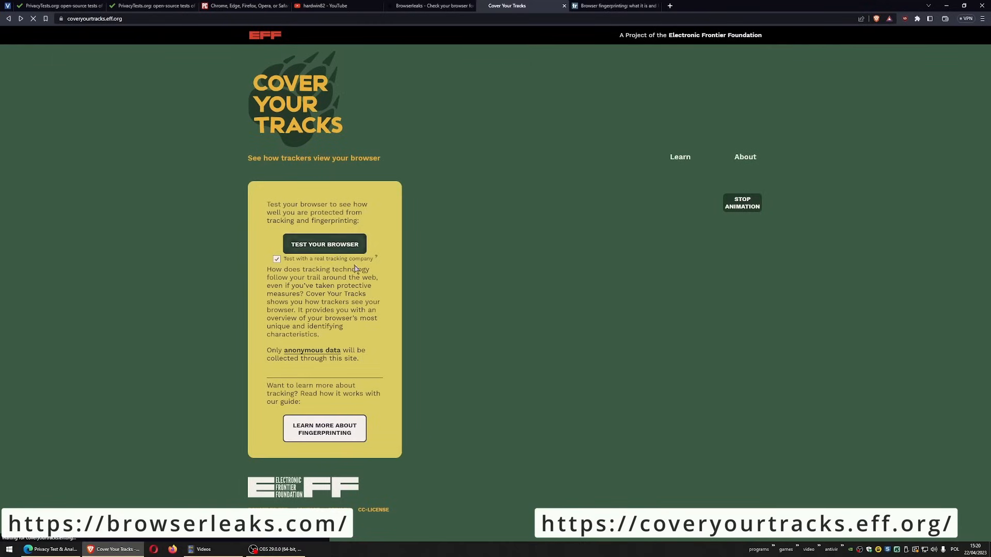
pyautogui.click(324, 245)
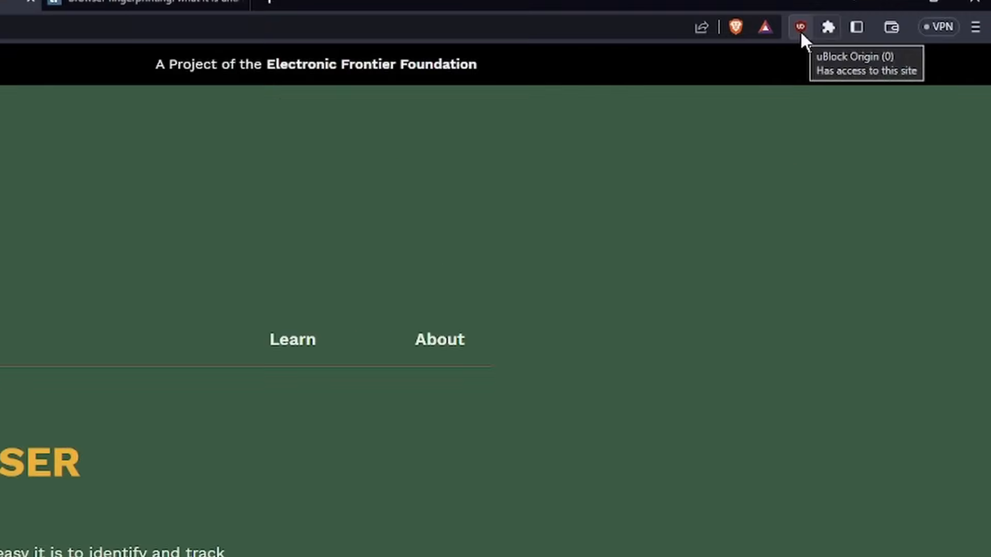
pyautogui.click(799, 27)
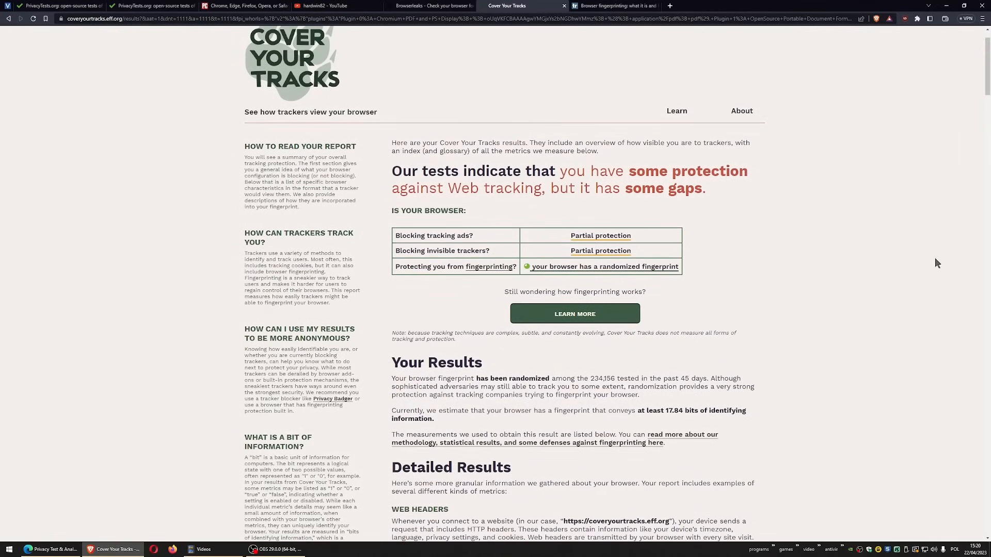
pyautogui.scroll(-3)
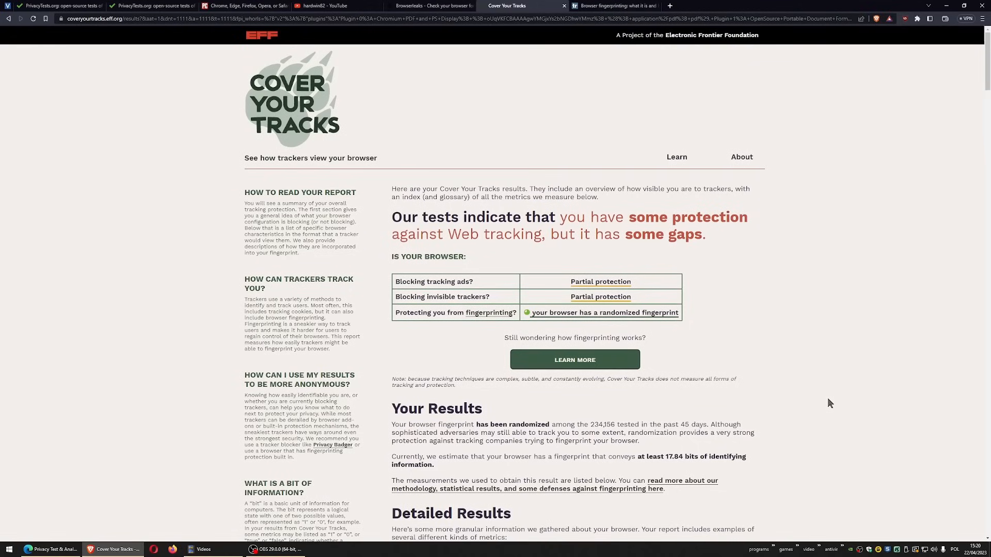
pyautogui.moveTo(743, 335)
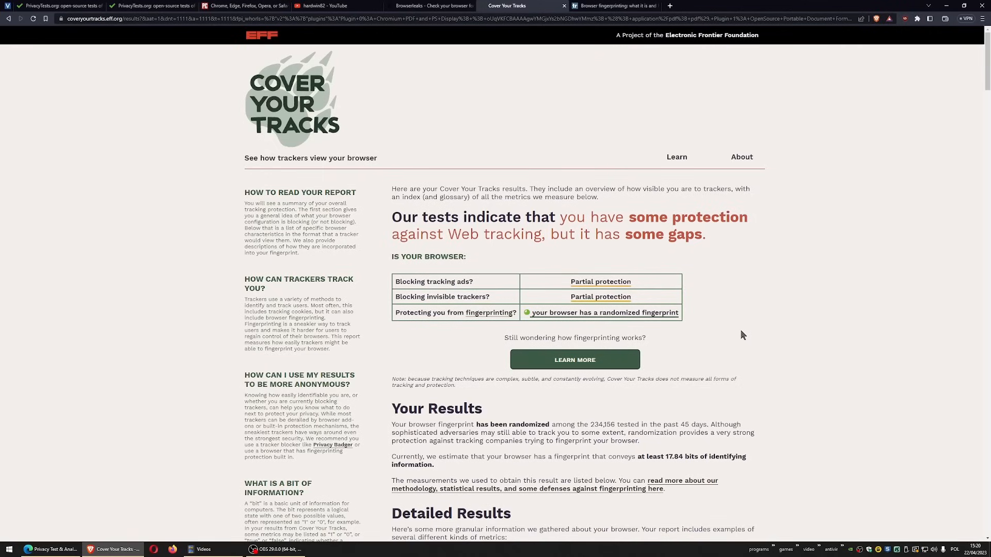
pyautogui.scroll(-3)
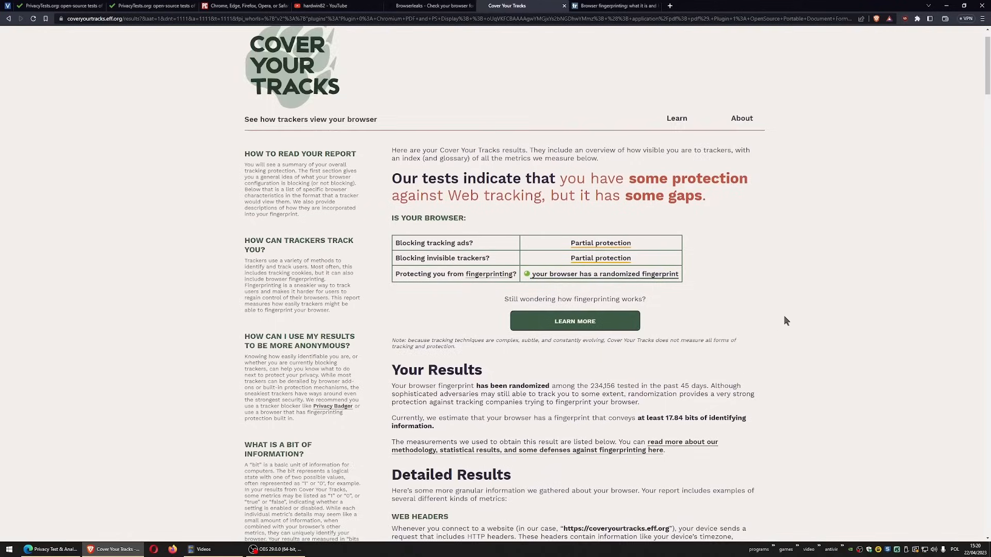
pyautogui.scroll(-3)
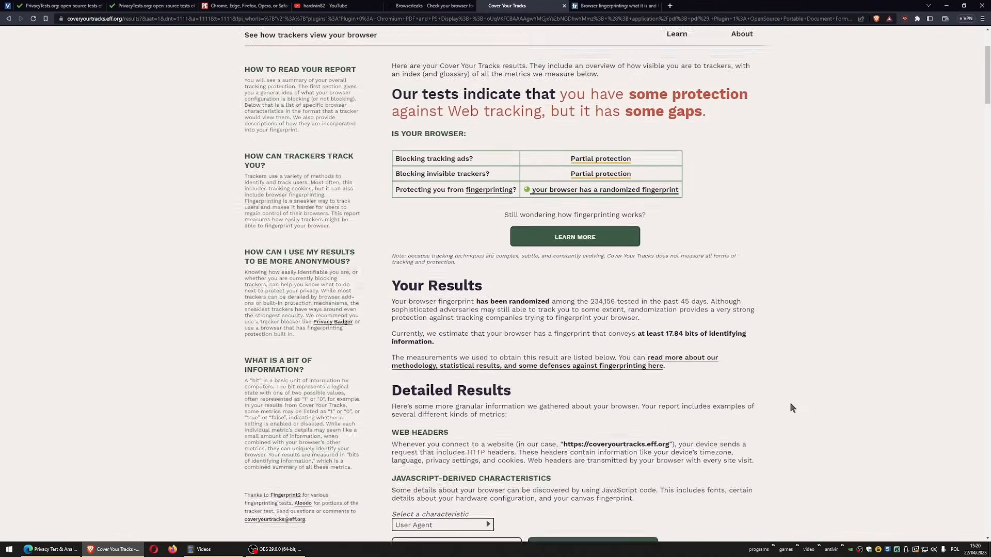
pyautogui.click(431, 6)
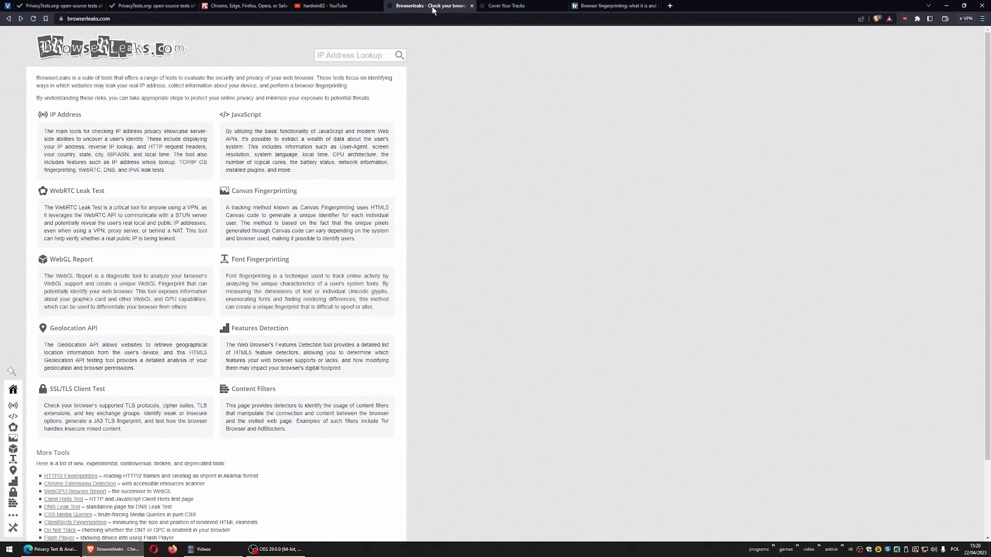
pyautogui.moveTo(126, 133)
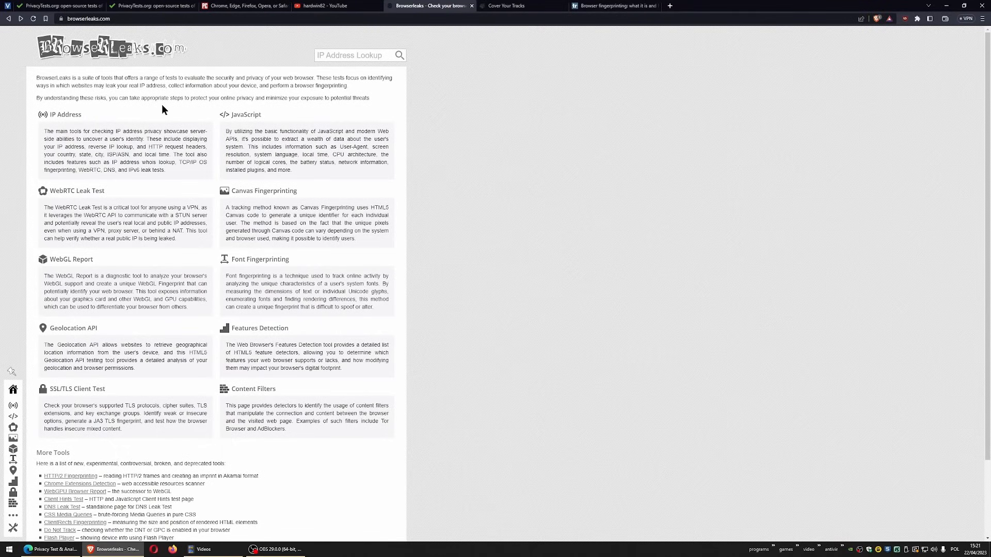
pyautogui.moveTo(165, 71)
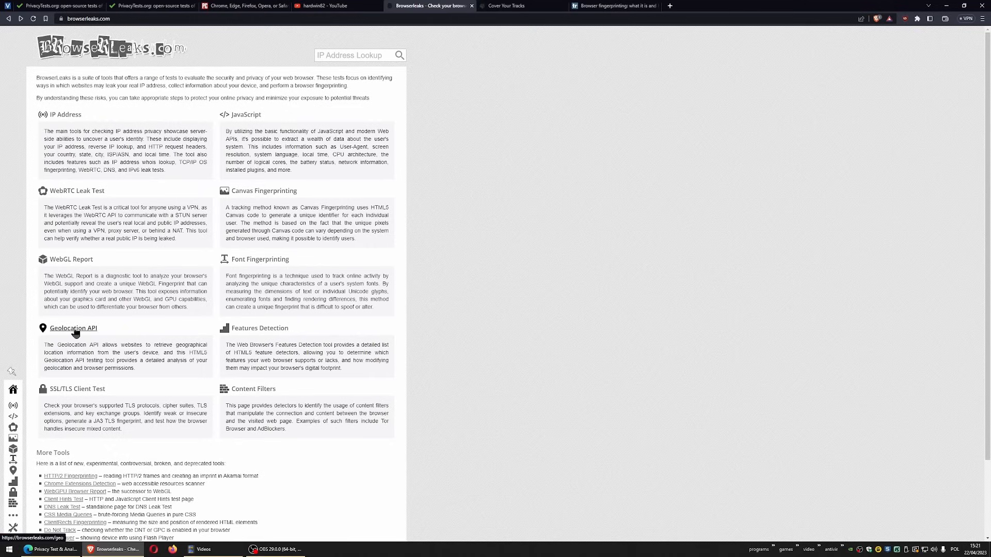
# Step: Open the BrowserLeaks Geolocation API test page
pyautogui.click(73, 328)
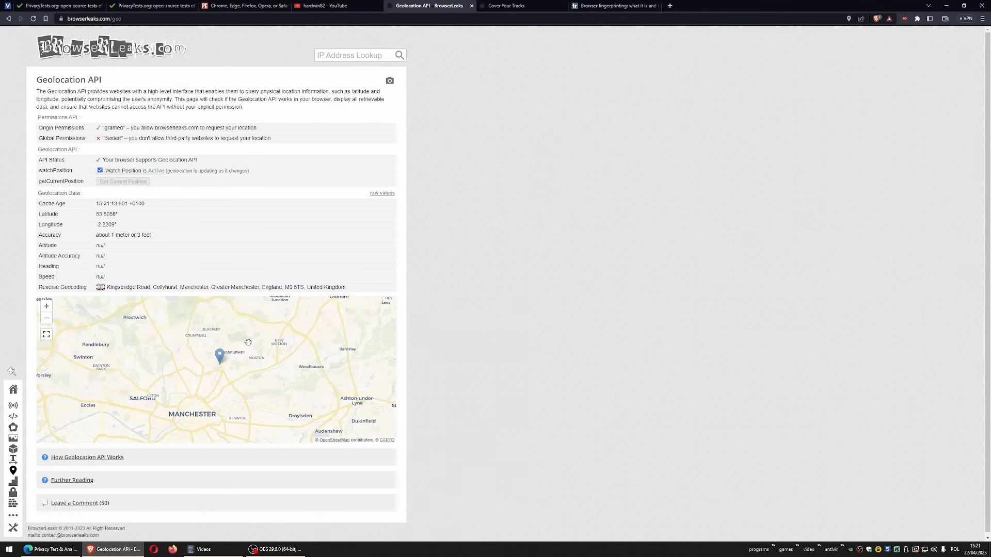
pyautogui.moveTo(282, 352)
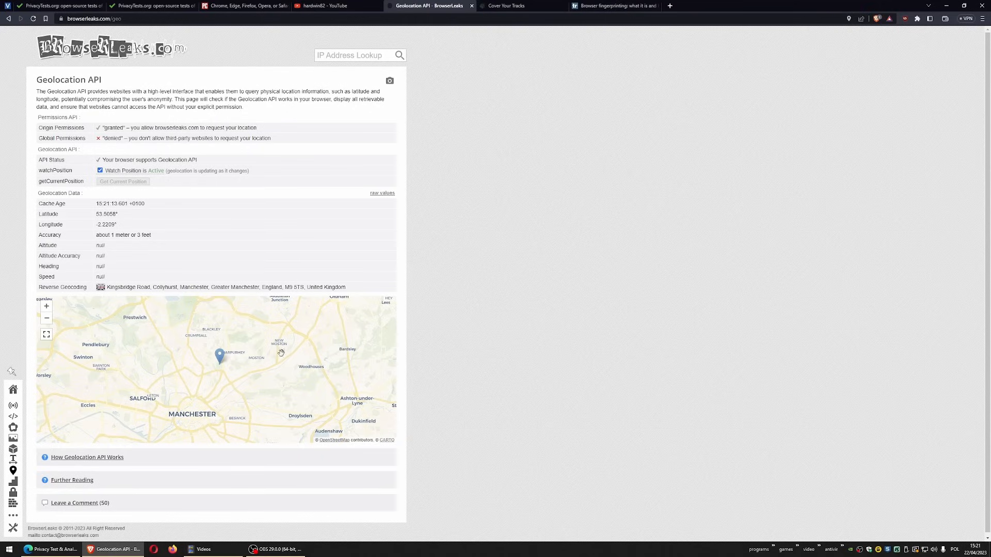
pyautogui.moveTo(878, 550)
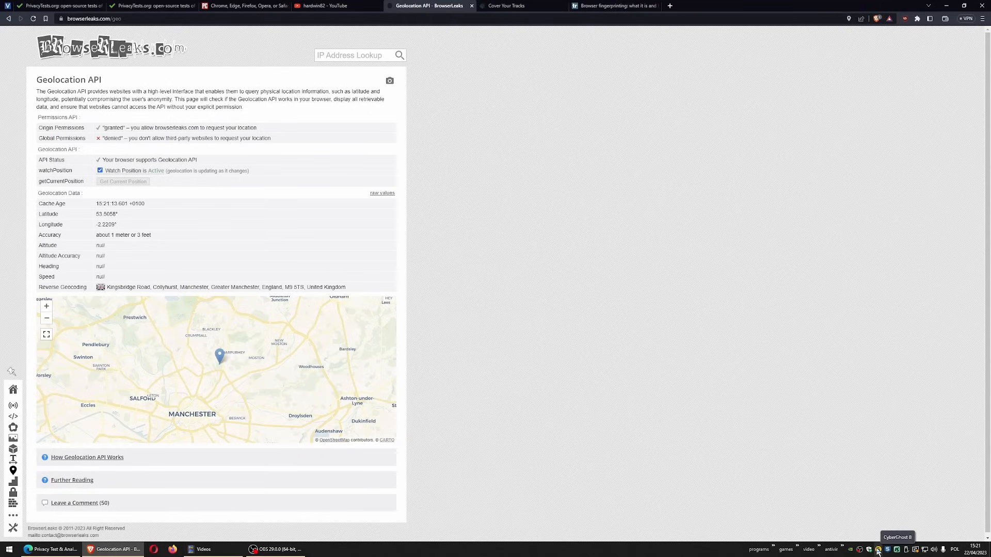
# Step: Open CyberGhost VPN from the tray, connected to Washington, United States
pyautogui.click(877, 549)
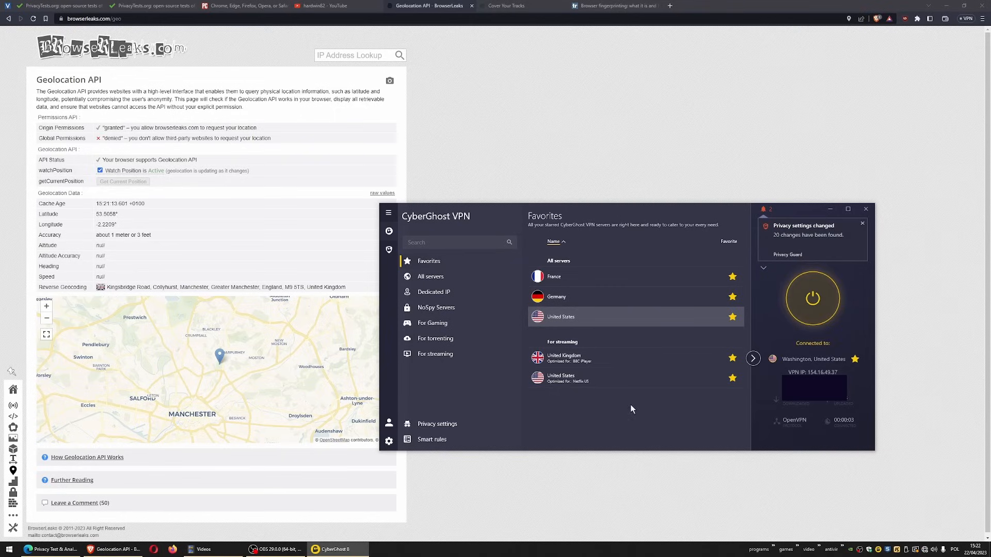
pyautogui.moveTo(806, 366)
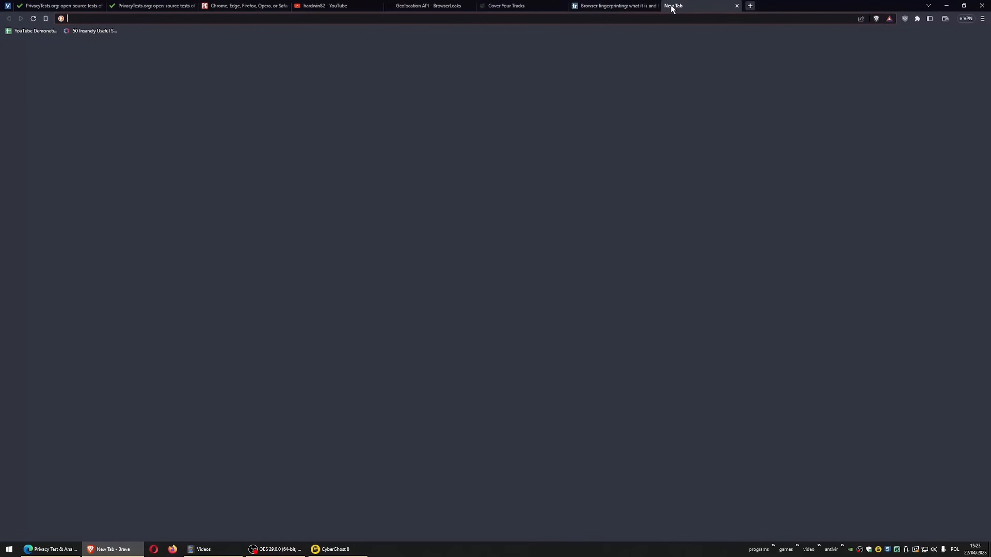
# Step: Search 'mylocation', open mylocation.org showing Washington, then return to PrivacyTests.org
pyautogui.write('mylocatio&t=brave&ia=web')
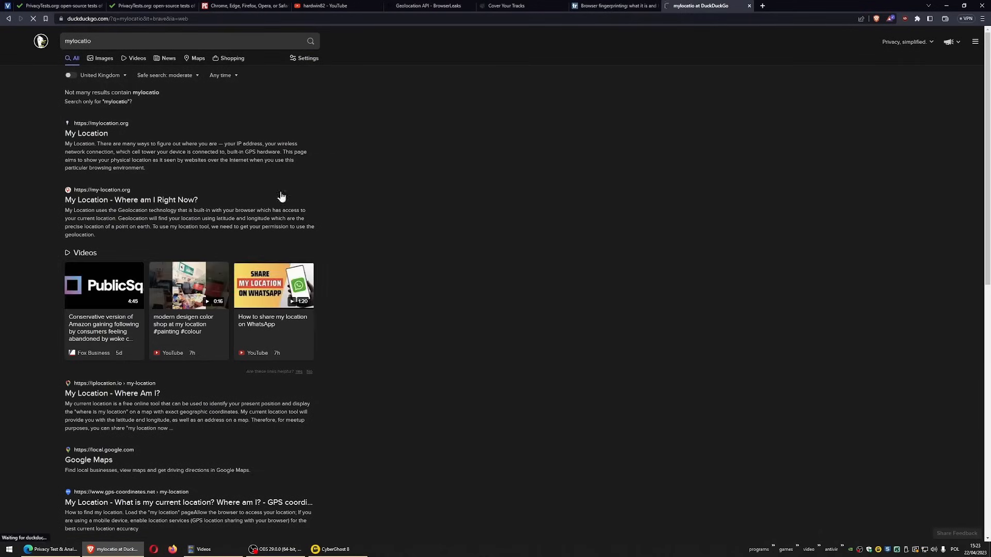
pyautogui.click(87, 133)
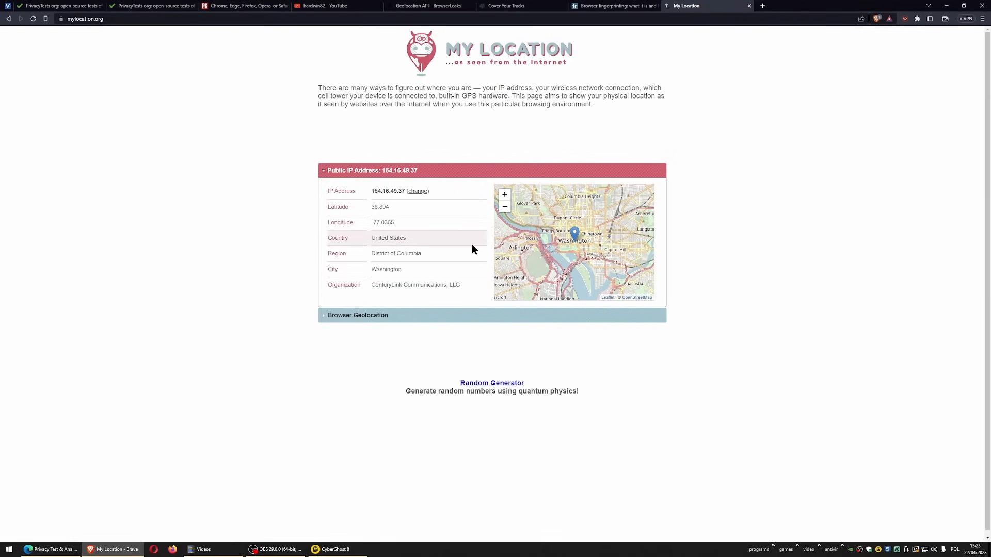
pyautogui.moveTo(541, 268)
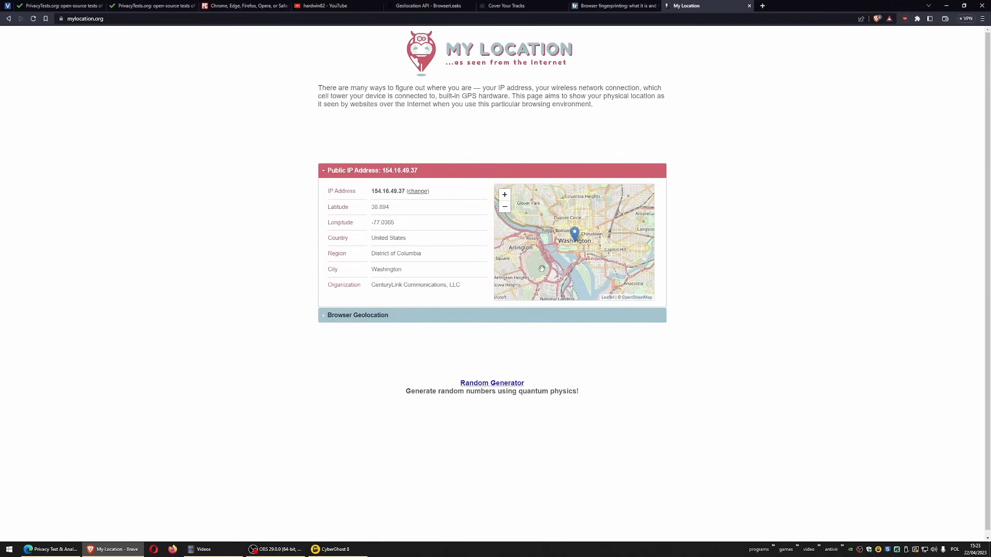
pyautogui.press('F11')
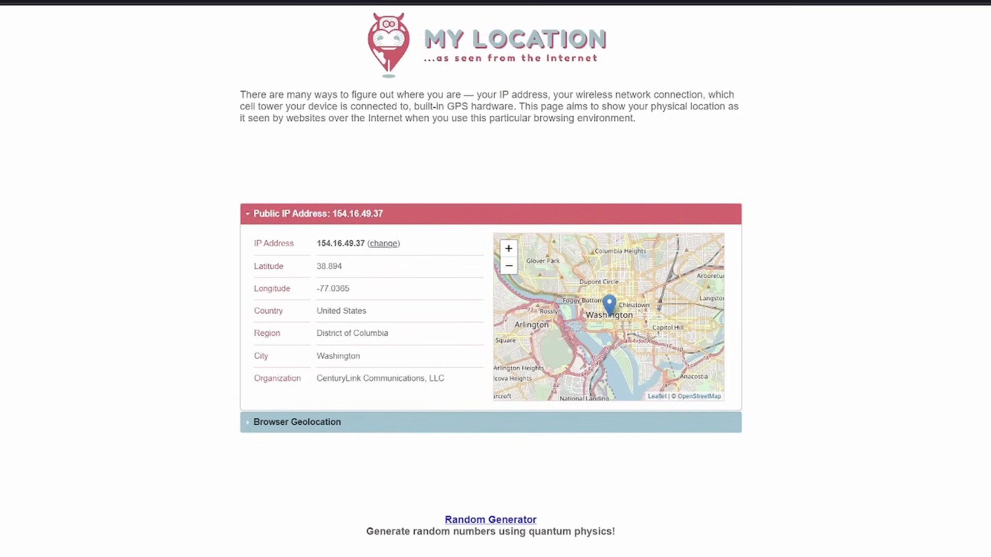
pyautogui.click(152, 6)
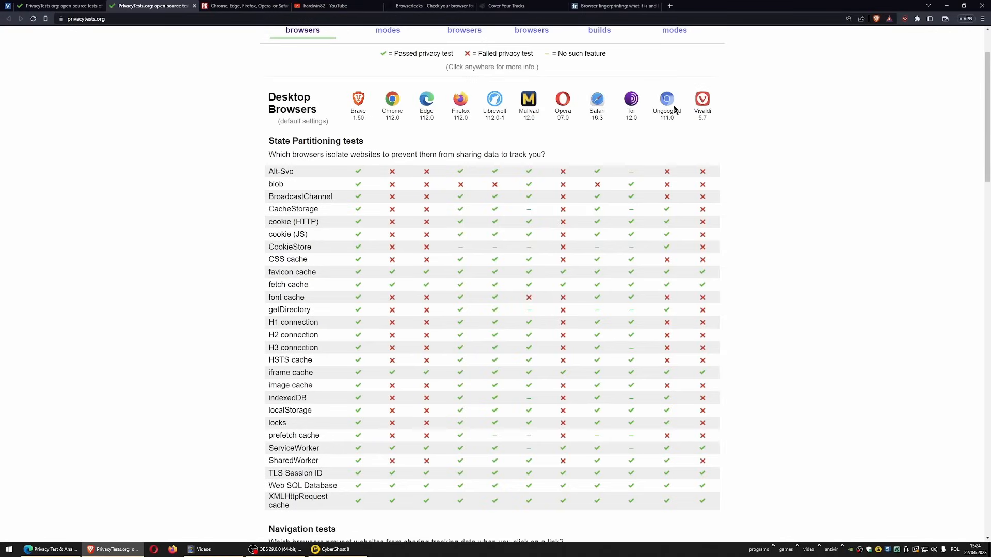
pyautogui.moveTo(732, 113)
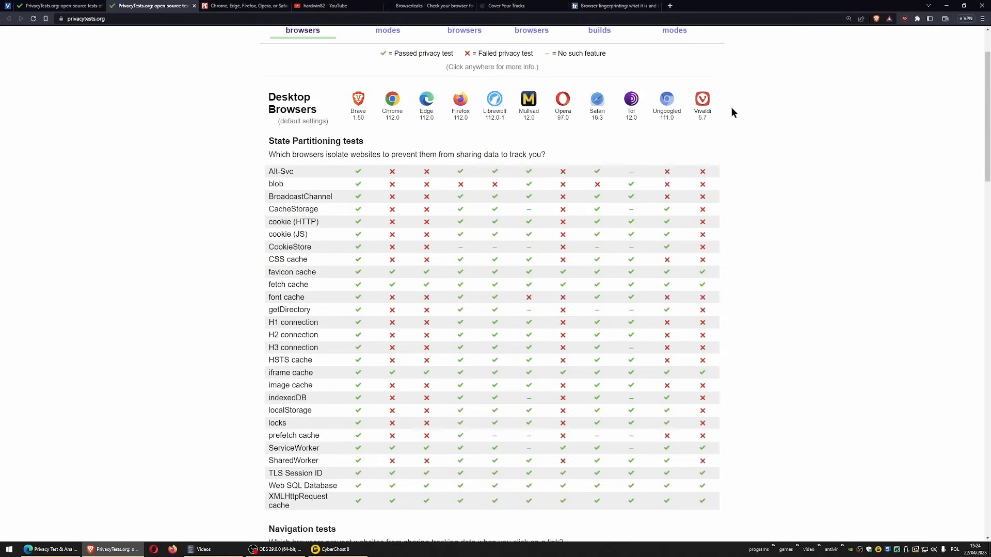
pyautogui.moveTo(202, 138)
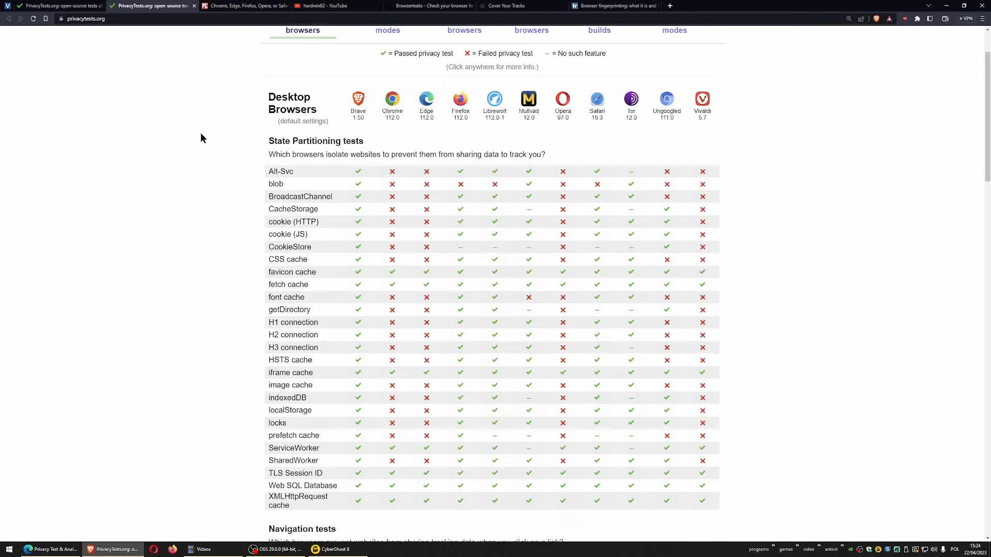
pyautogui.moveTo(278, 154)
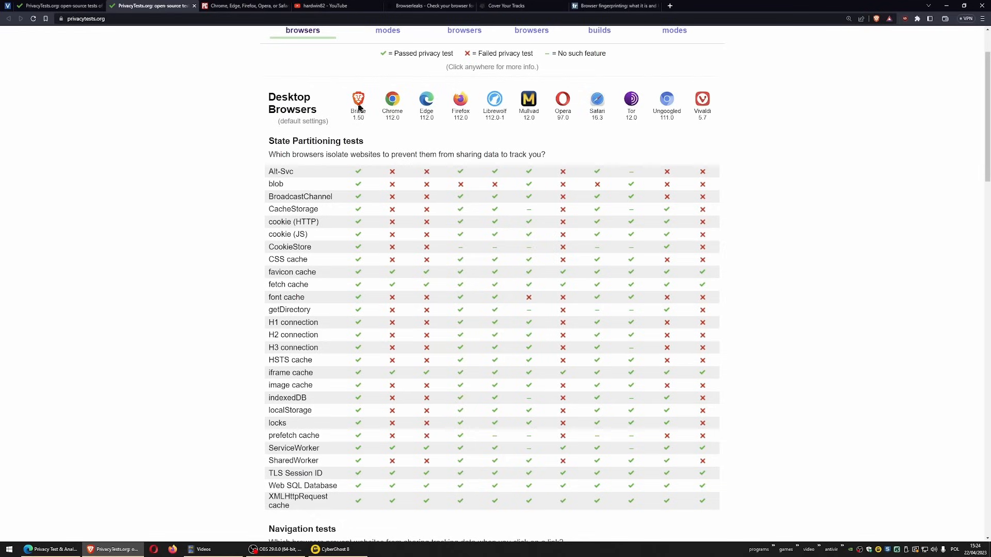
pyautogui.moveTo(359, 127)
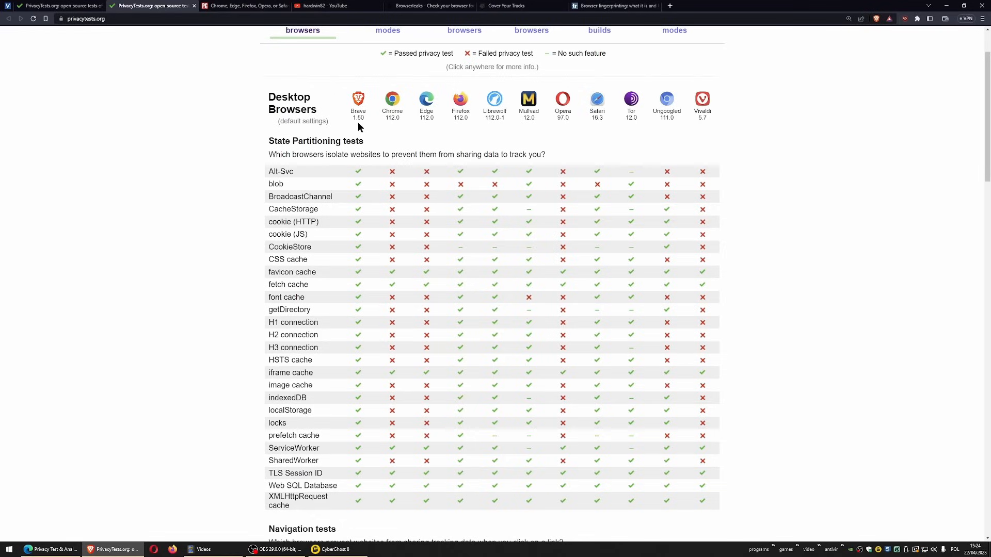
pyautogui.moveTo(397, 120)
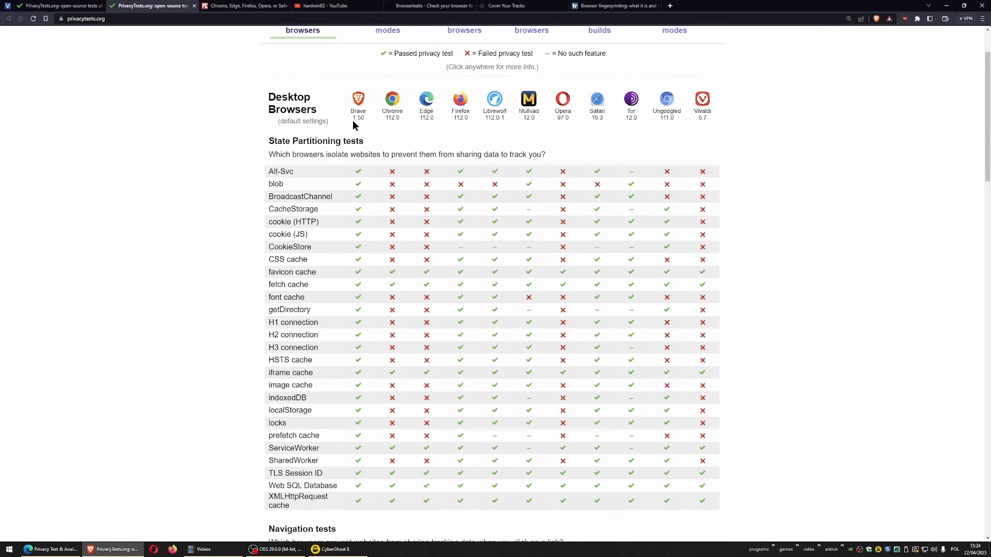
pyautogui.moveTo(353, 129)
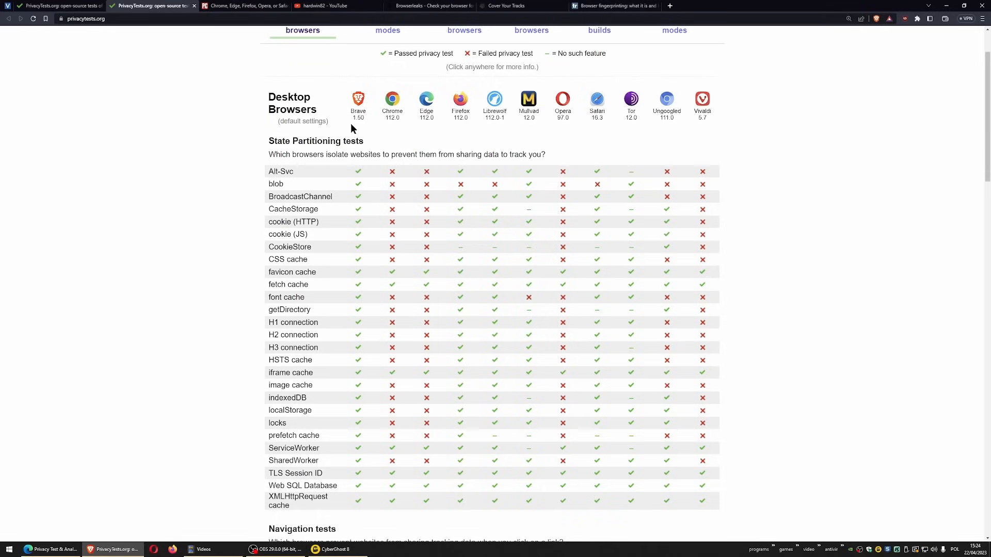
pyautogui.moveTo(397, 144)
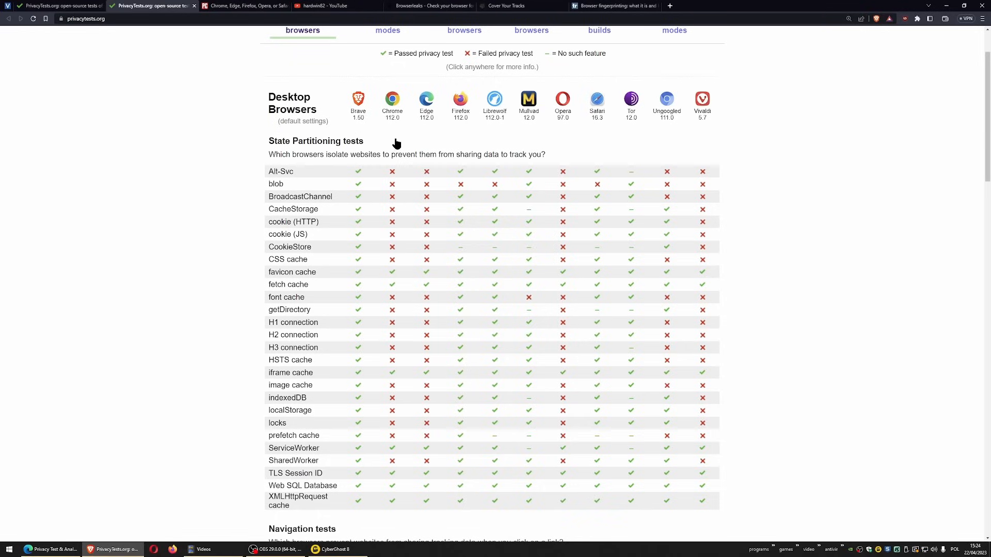
pyautogui.moveTo(453, 130)
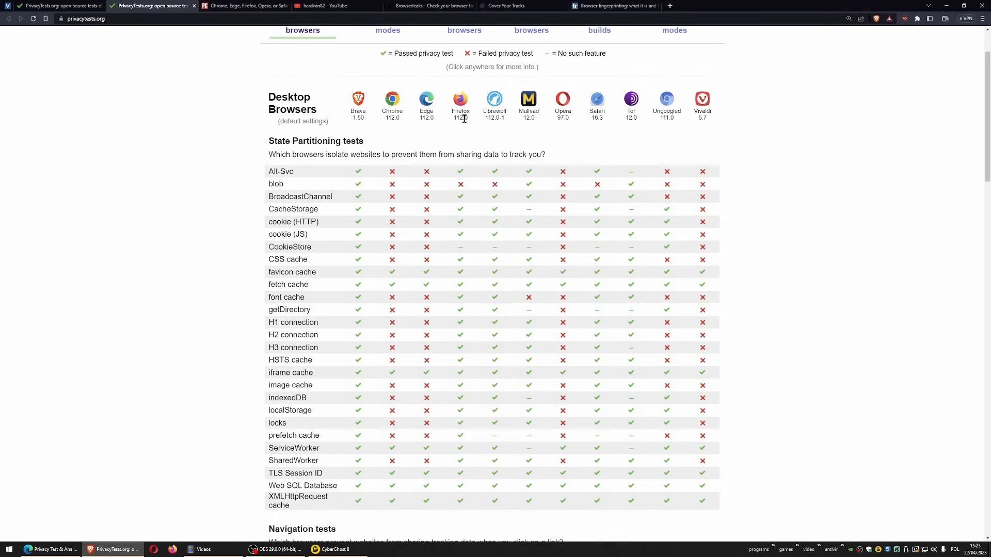
pyautogui.moveTo(499, 129)
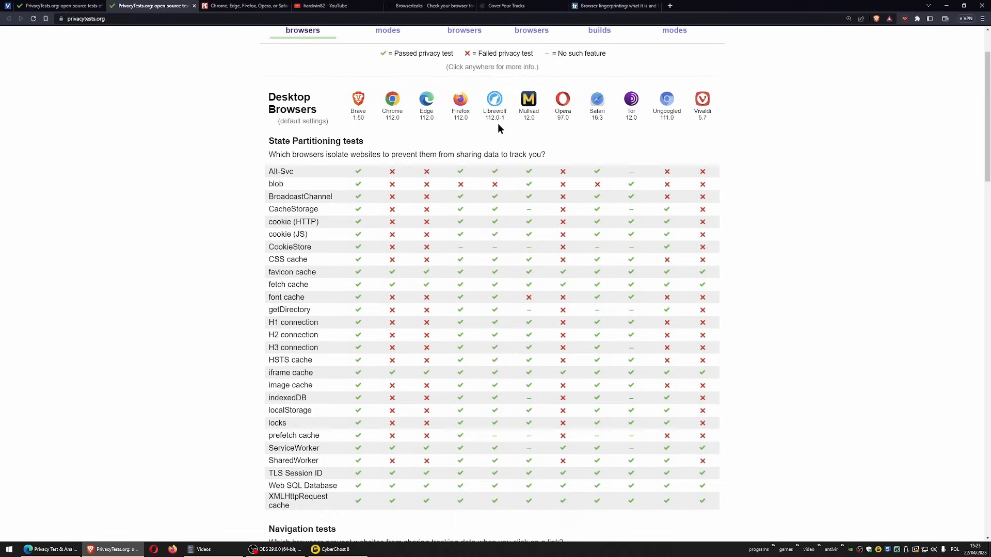
pyautogui.moveTo(487, 125)
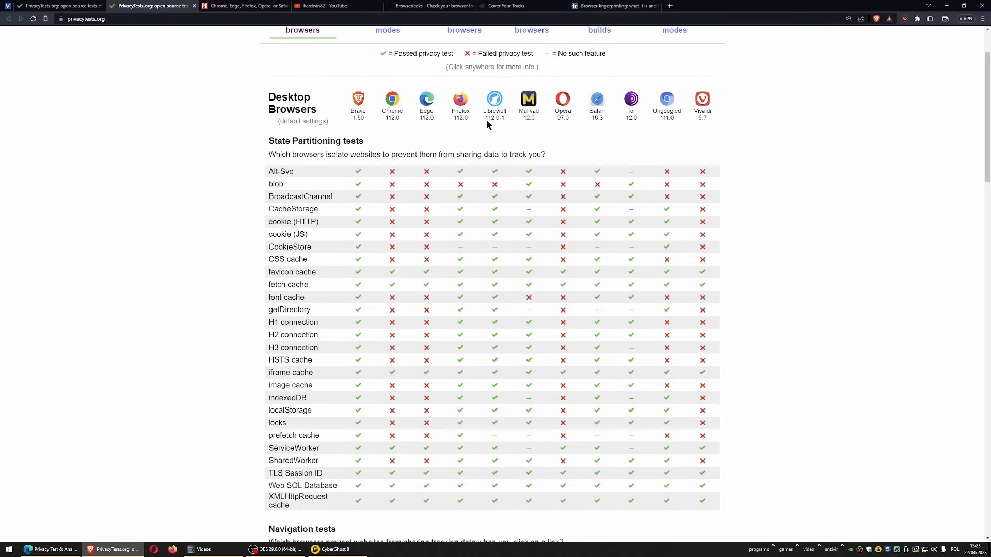
pyautogui.moveTo(465, 130)
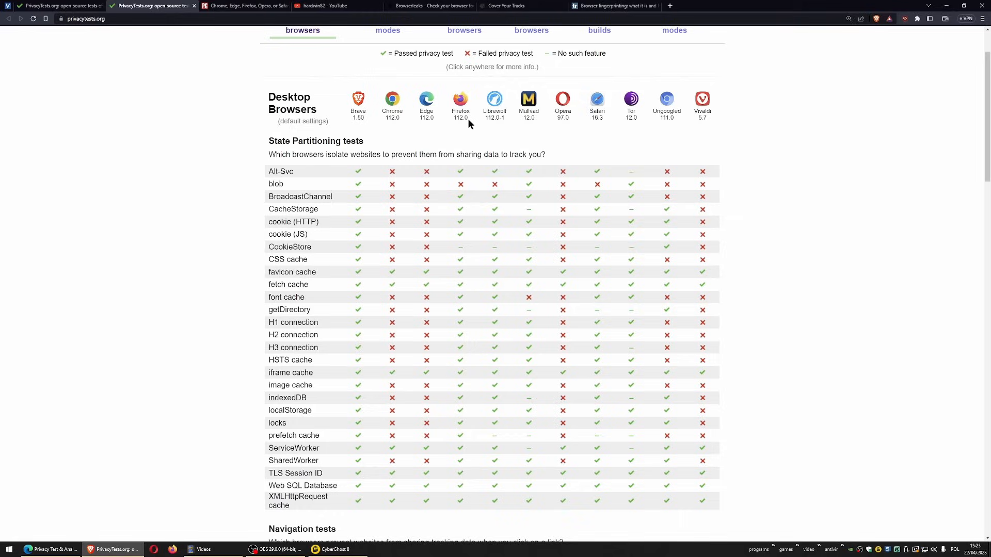
pyautogui.moveTo(482, 130)
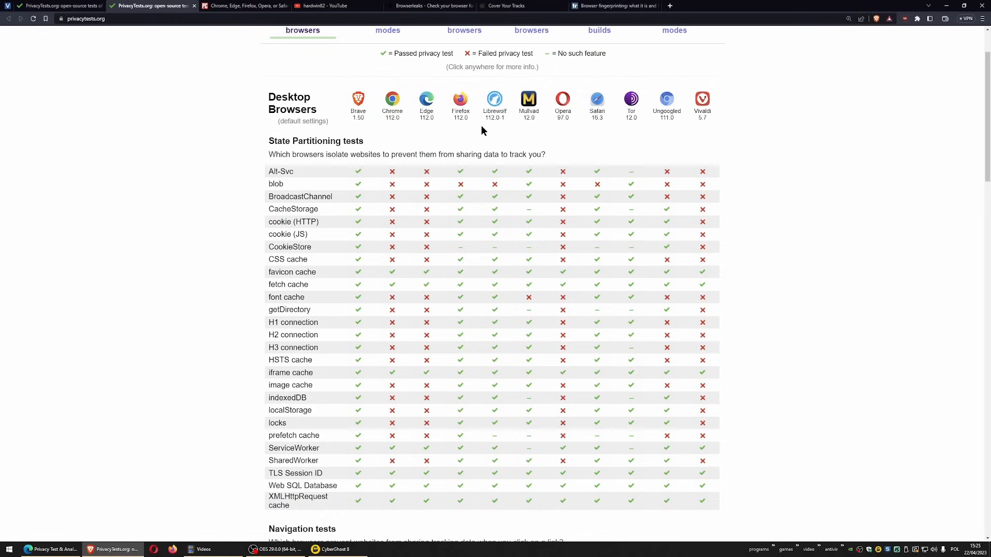
pyautogui.moveTo(357, 118)
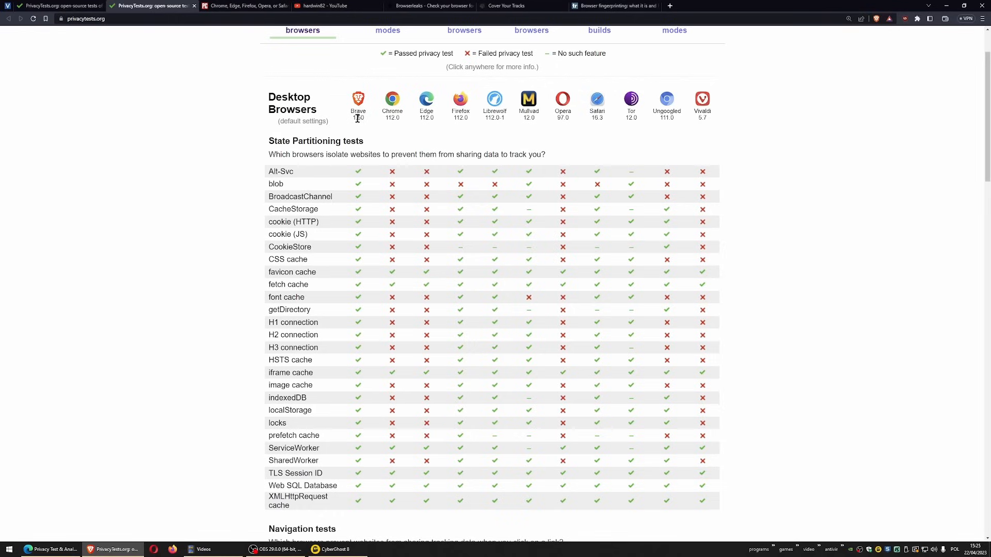
pyautogui.moveTo(485, 118)
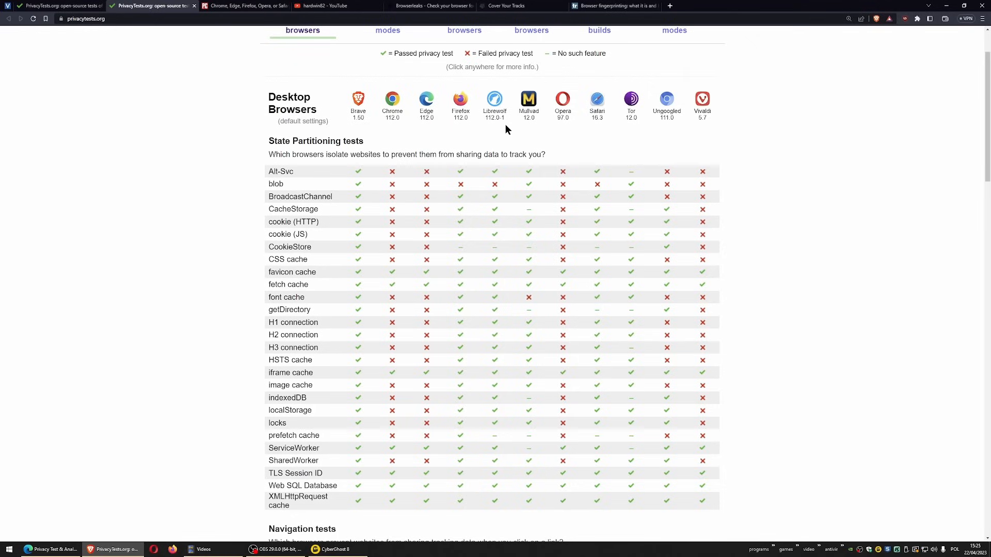
pyautogui.moveTo(538, 122)
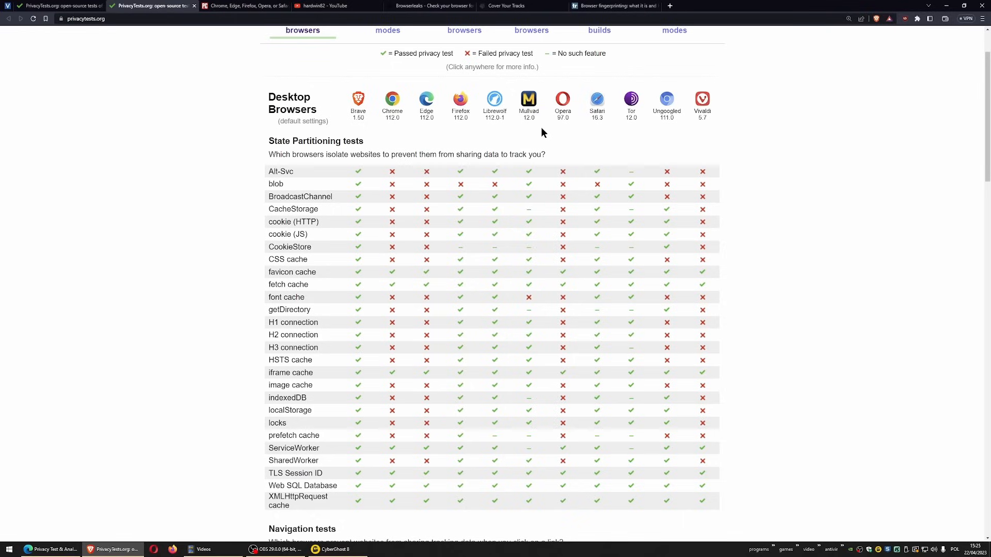
pyautogui.moveTo(546, 127)
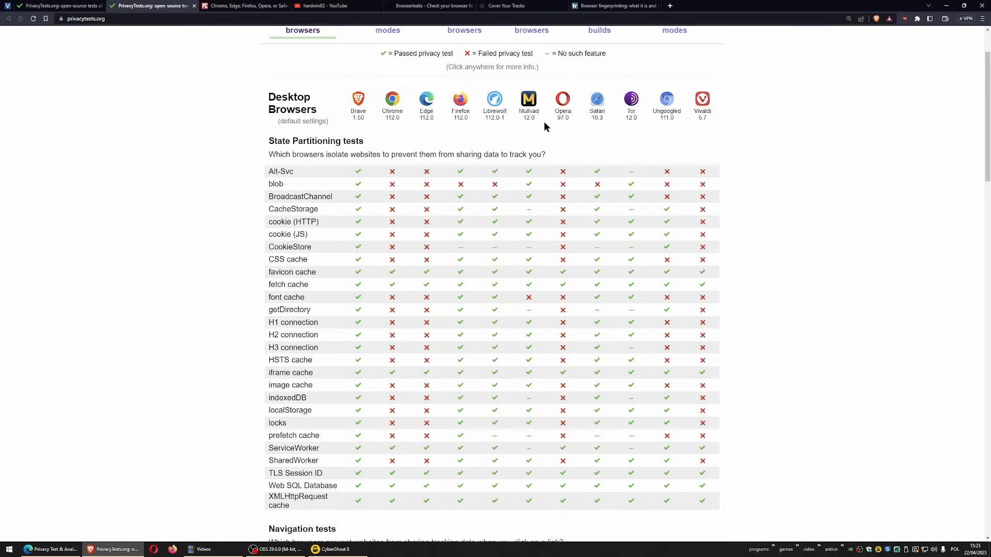
pyautogui.moveTo(541, 128)
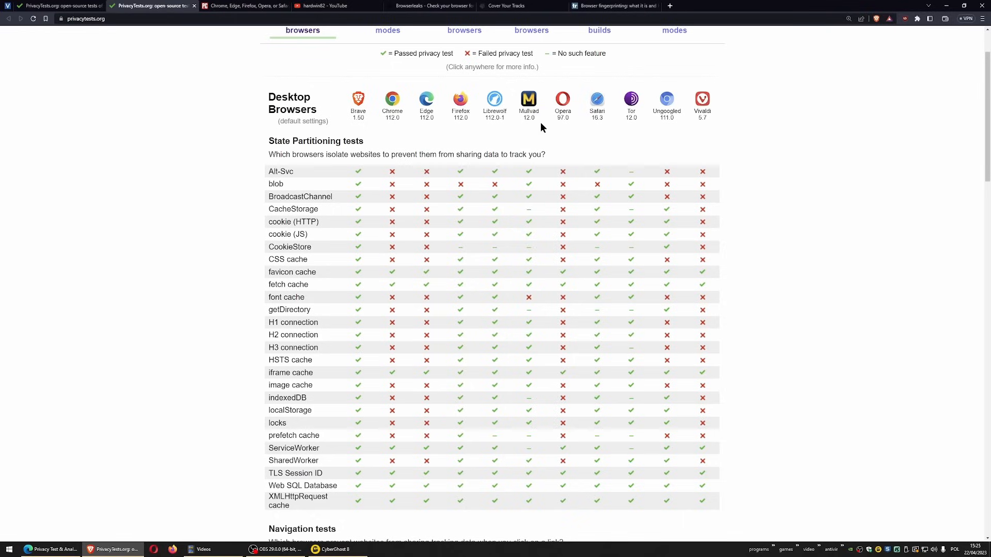
pyautogui.moveTo(521, 150)
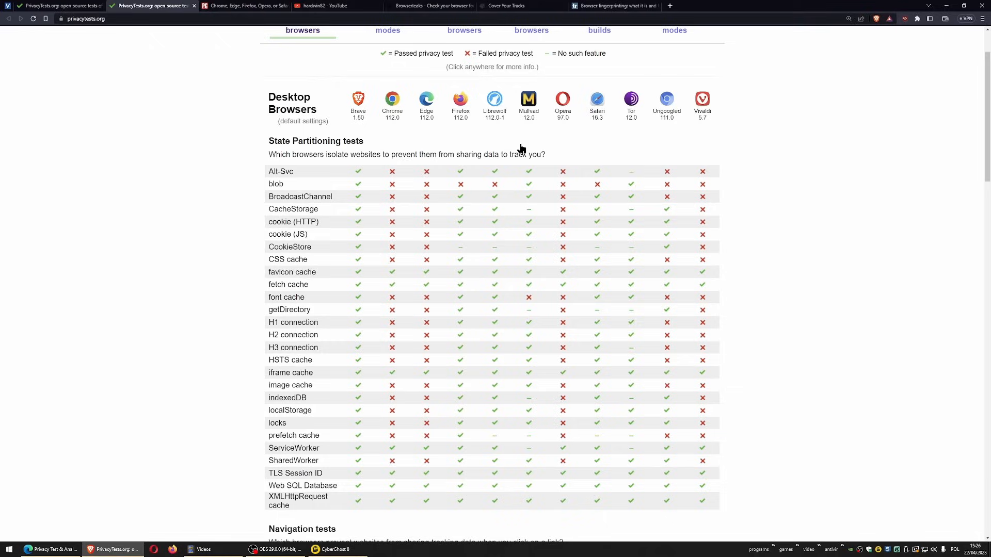
pyautogui.moveTo(537, 139)
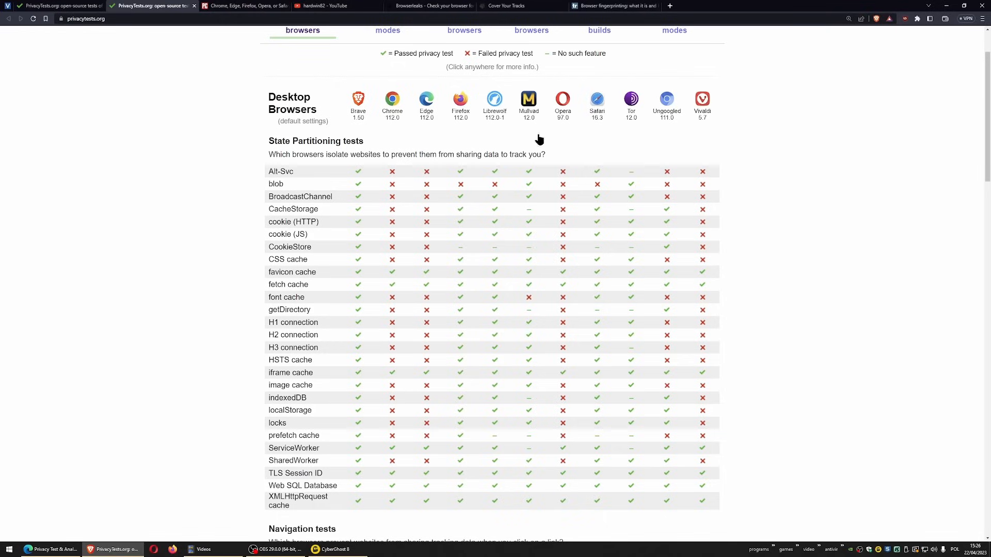
pyautogui.moveTo(526, 137)
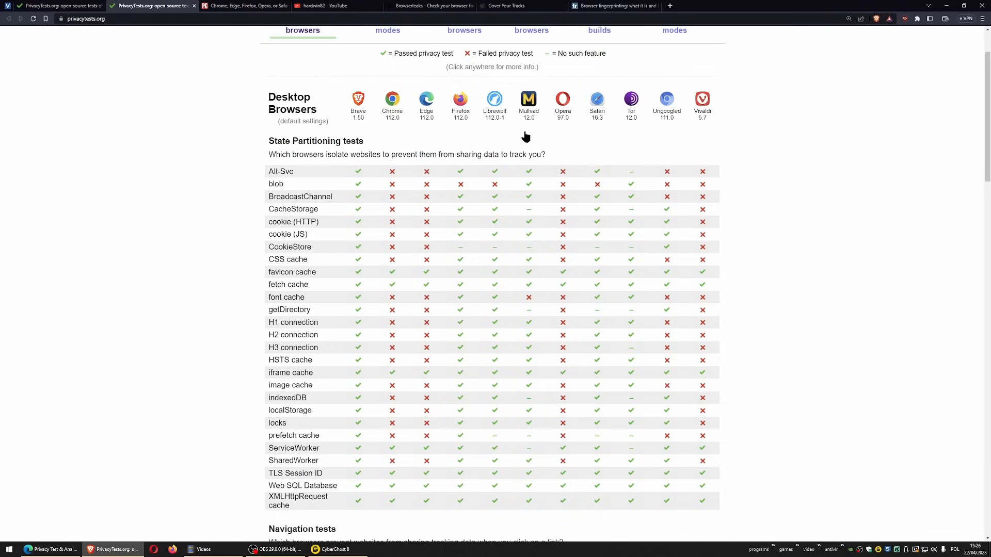
pyautogui.moveTo(526, 131)
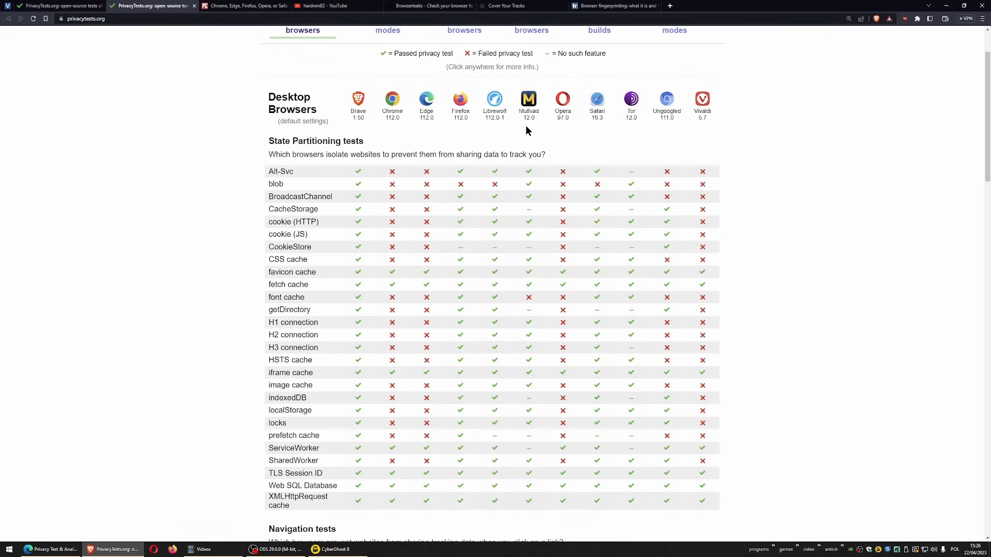
pyautogui.moveTo(518, 124)
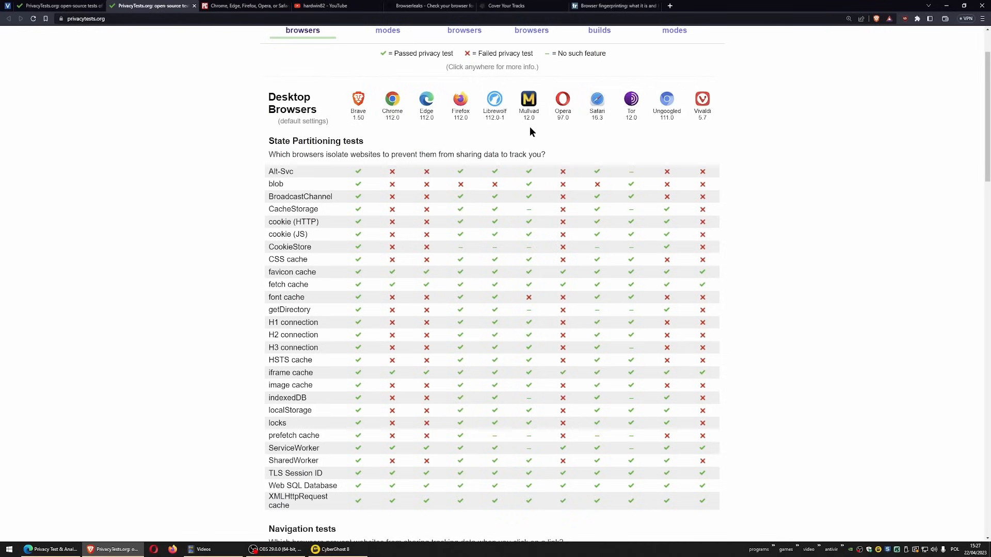
pyautogui.moveTo(528, 131)
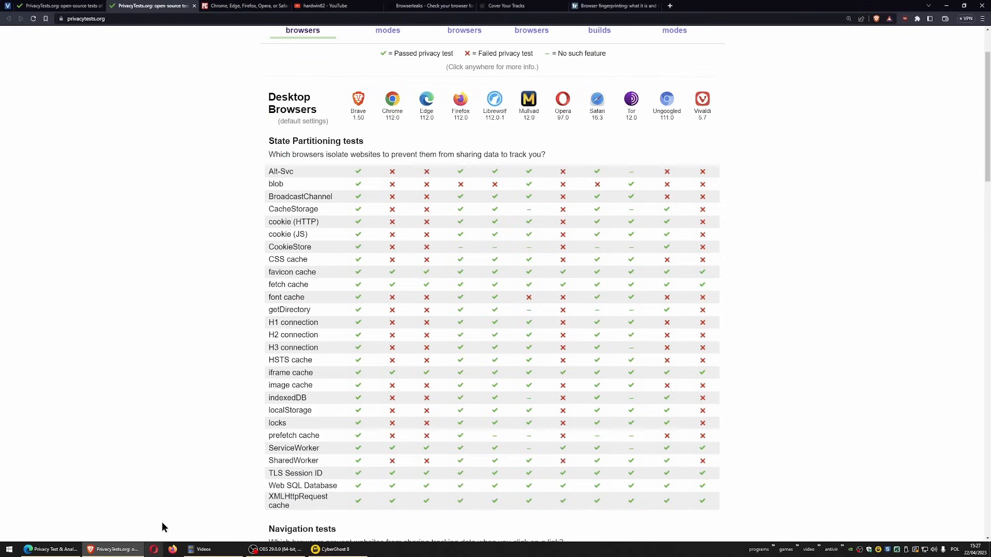
pyautogui.moveTo(174, 550)
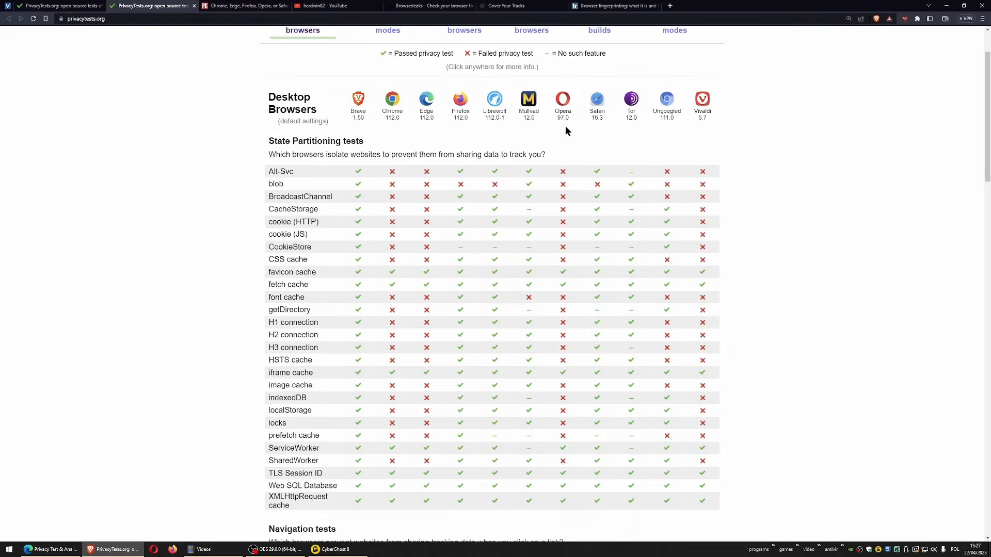
pyautogui.moveTo(528, 133)
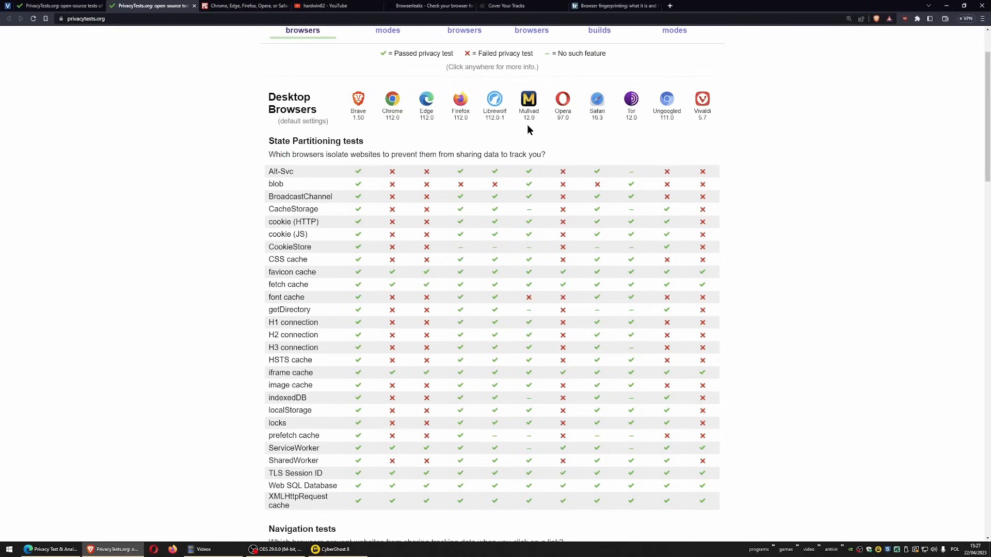
pyautogui.moveTo(459, 151)
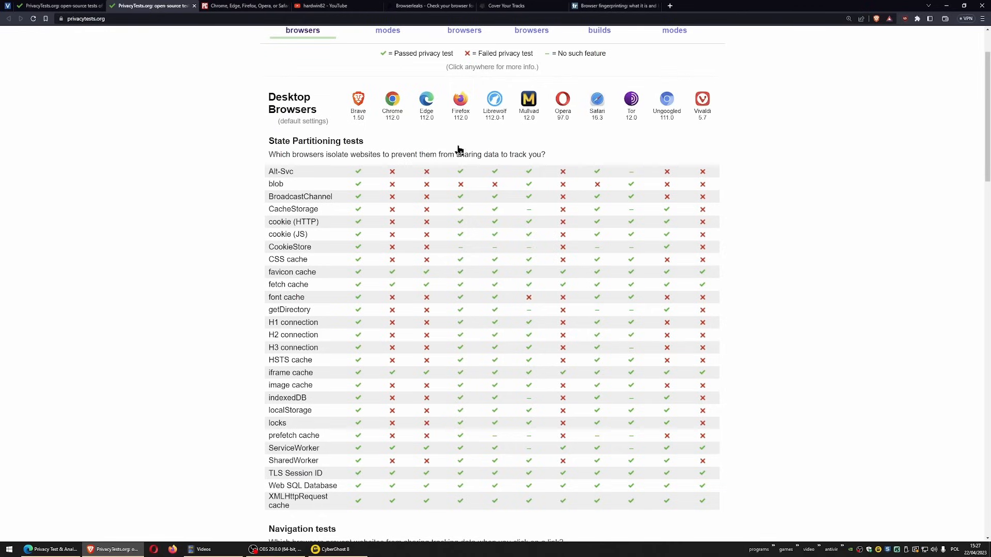
pyautogui.moveTo(355, 130)
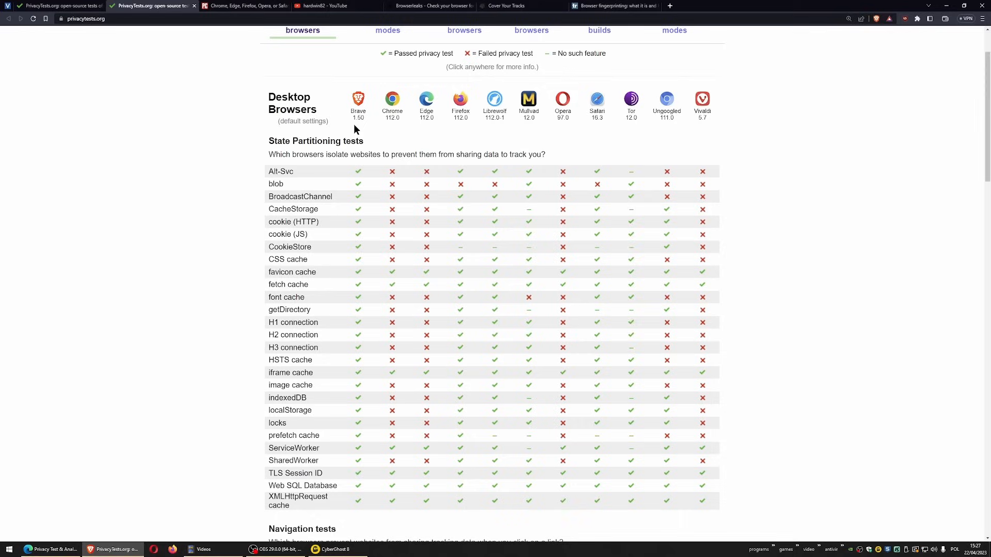
pyautogui.moveTo(425, 132)
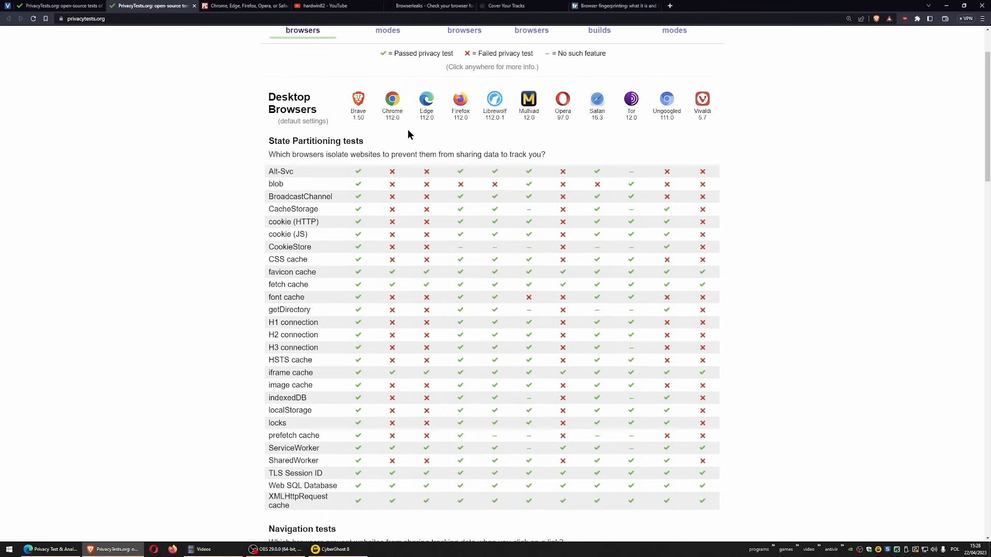
pyautogui.moveTo(420, 131)
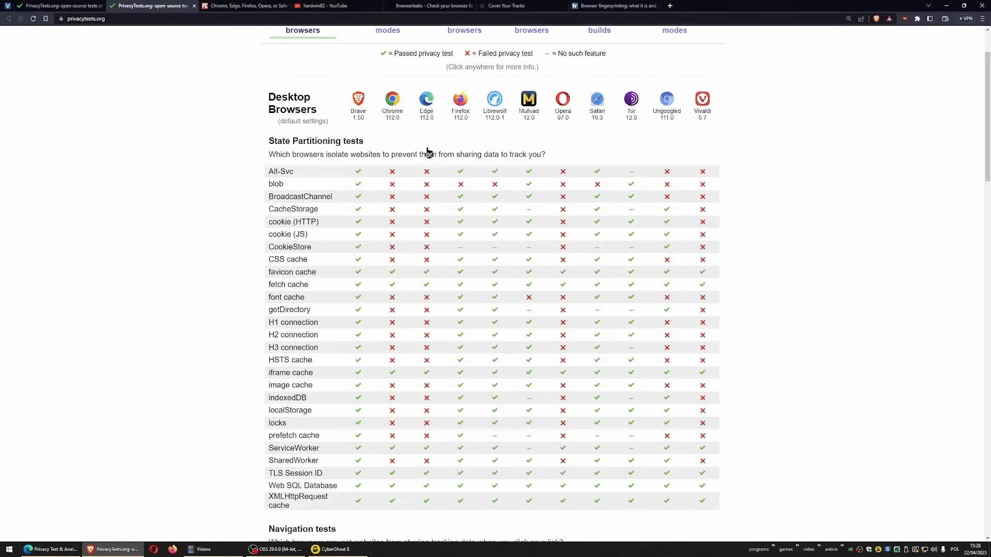
pyautogui.moveTo(631, 126)
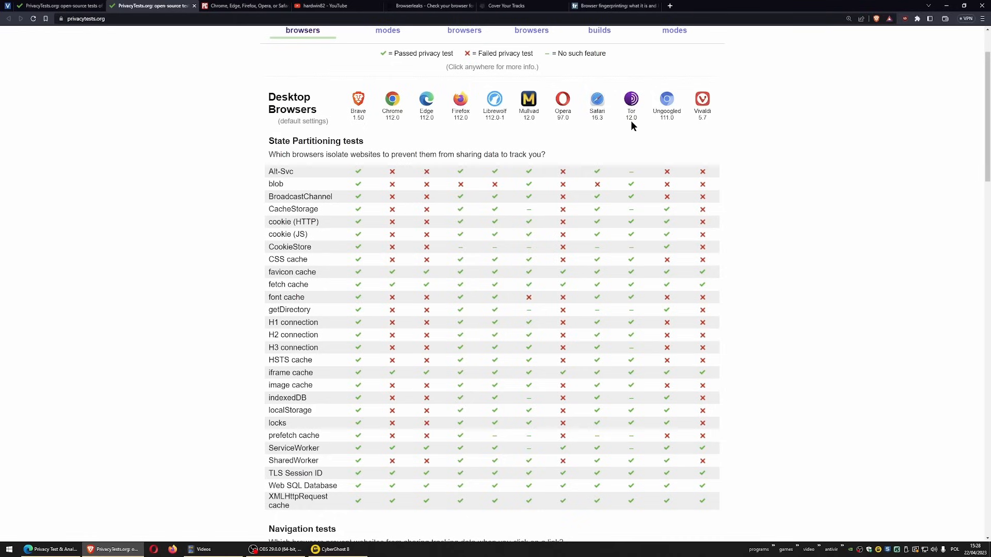
pyautogui.click(631, 99)
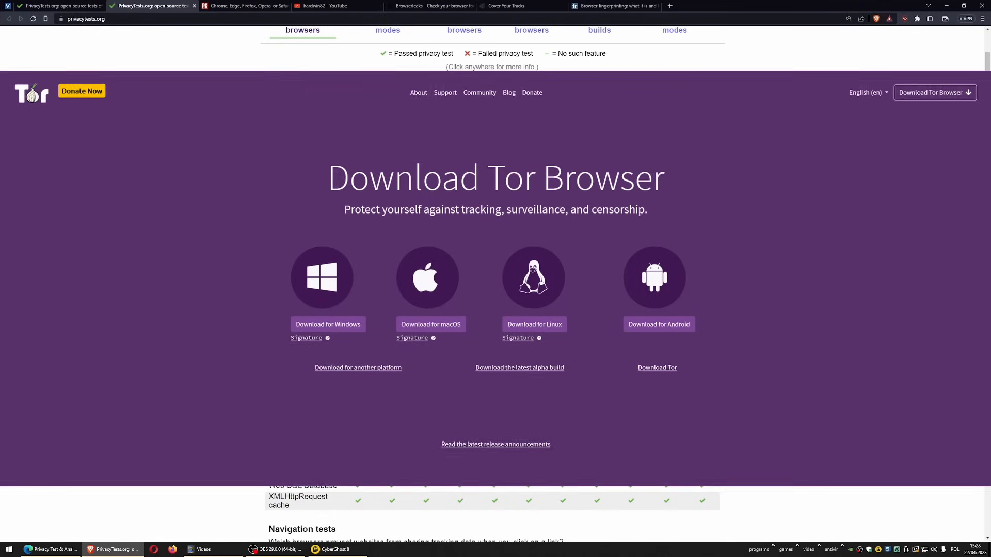
pyautogui.scroll(-3)
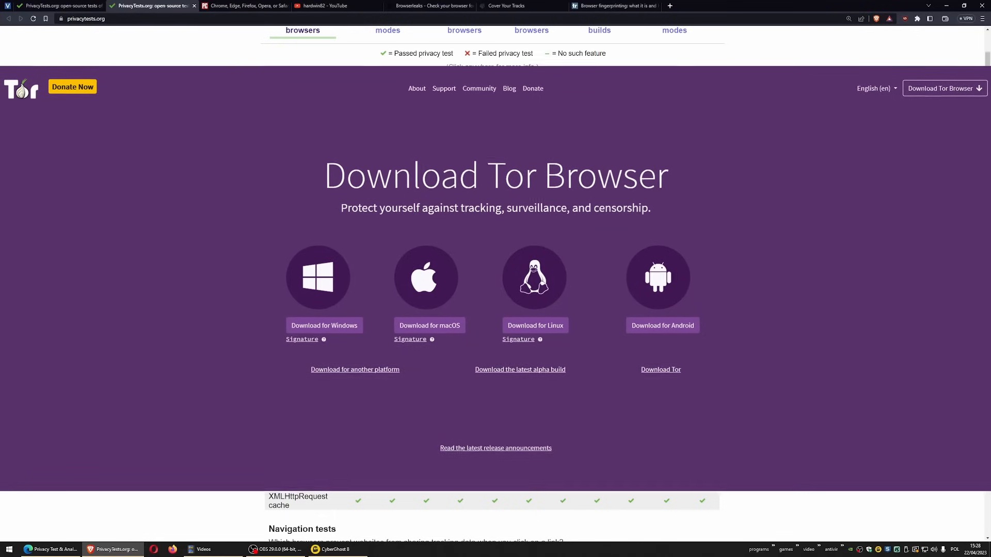
pyautogui.scroll(-3)
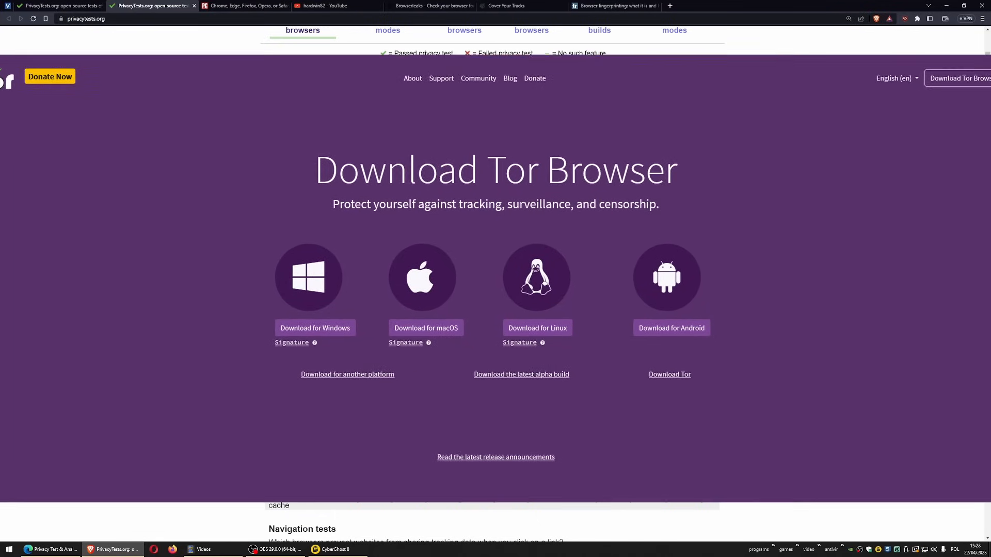
pyautogui.scroll(-3)
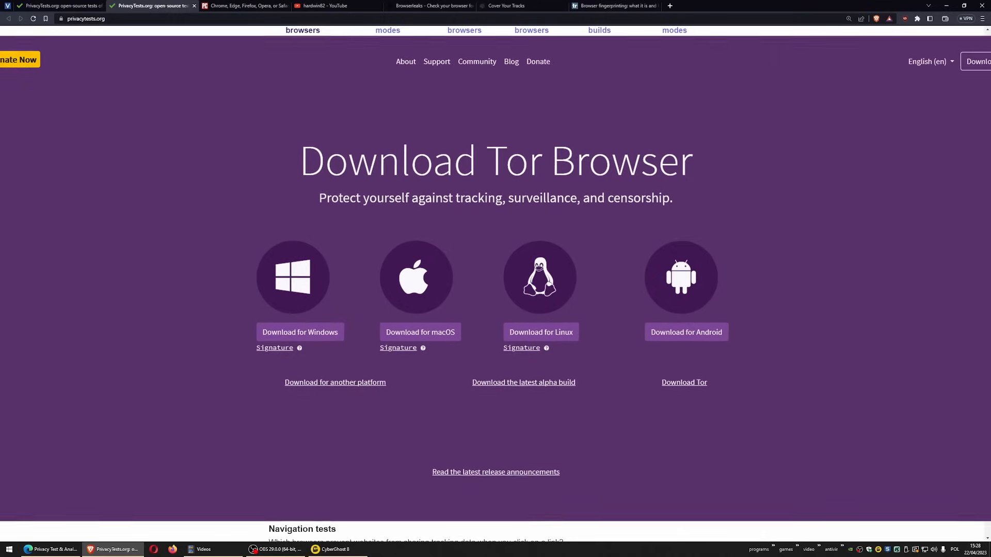
pyautogui.scroll(-3)
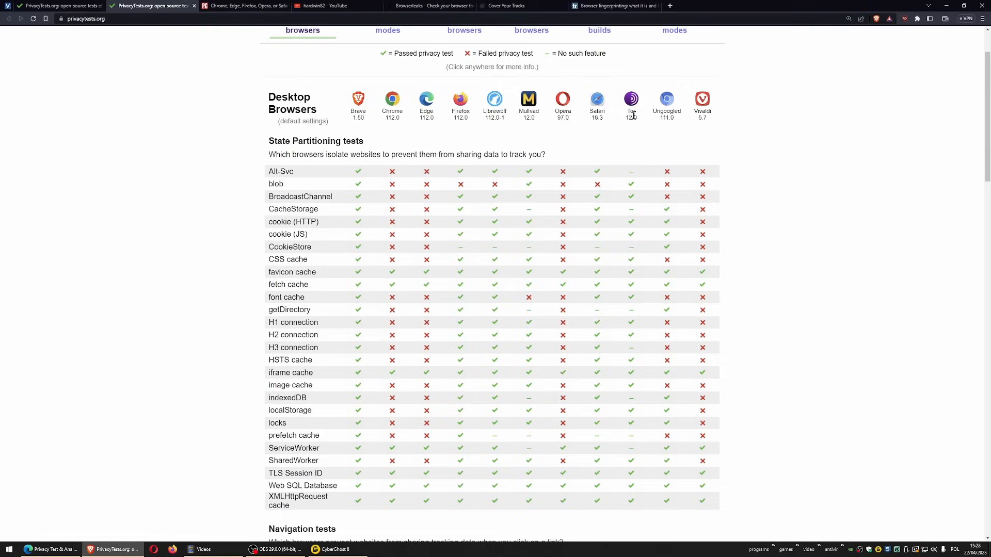
pyautogui.moveTo(656, 140)
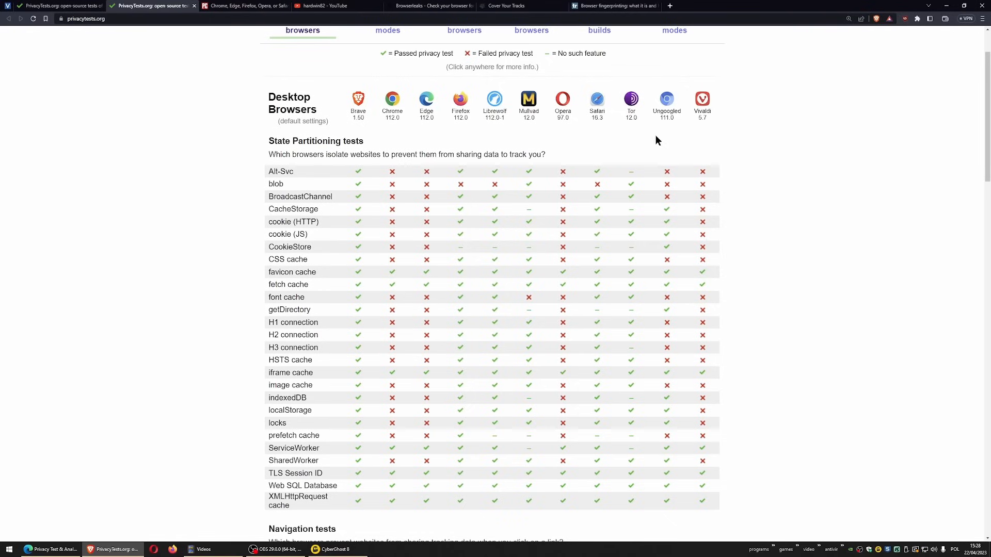
pyautogui.moveTo(634, 136)
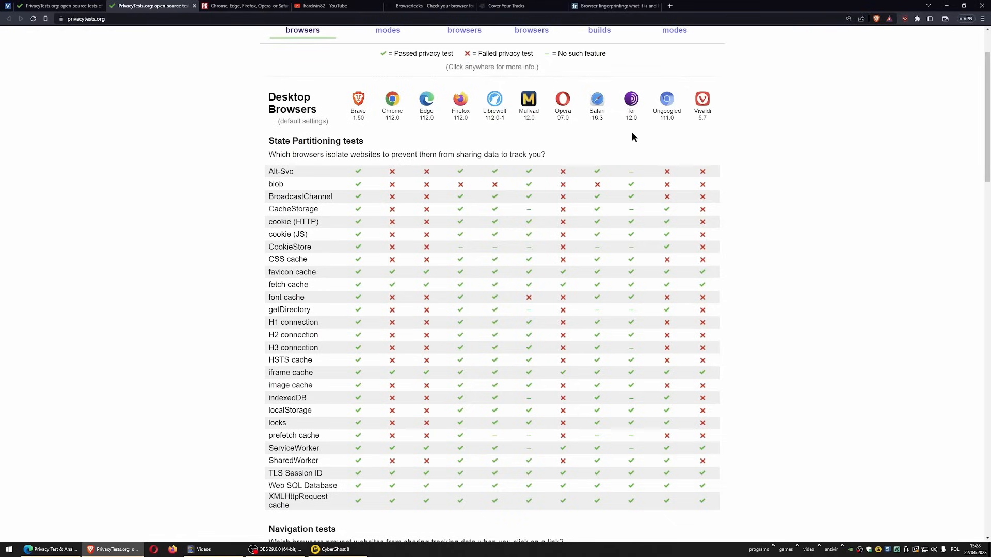
# Step: Look over the hardwin82 YouTube channel page, then glance at the PCMag browser comparison article
pyautogui.click(329, 6)
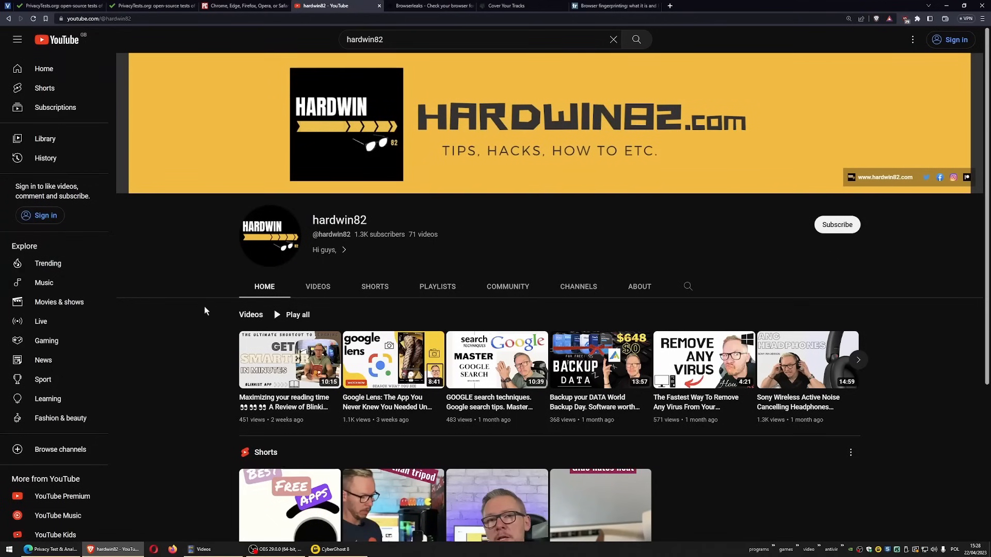
pyautogui.scroll(-3)
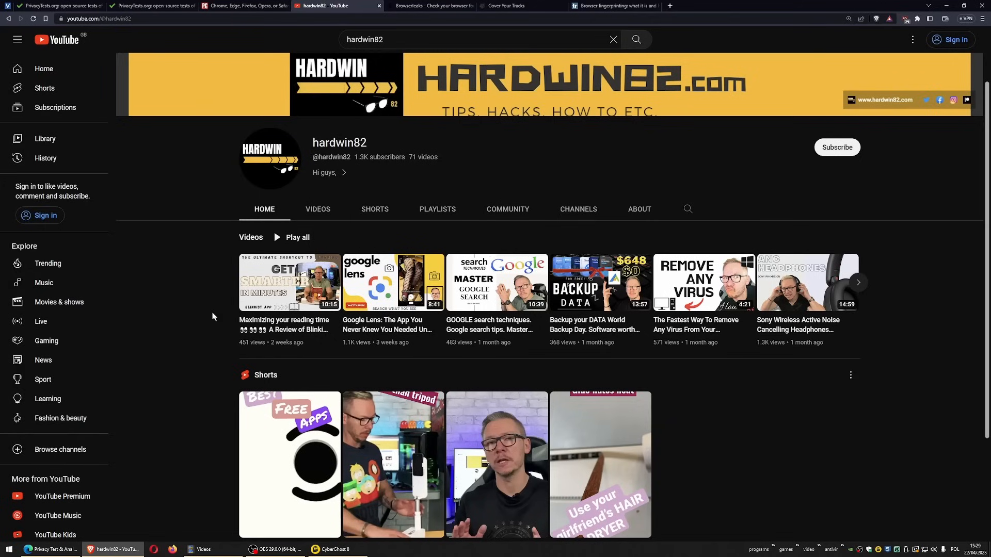
pyautogui.moveTo(183, 318)
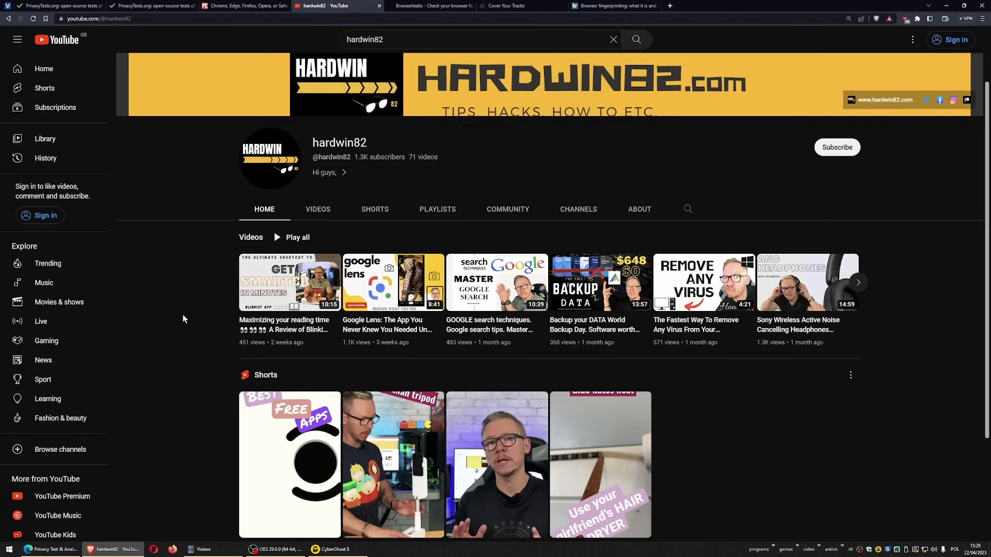
pyautogui.moveTo(289, 282)
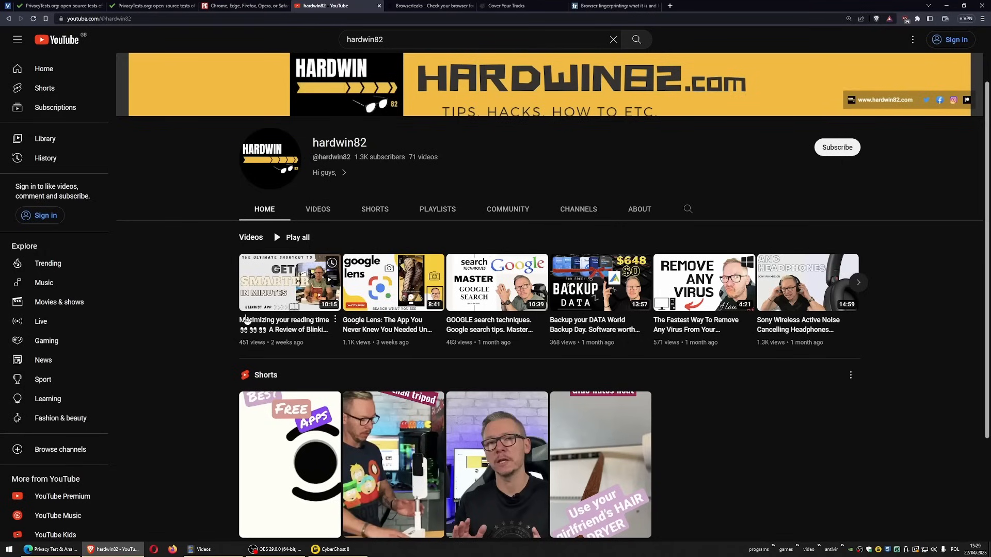
pyautogui.moveTo(208, 330)
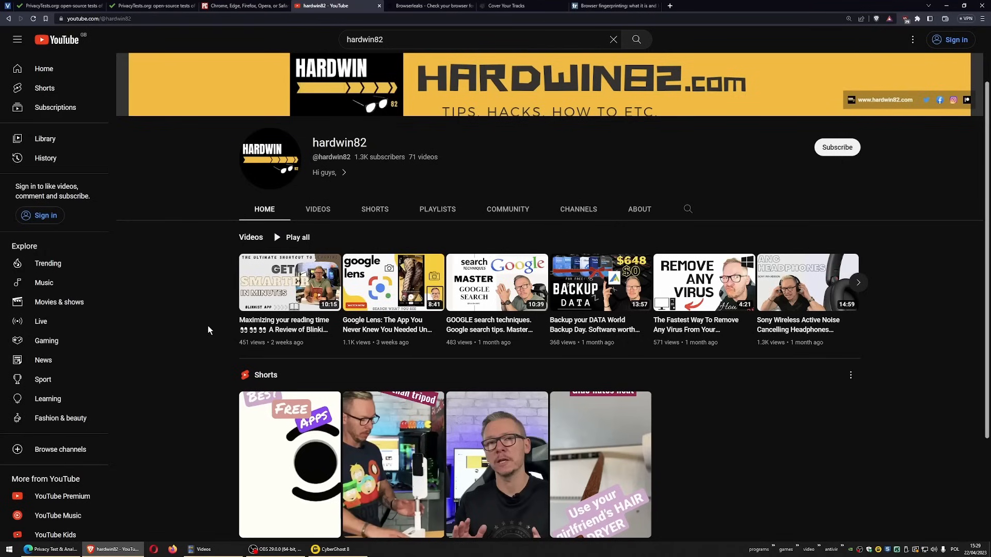
pyautogui.click(243, 6)
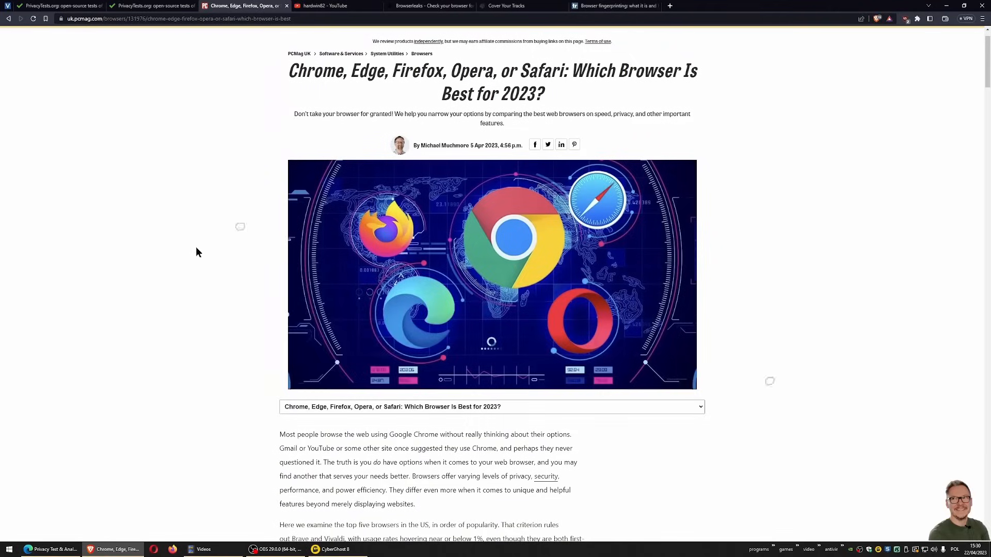
# Step: Return to hardwin82's channel and scroll through its Videos tab of latest uploads
pyautogui.click(335, 5)
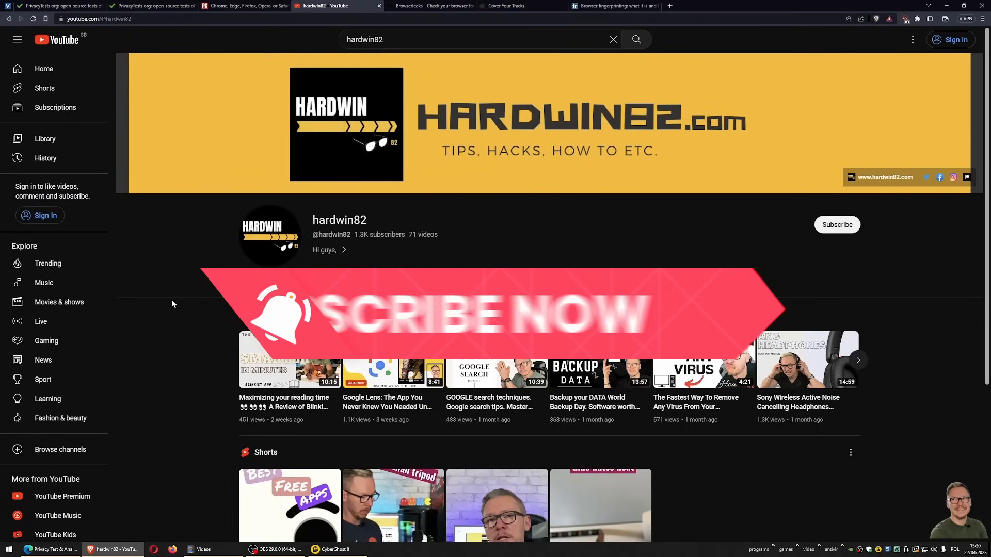
pyautogui.click(318, 250)
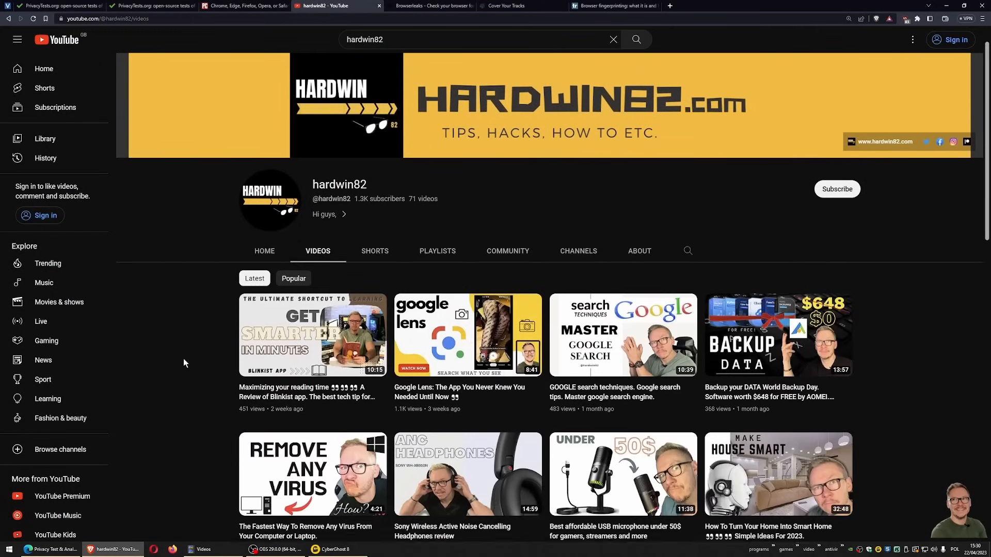
pyautogui.scroll(-3)
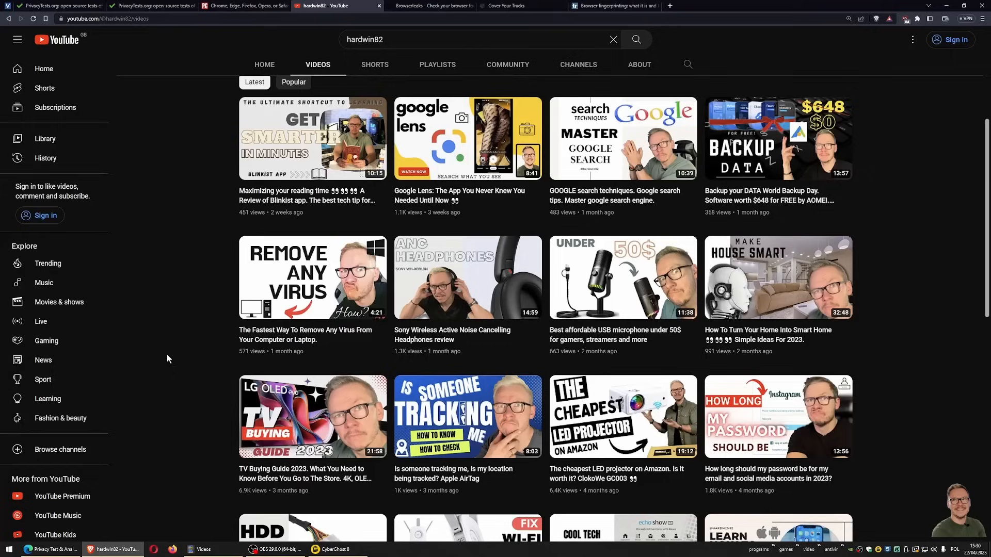